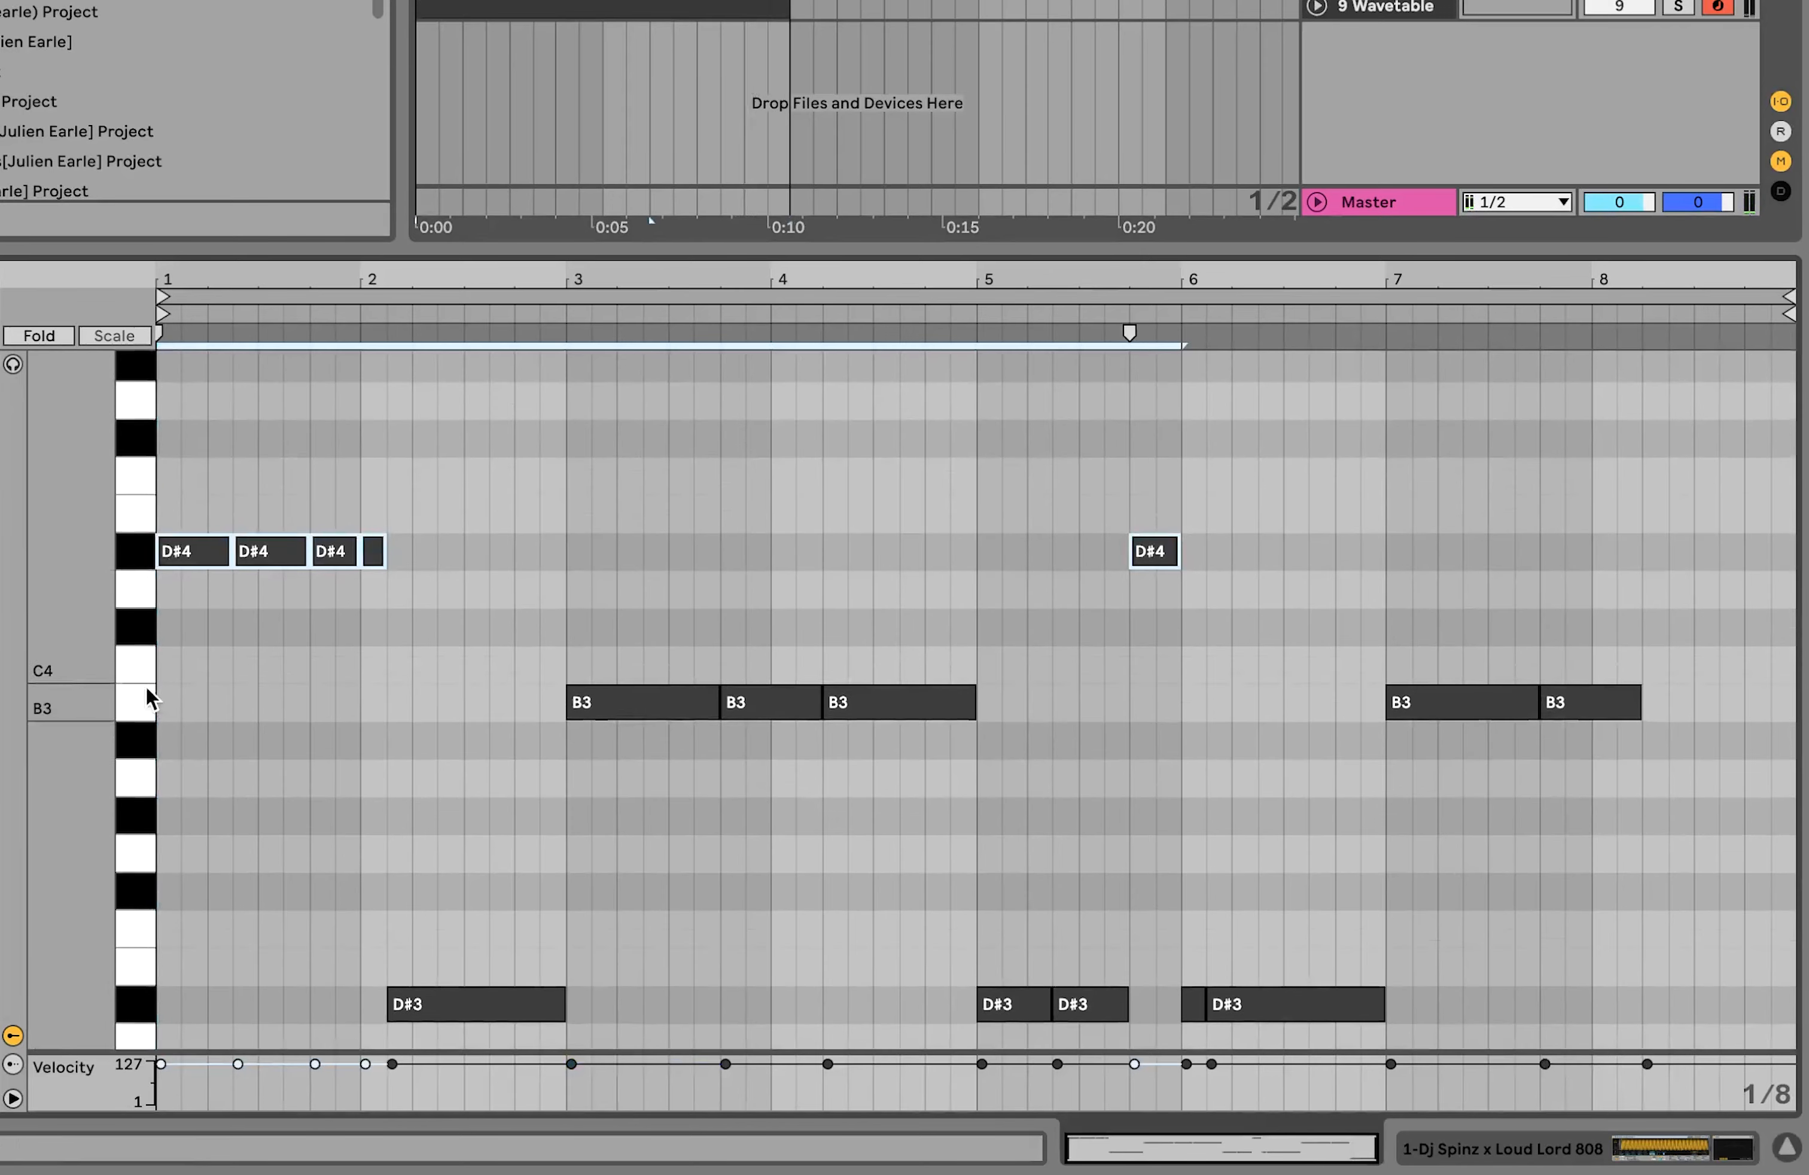
{"action": "mouse_move", "coordinate": [136, 566]}
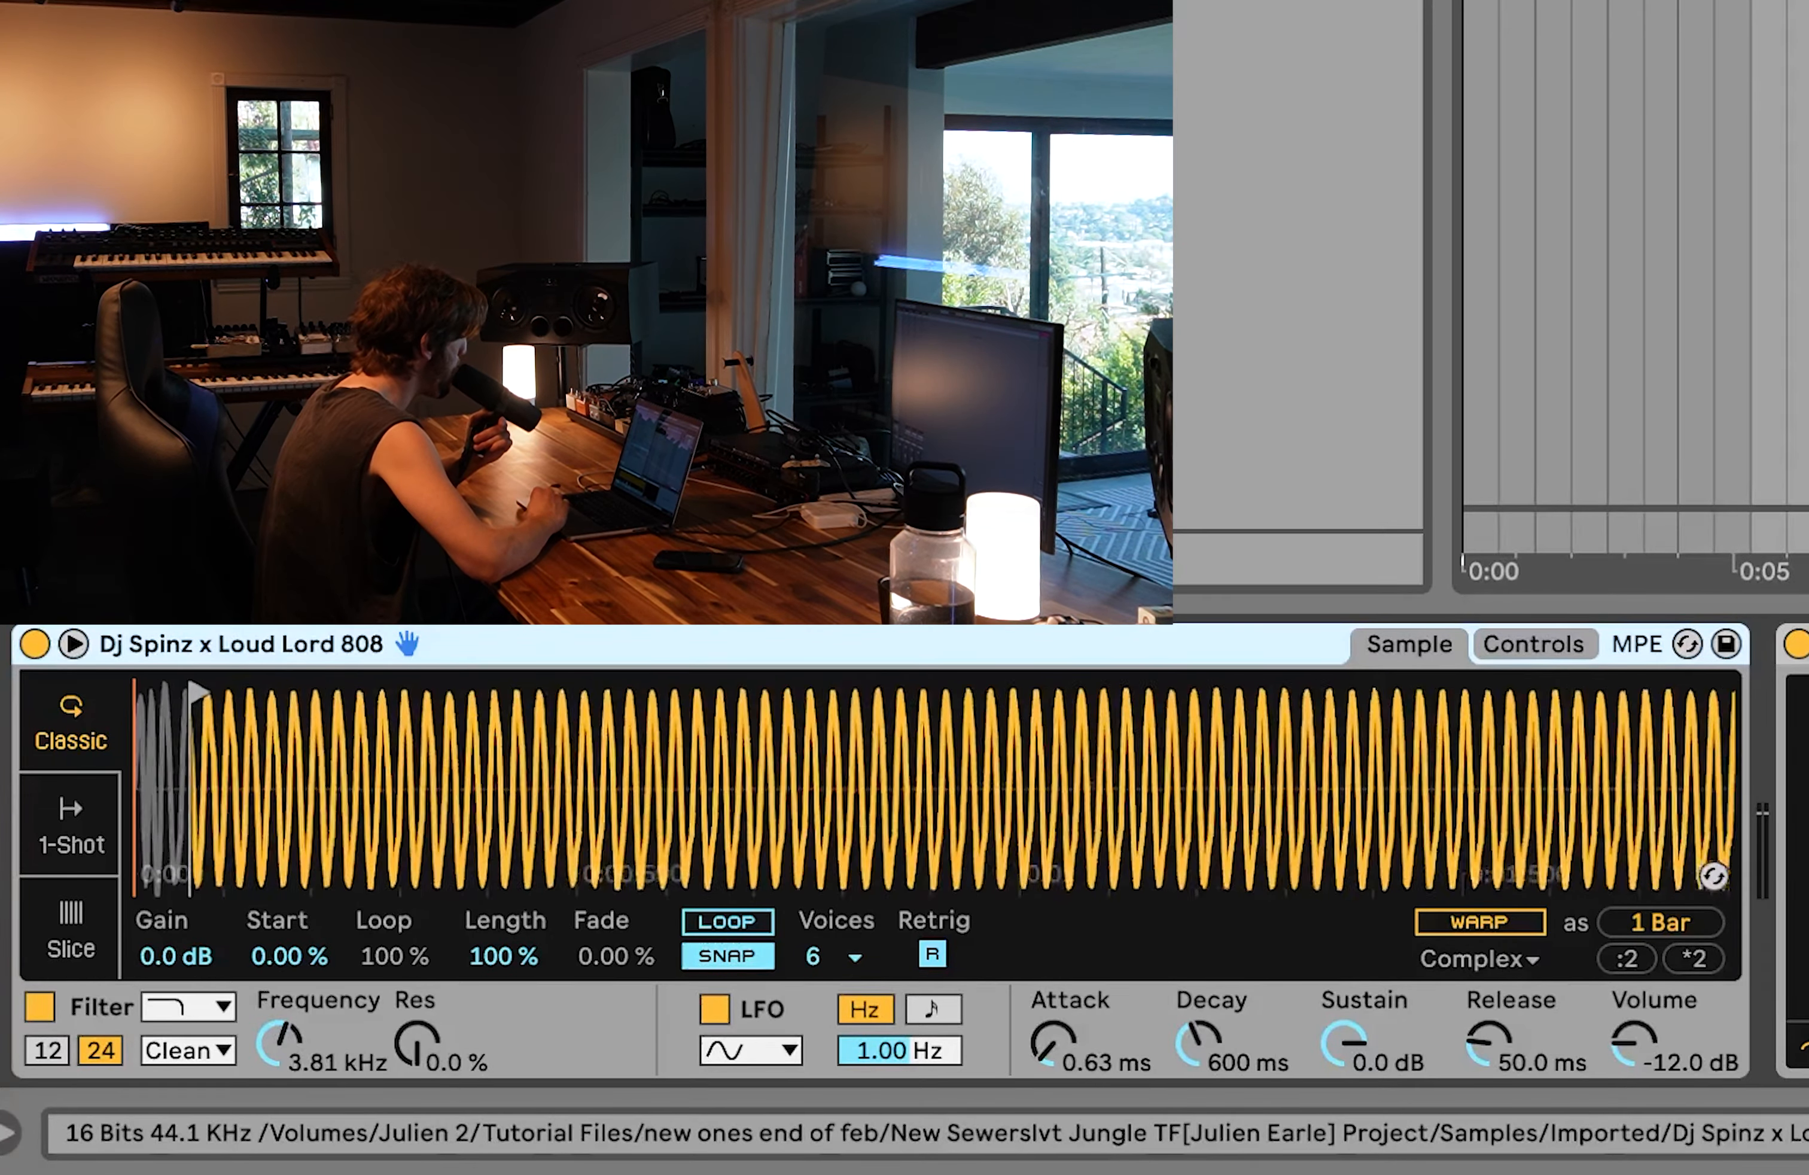
- Solo the drum Group track in the arrangement
{"action": "left_click", "coordinate": [1660, 923]}
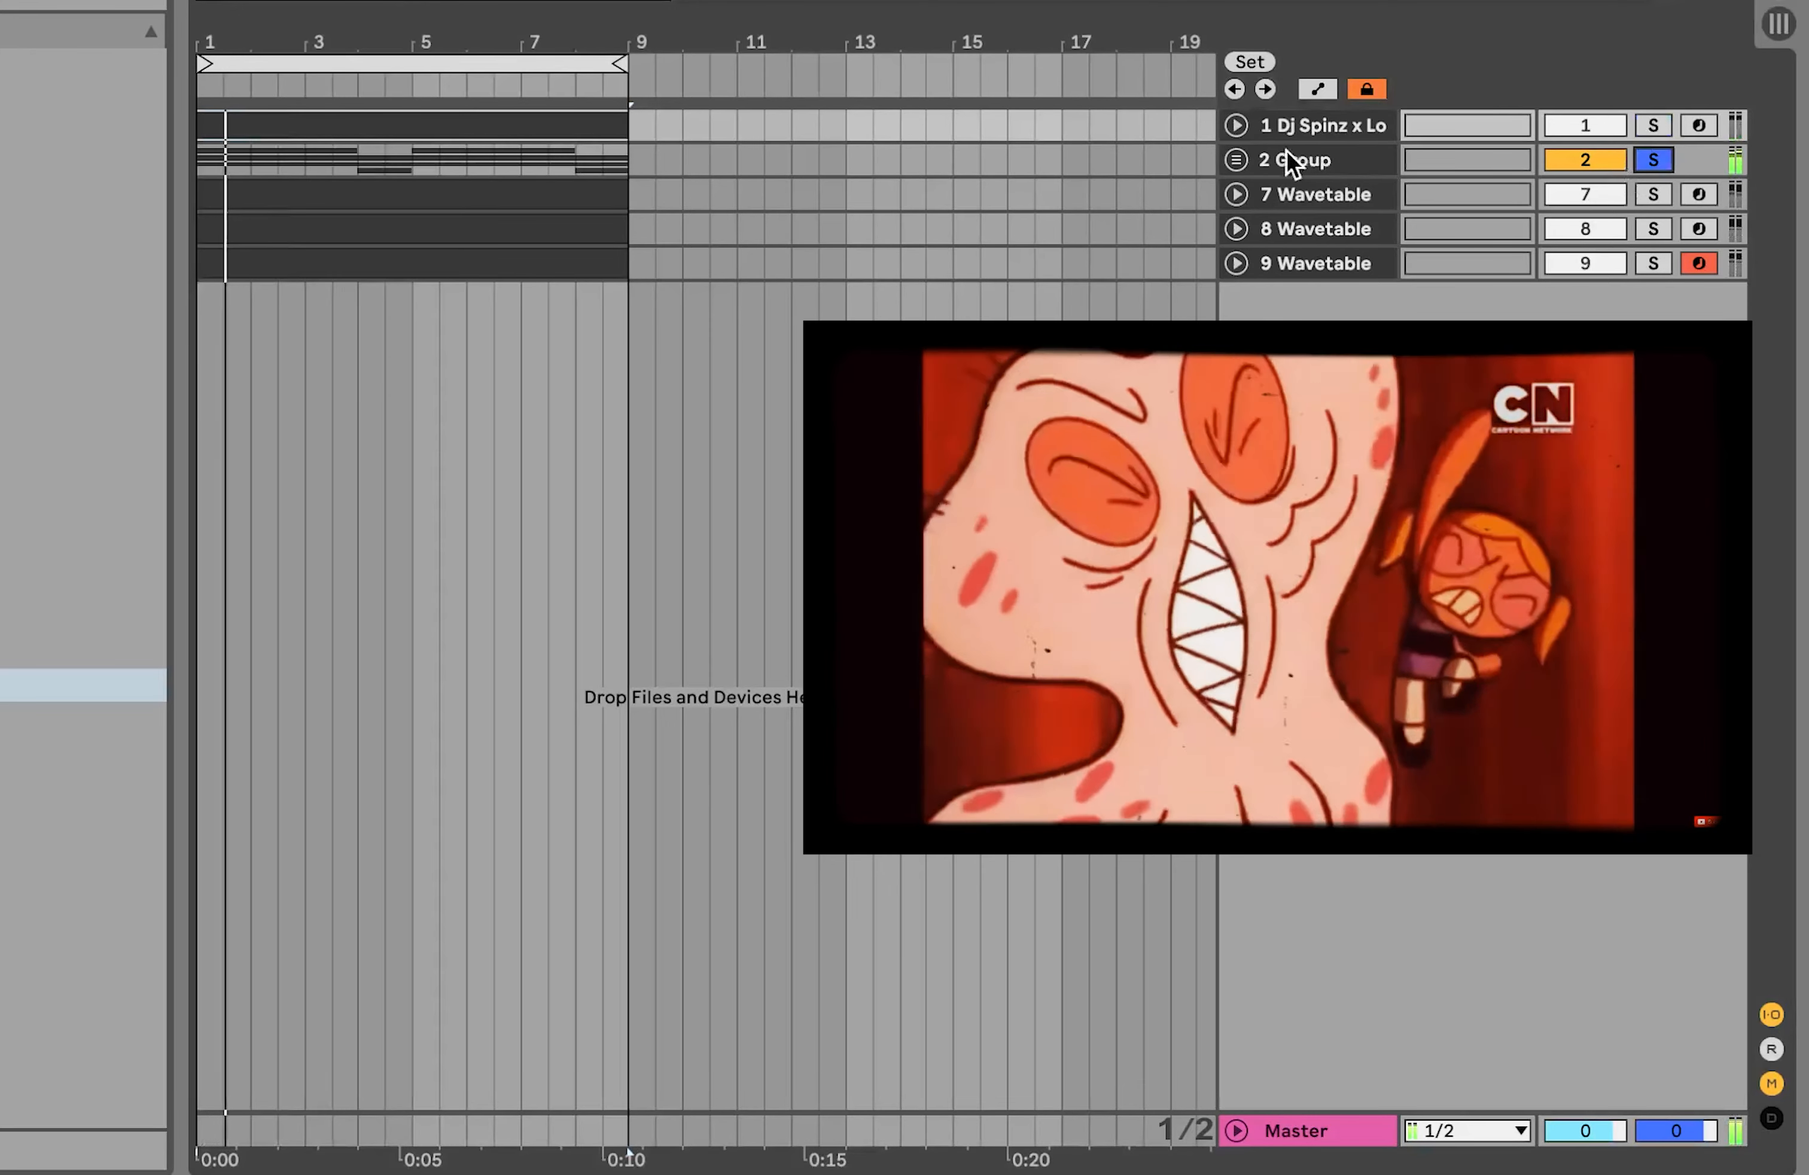
- Unfold the drum Group and audition the Haze Hybrid and Maintain breaks by soloing them
{"action": "left_click", "coordinate": [1236, 159]}
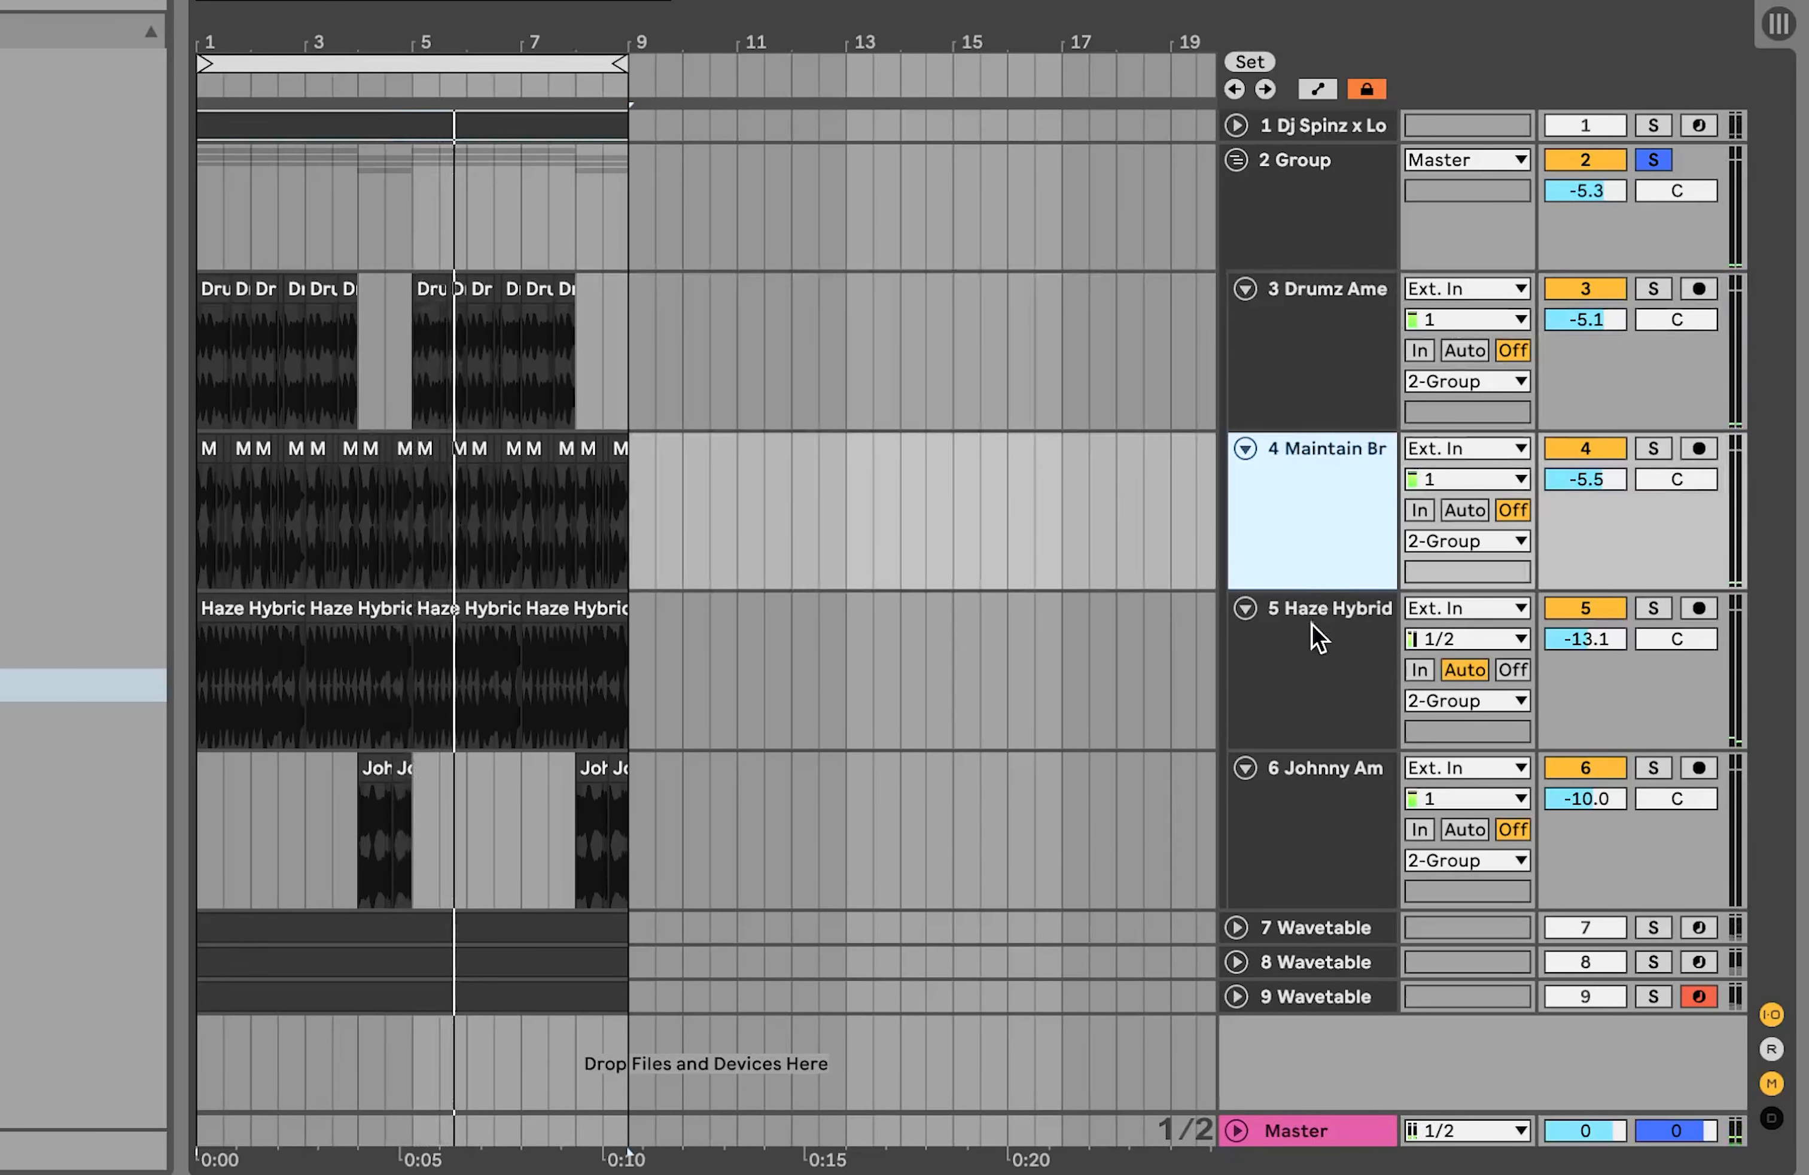
{"action": "left_click", "coordinate": [1653, 448]}
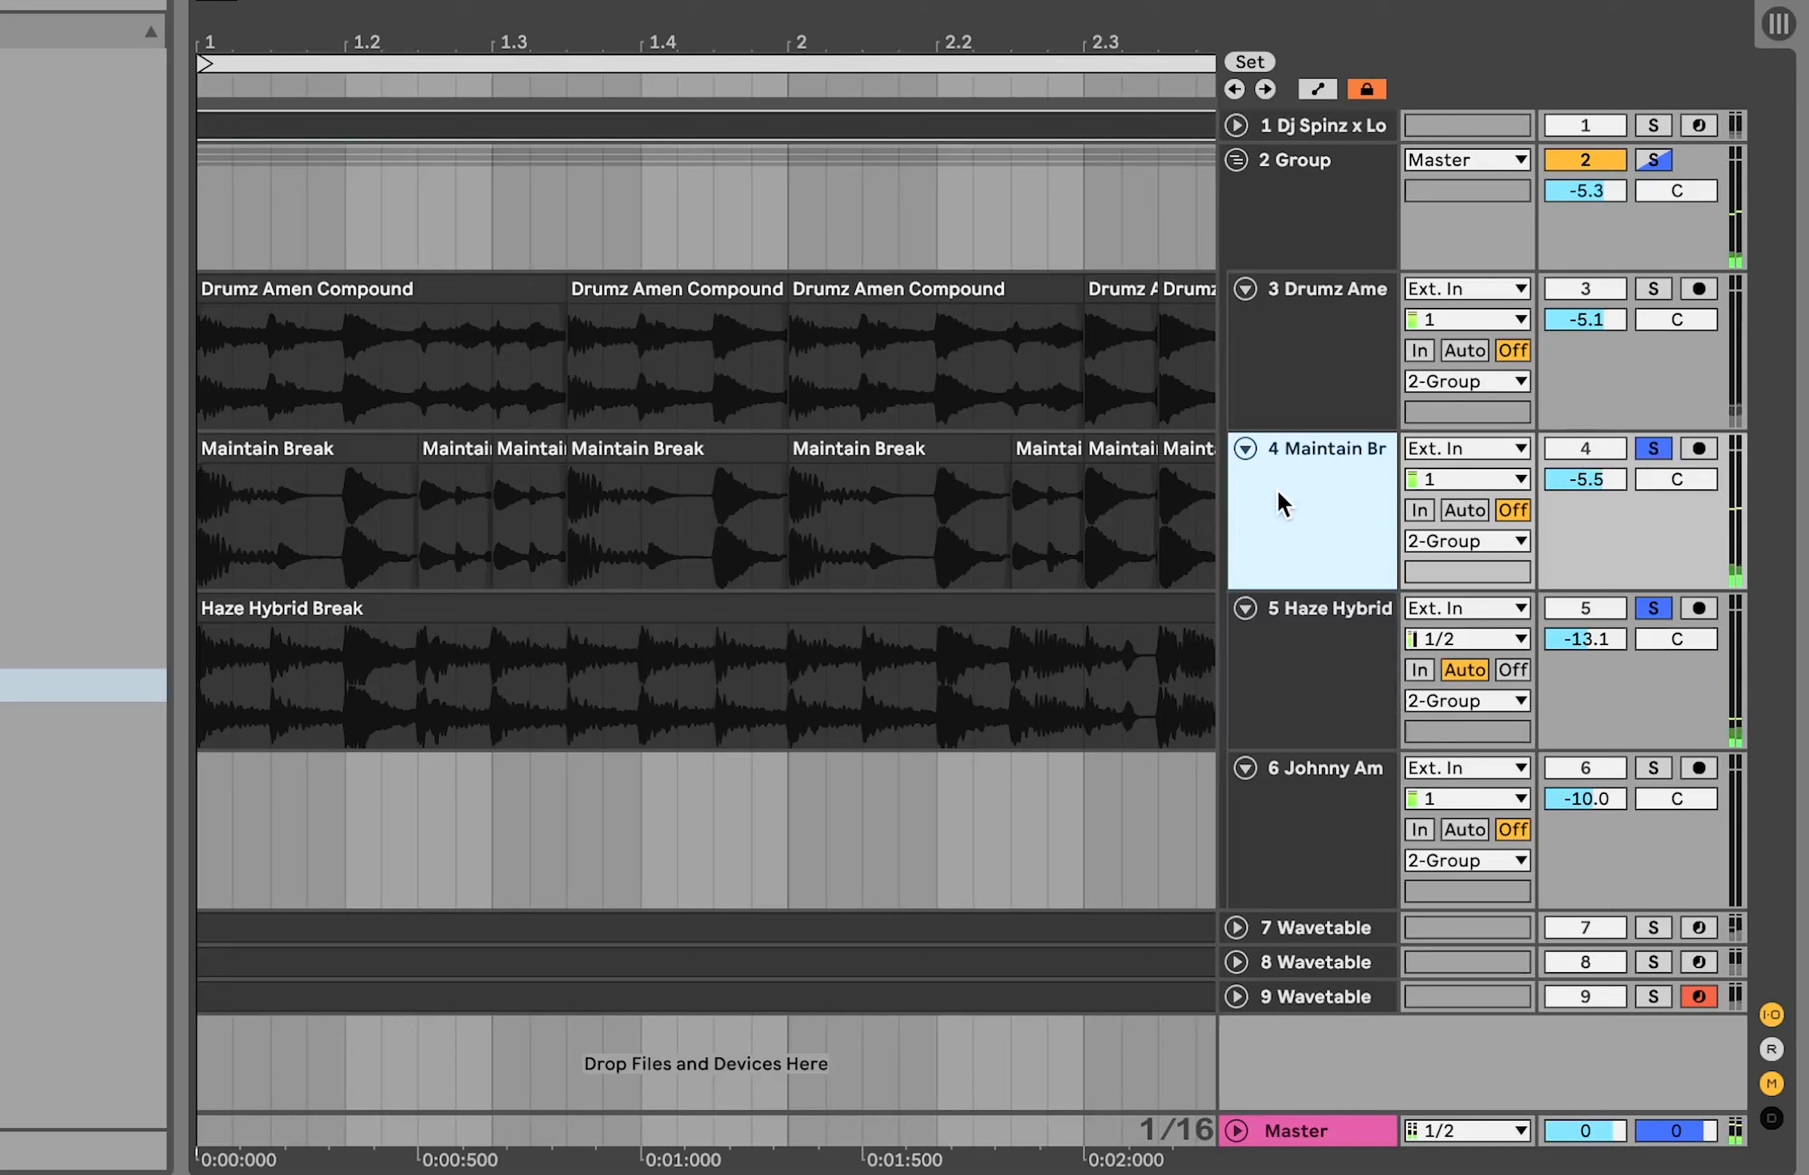
{"action": "left_click", "coordinate": [1651, 449]}
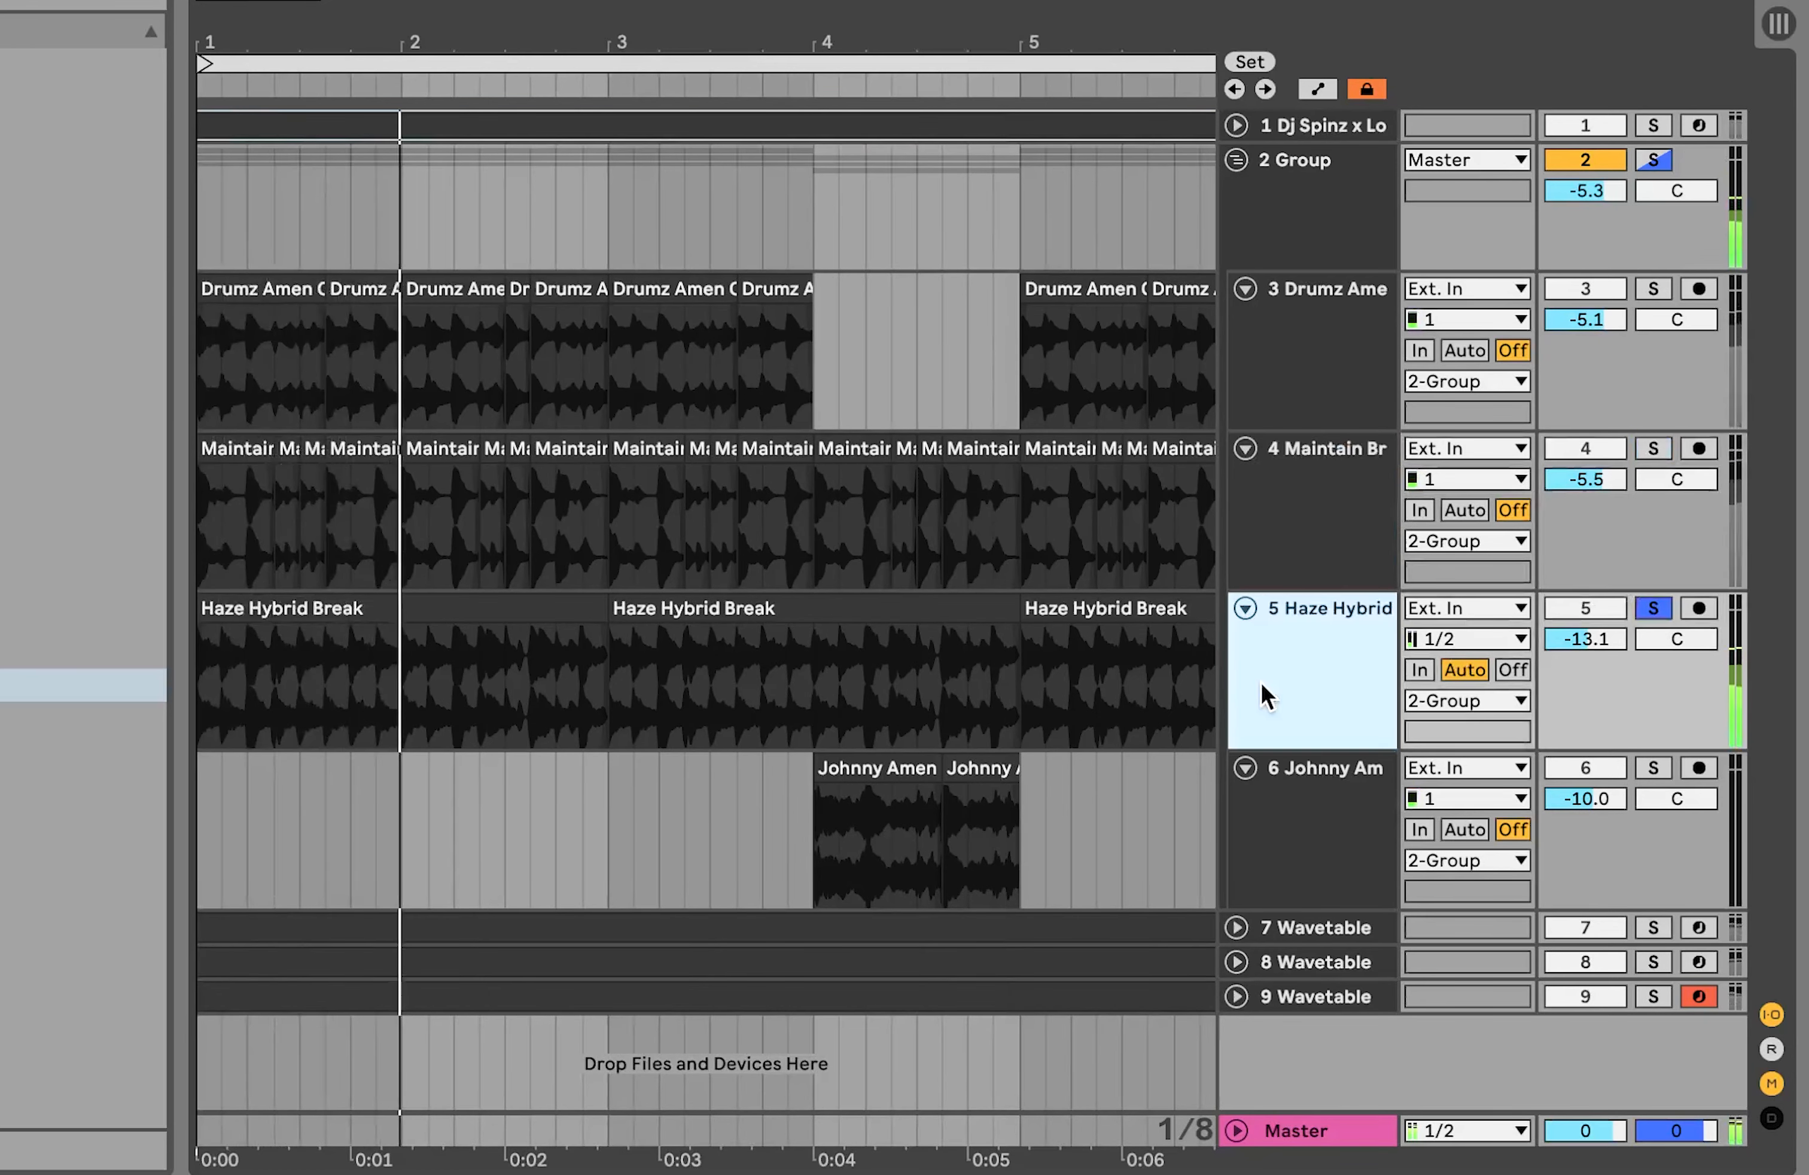
{"action": "left_click", "coordinate": [1651, 449]}
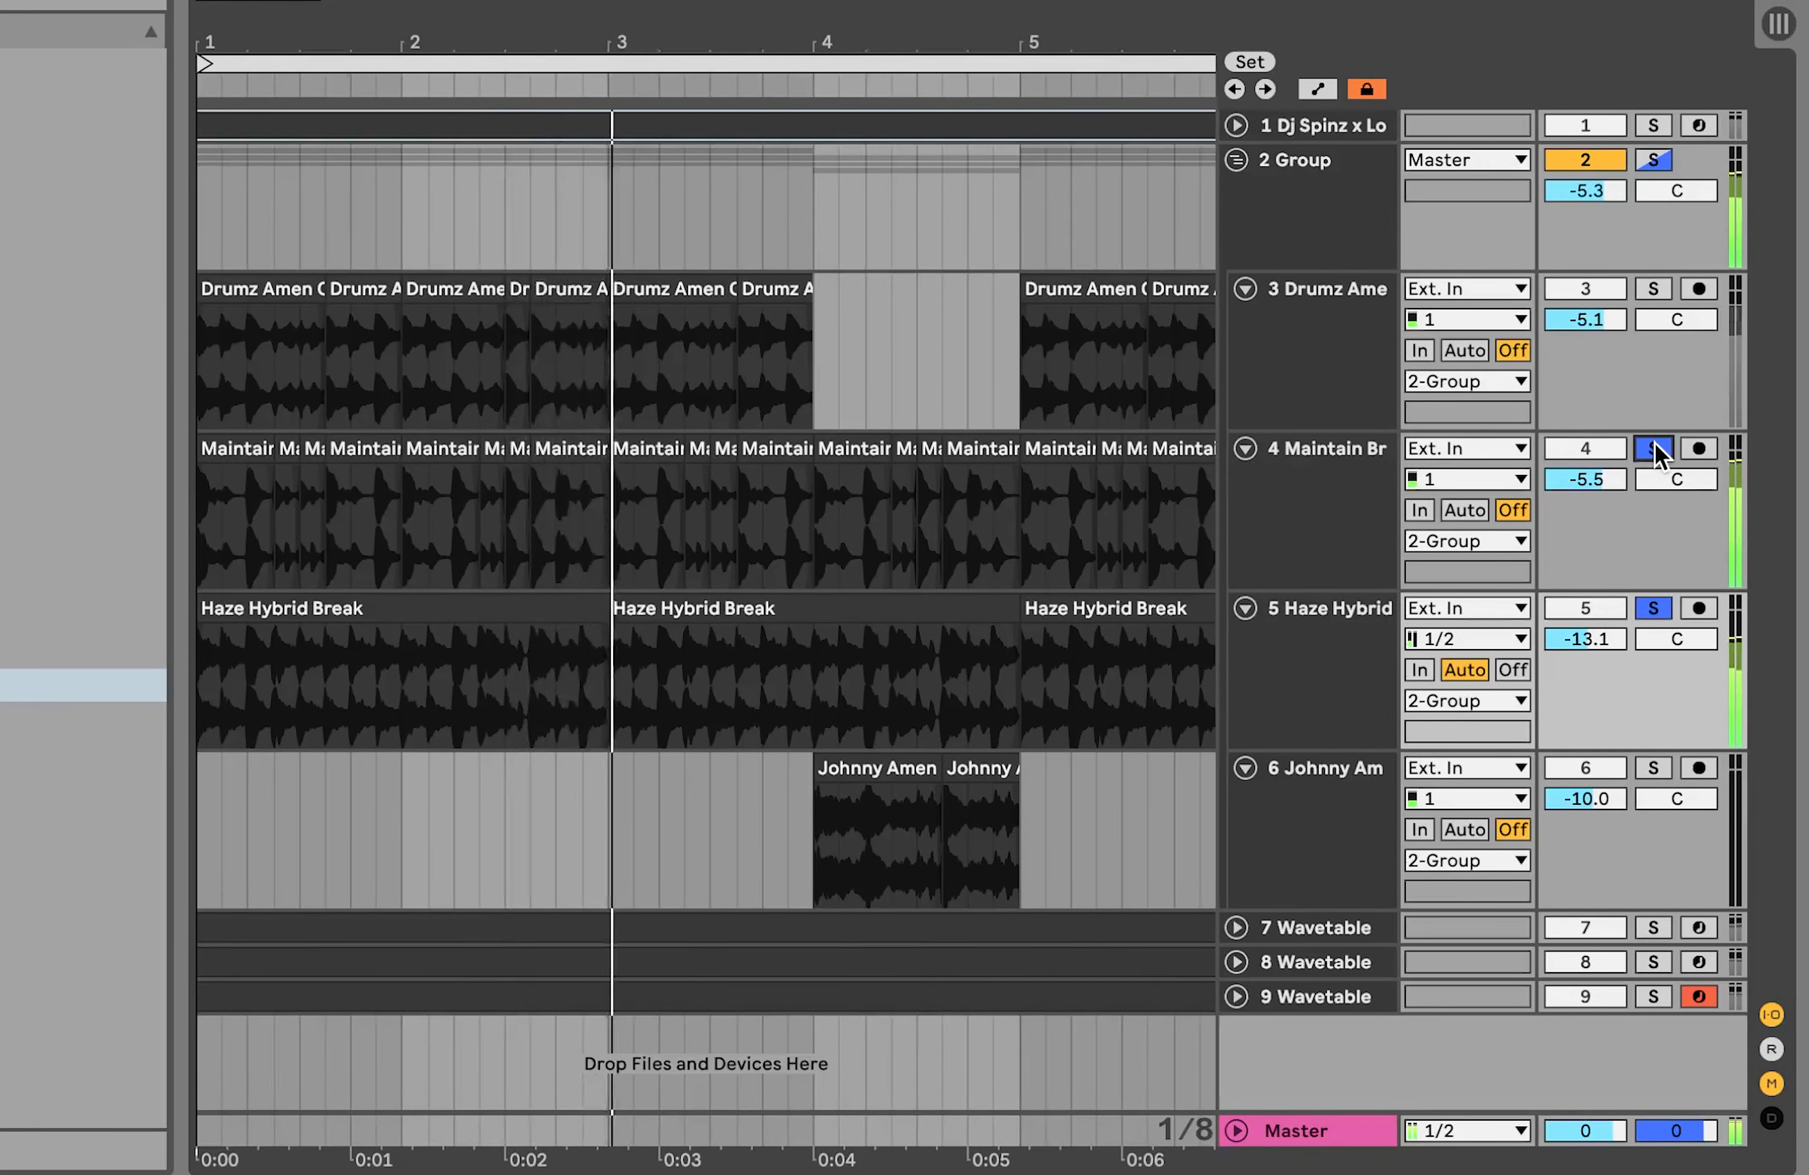
{"action": "left_click", "coordinate": [1652, 448]}
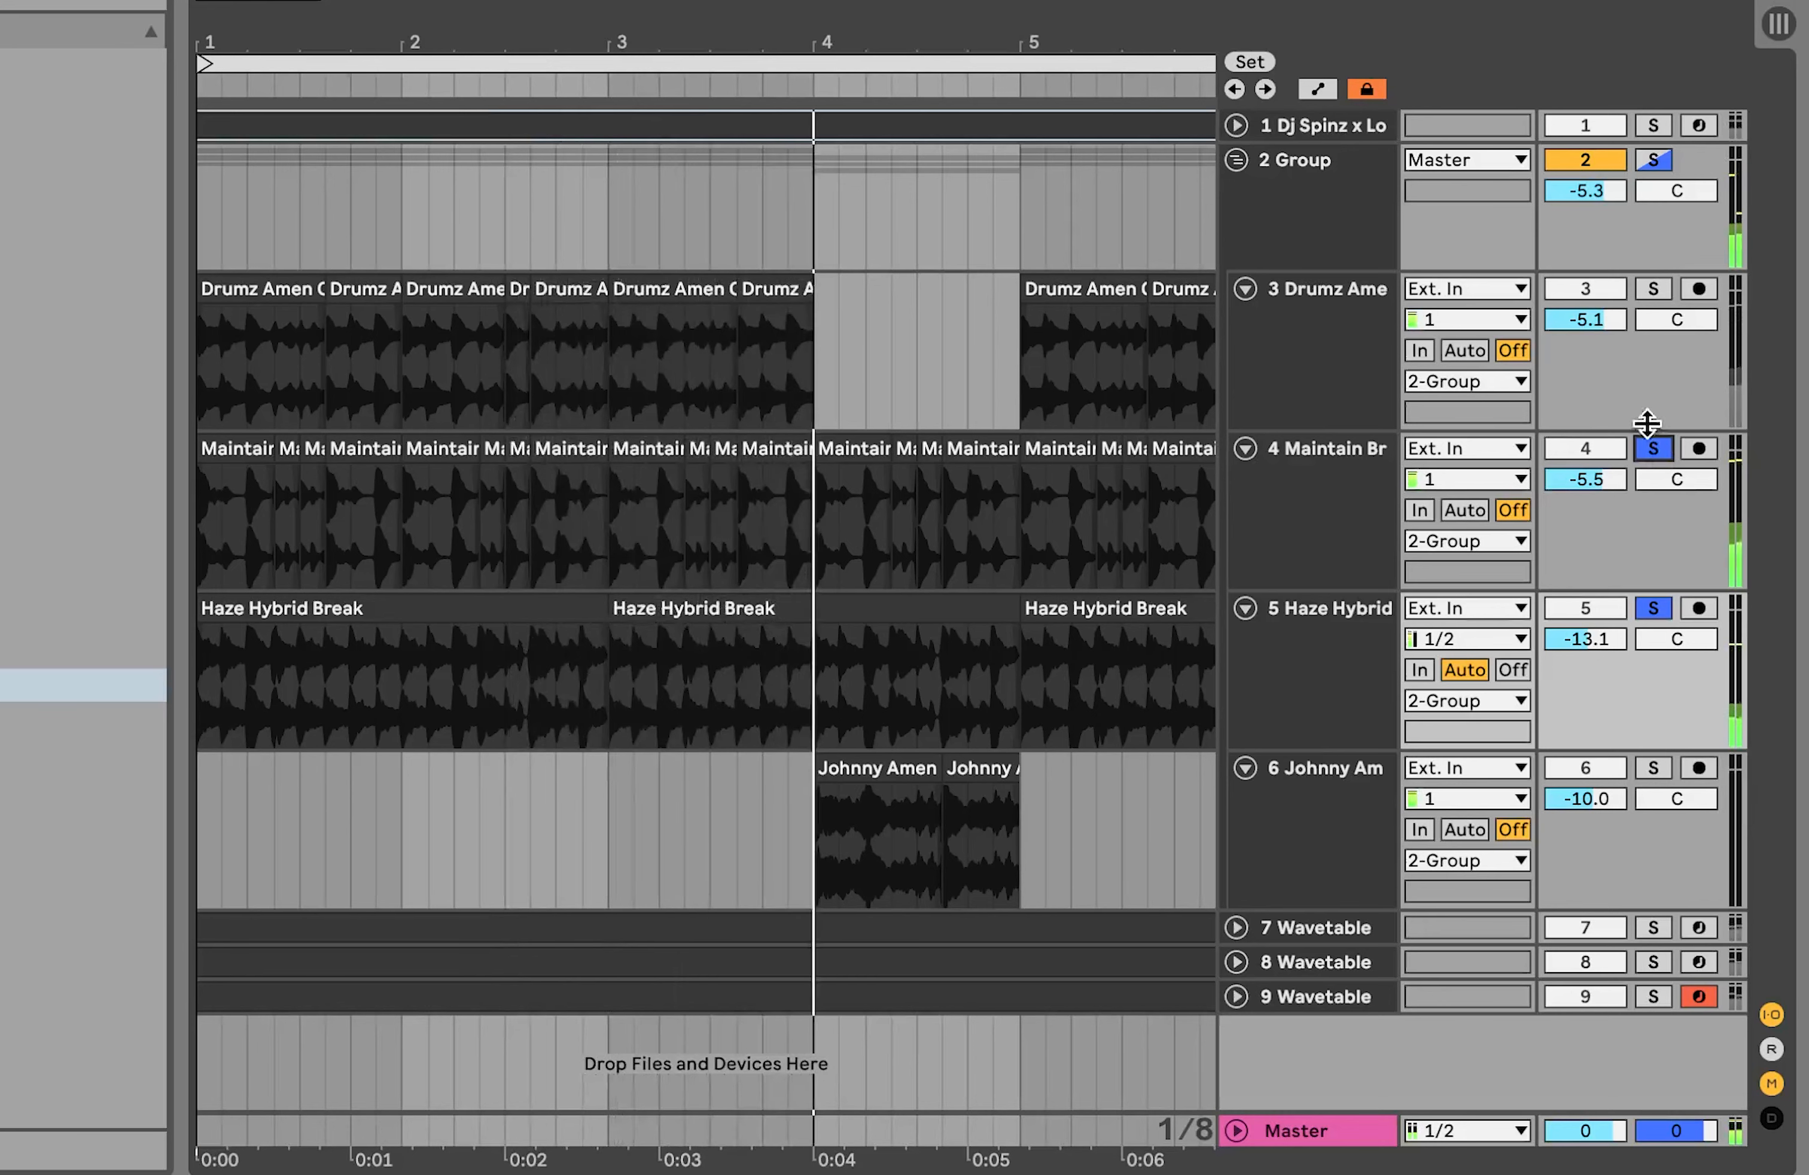
- Solo the Drumz Amen, Maintain and Haze breaks together, then leave only Johnny Amen soloed
{"action": "left_click", "coordinate": [1652, 289]}
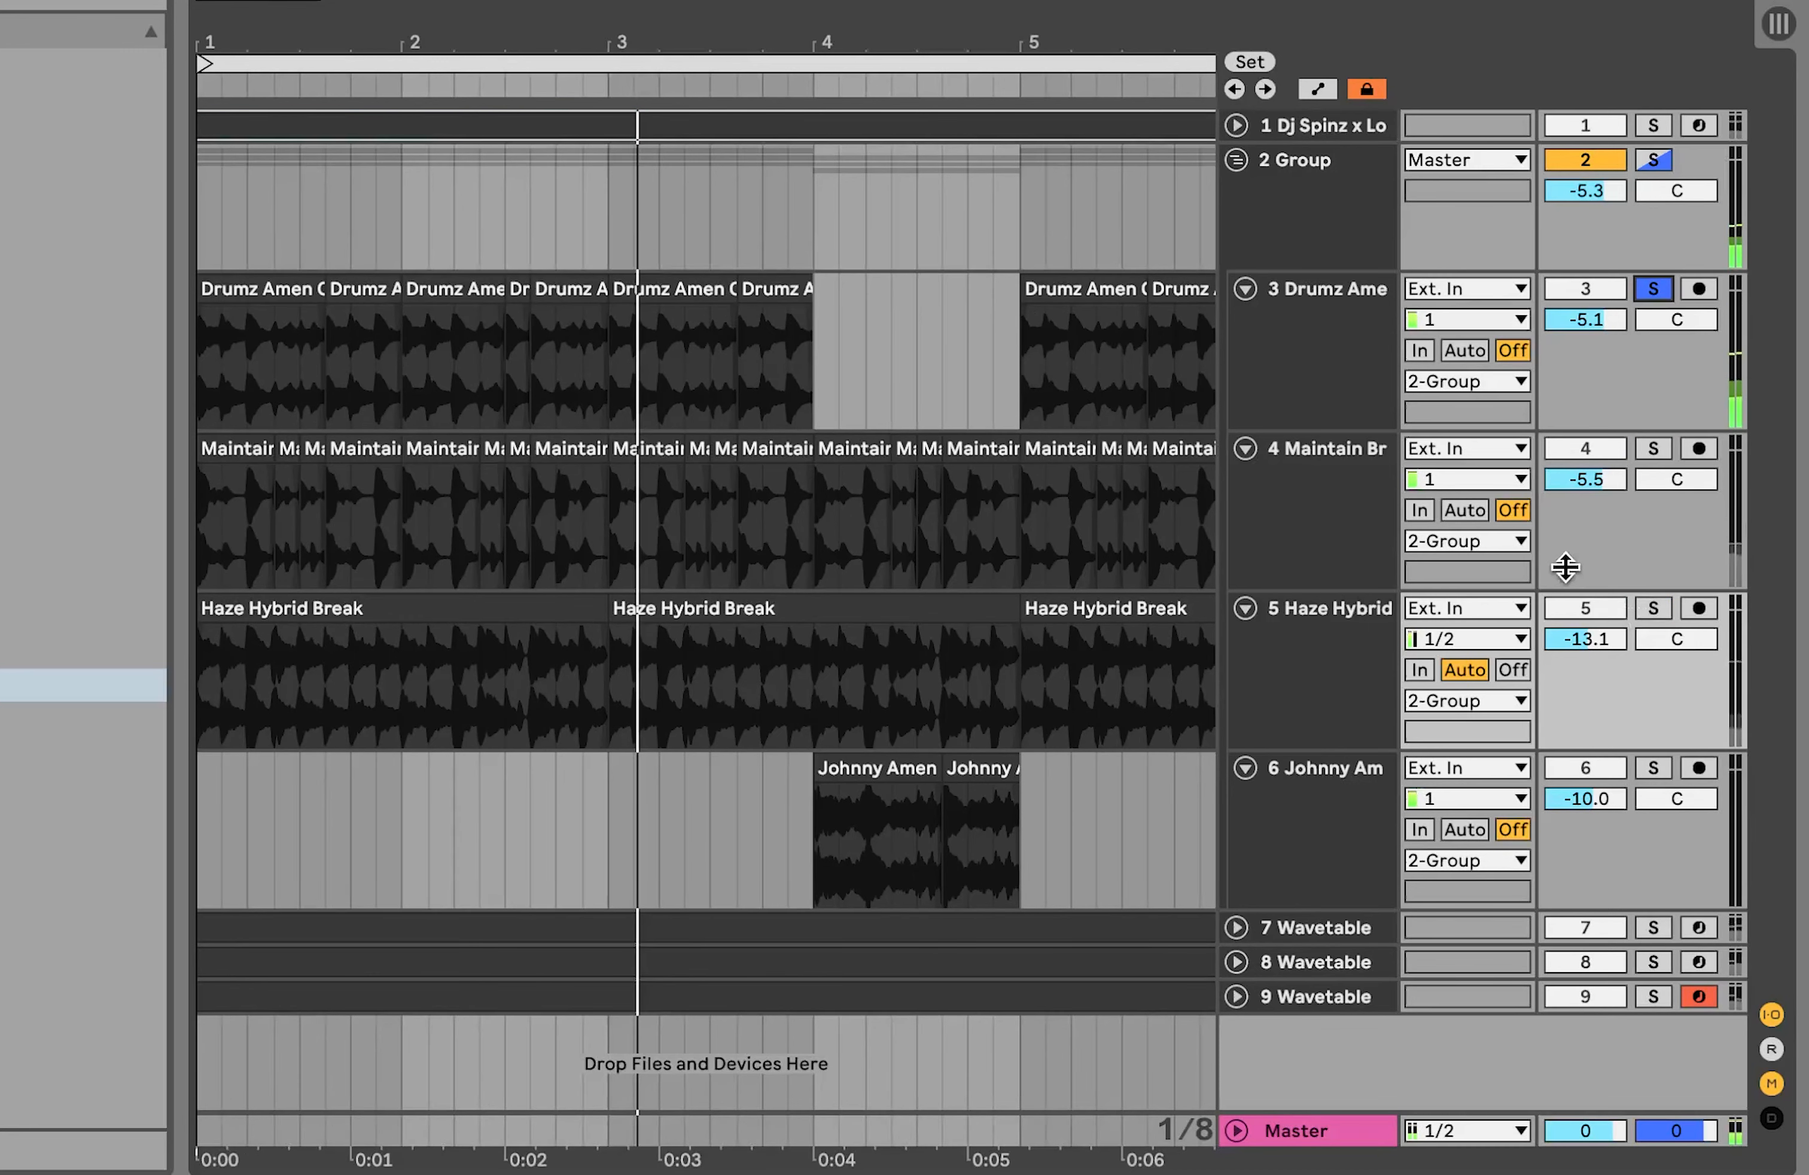
{"action": "left_click", "coordinate": [1654, 447]}
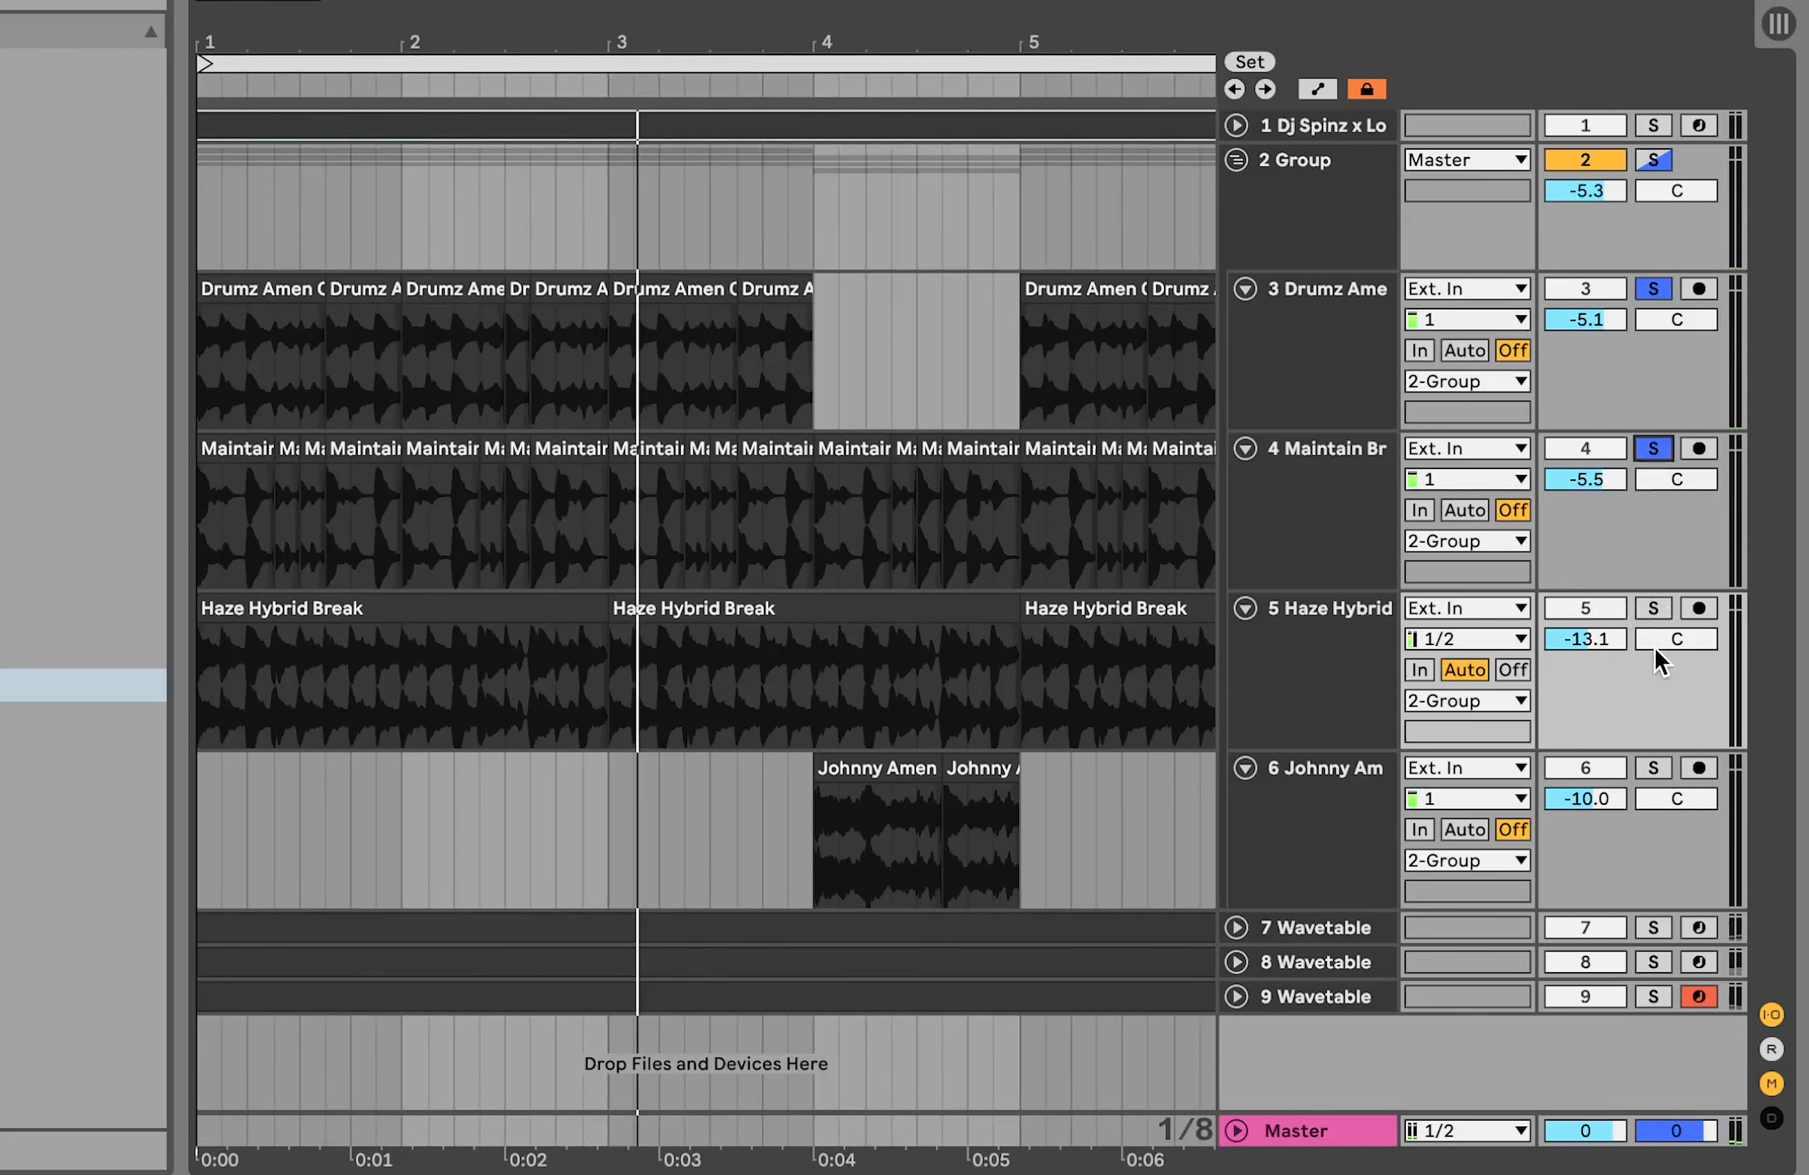
{"action": "left_click", "coordinate": [1653, 607]}
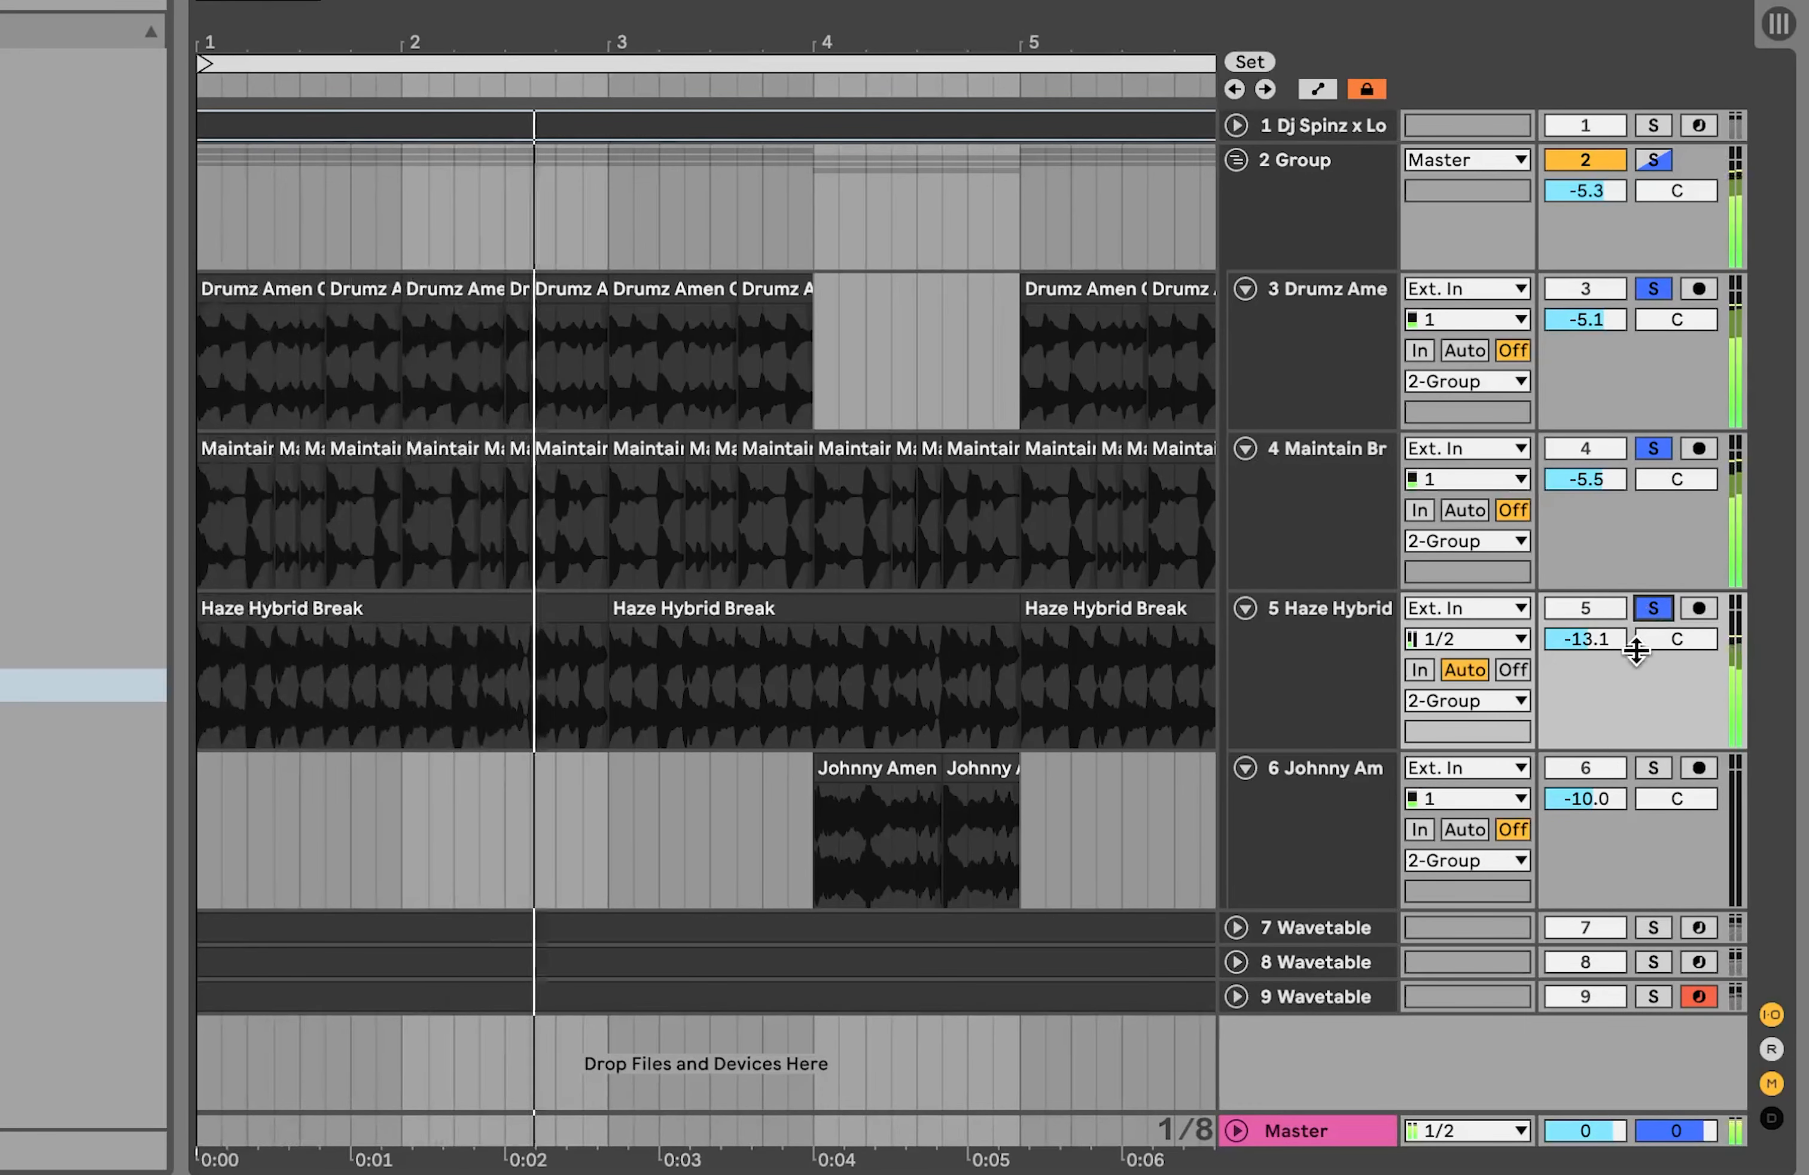
{"action": "left_click", "coordinate": [877, 831]}
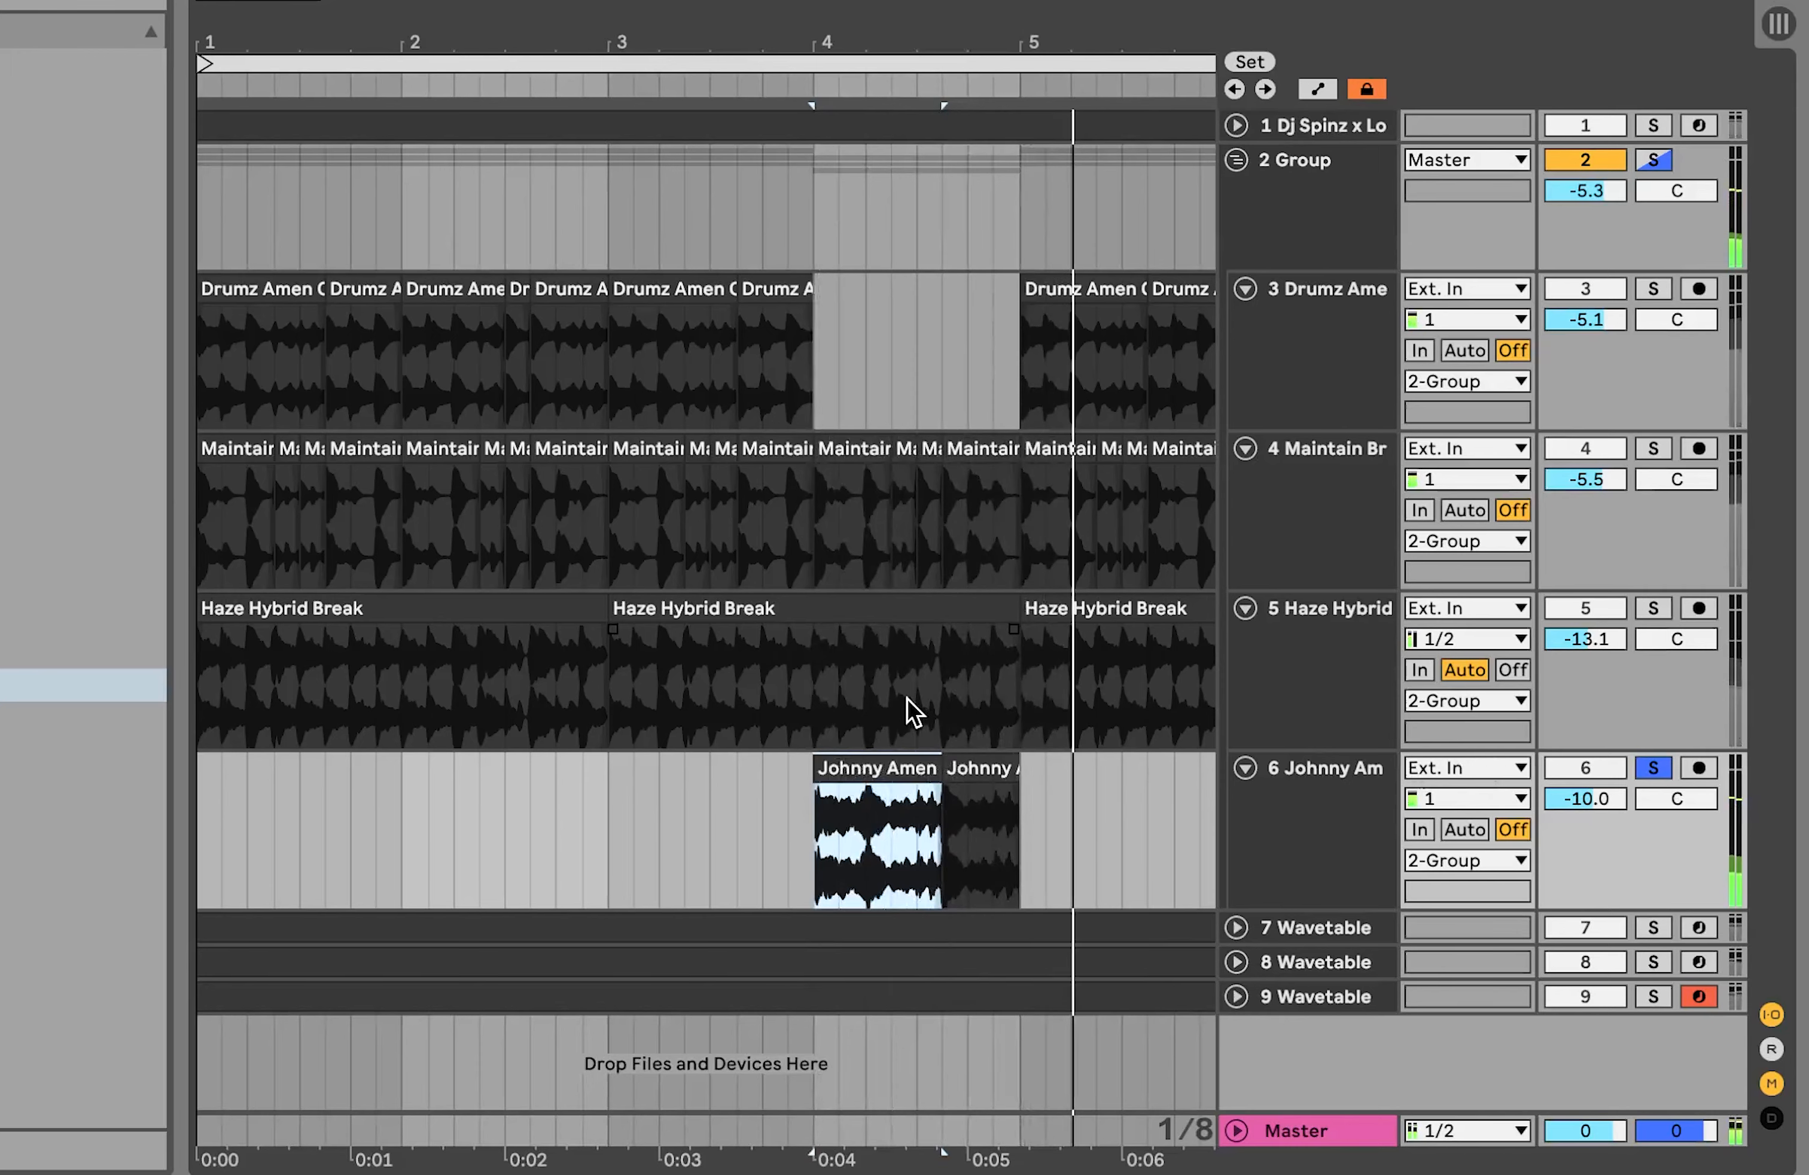
{"action": "scroll", "scroll_direction": "down", "scroll_amount": 3}
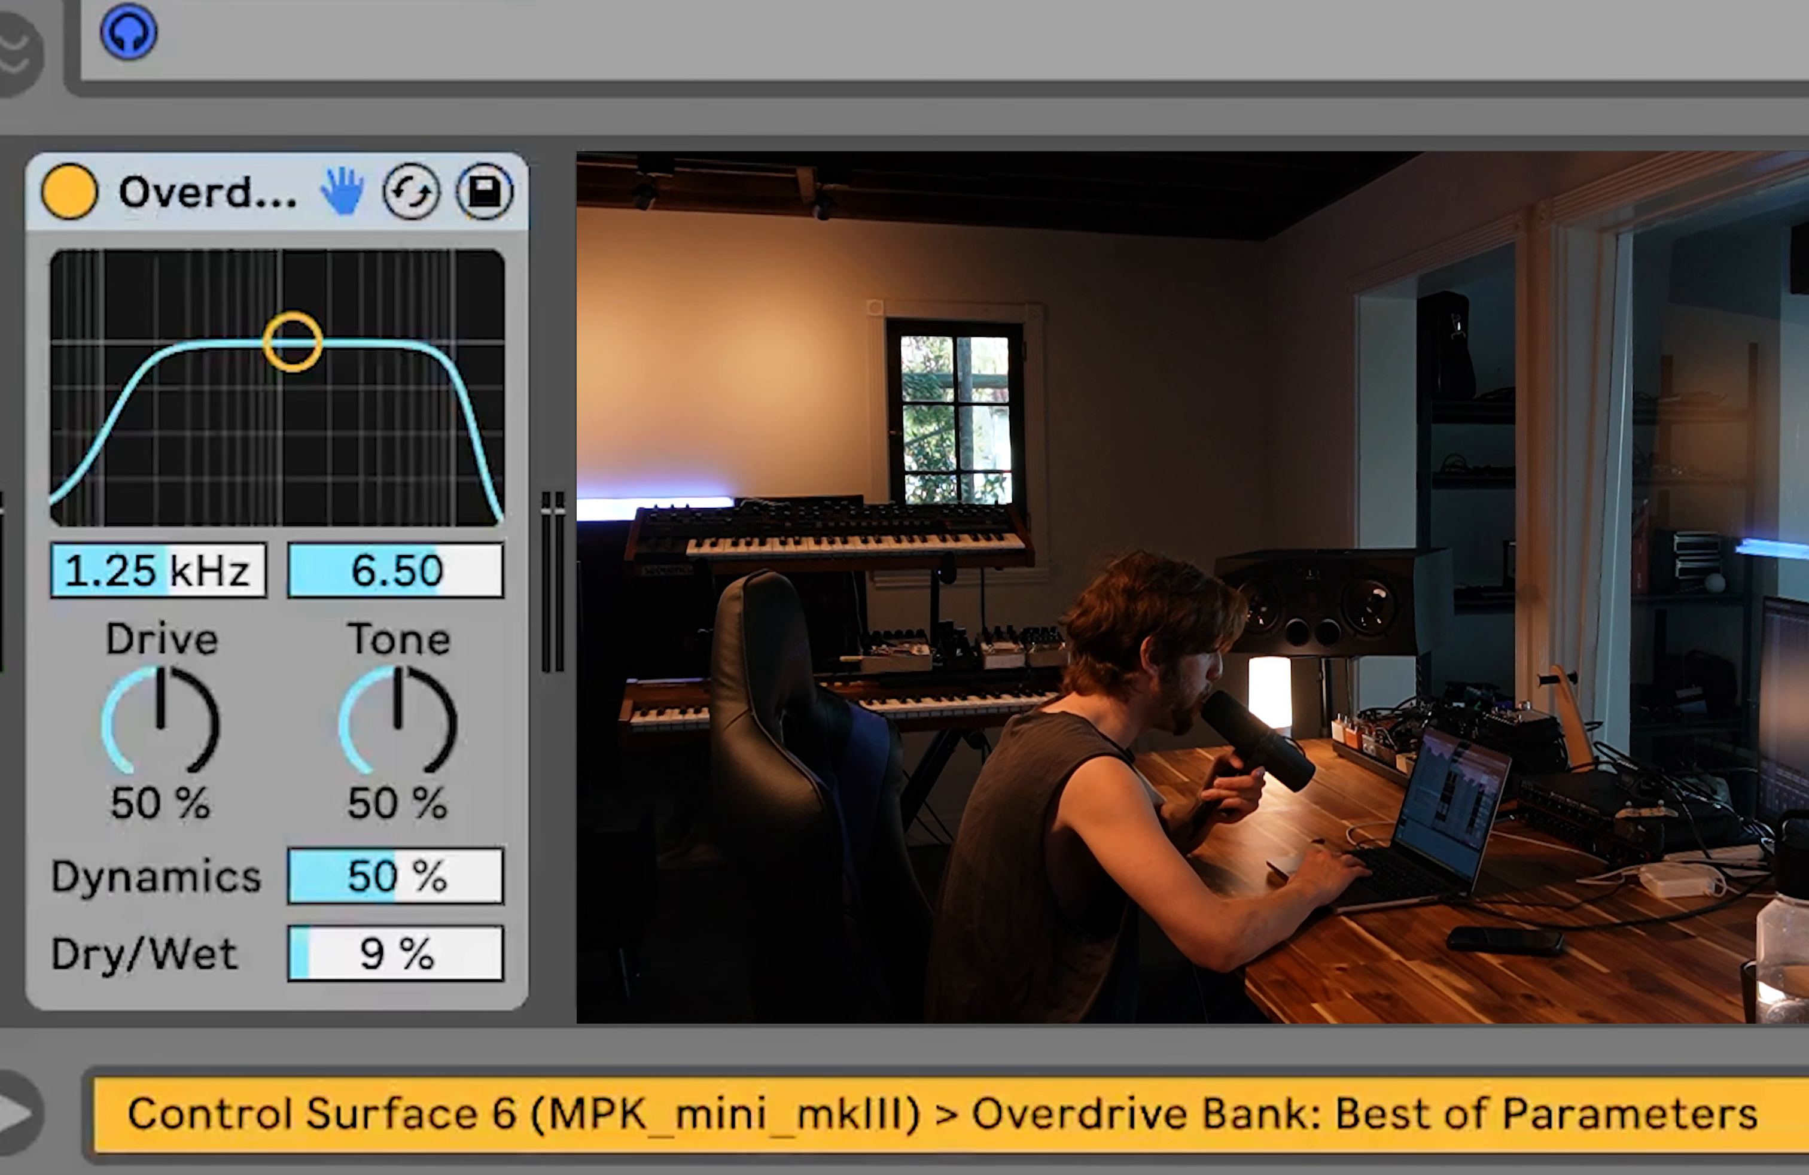
- Bypass the Overdrive device and re-enable it to compare the dry and driven break
{"action": "left_click", "coordinate": [71, 191]}
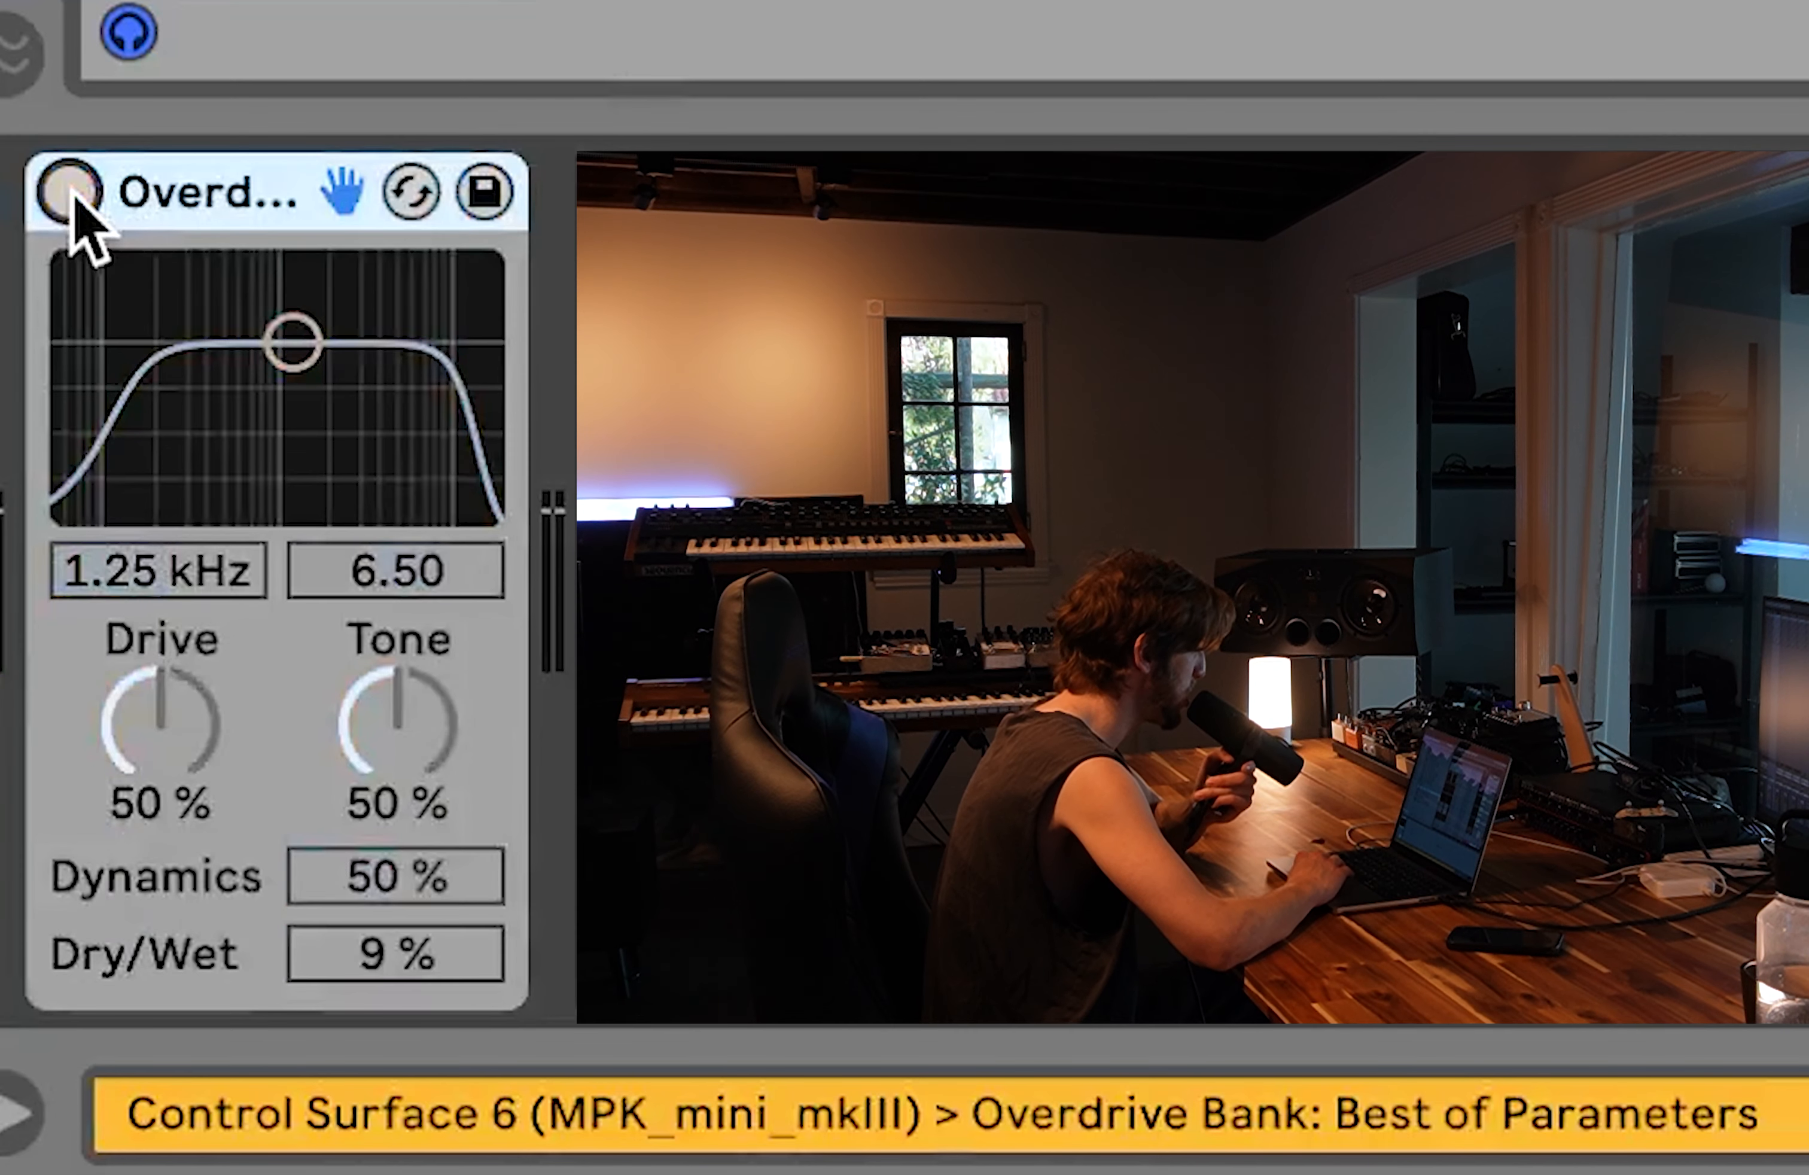
{"action": "left_click", "coordinate": [73, 195]}
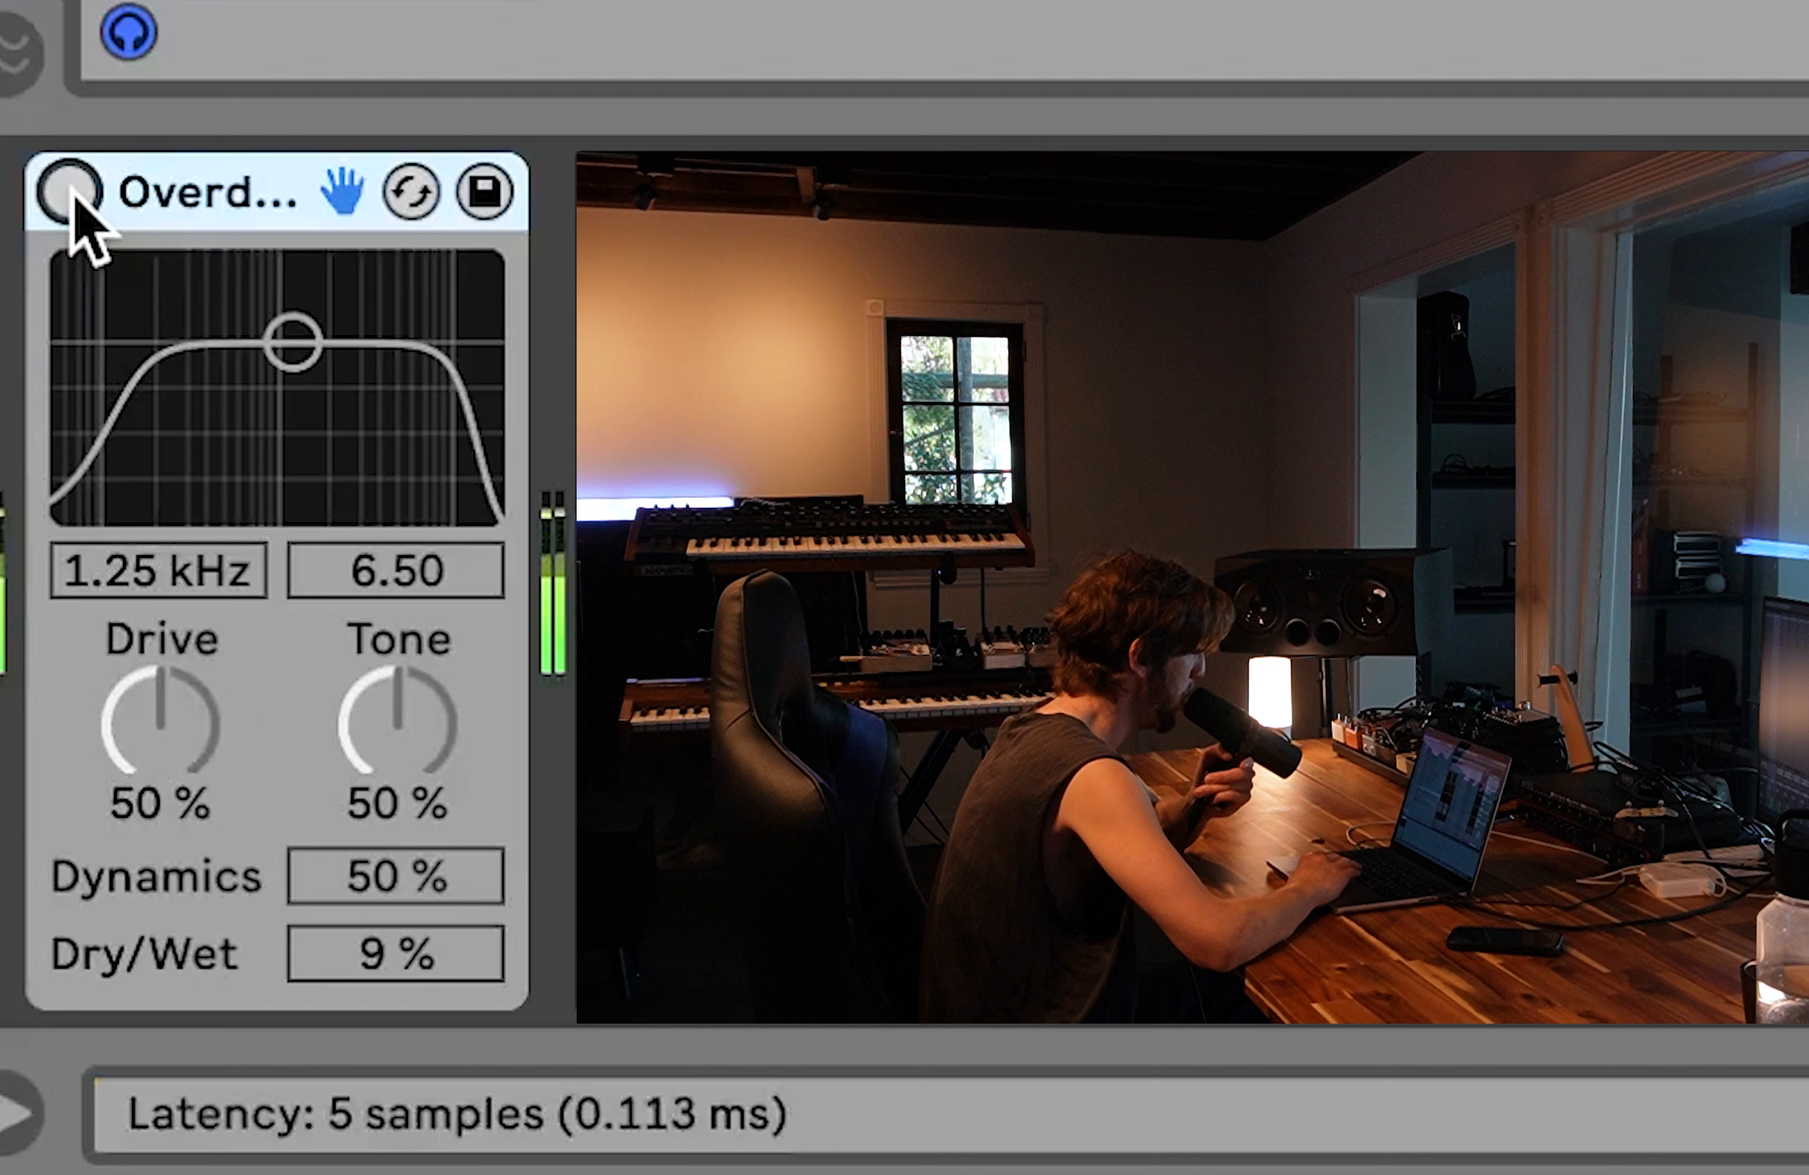
{"action": "left_click", "coordinate": [73, 193]}
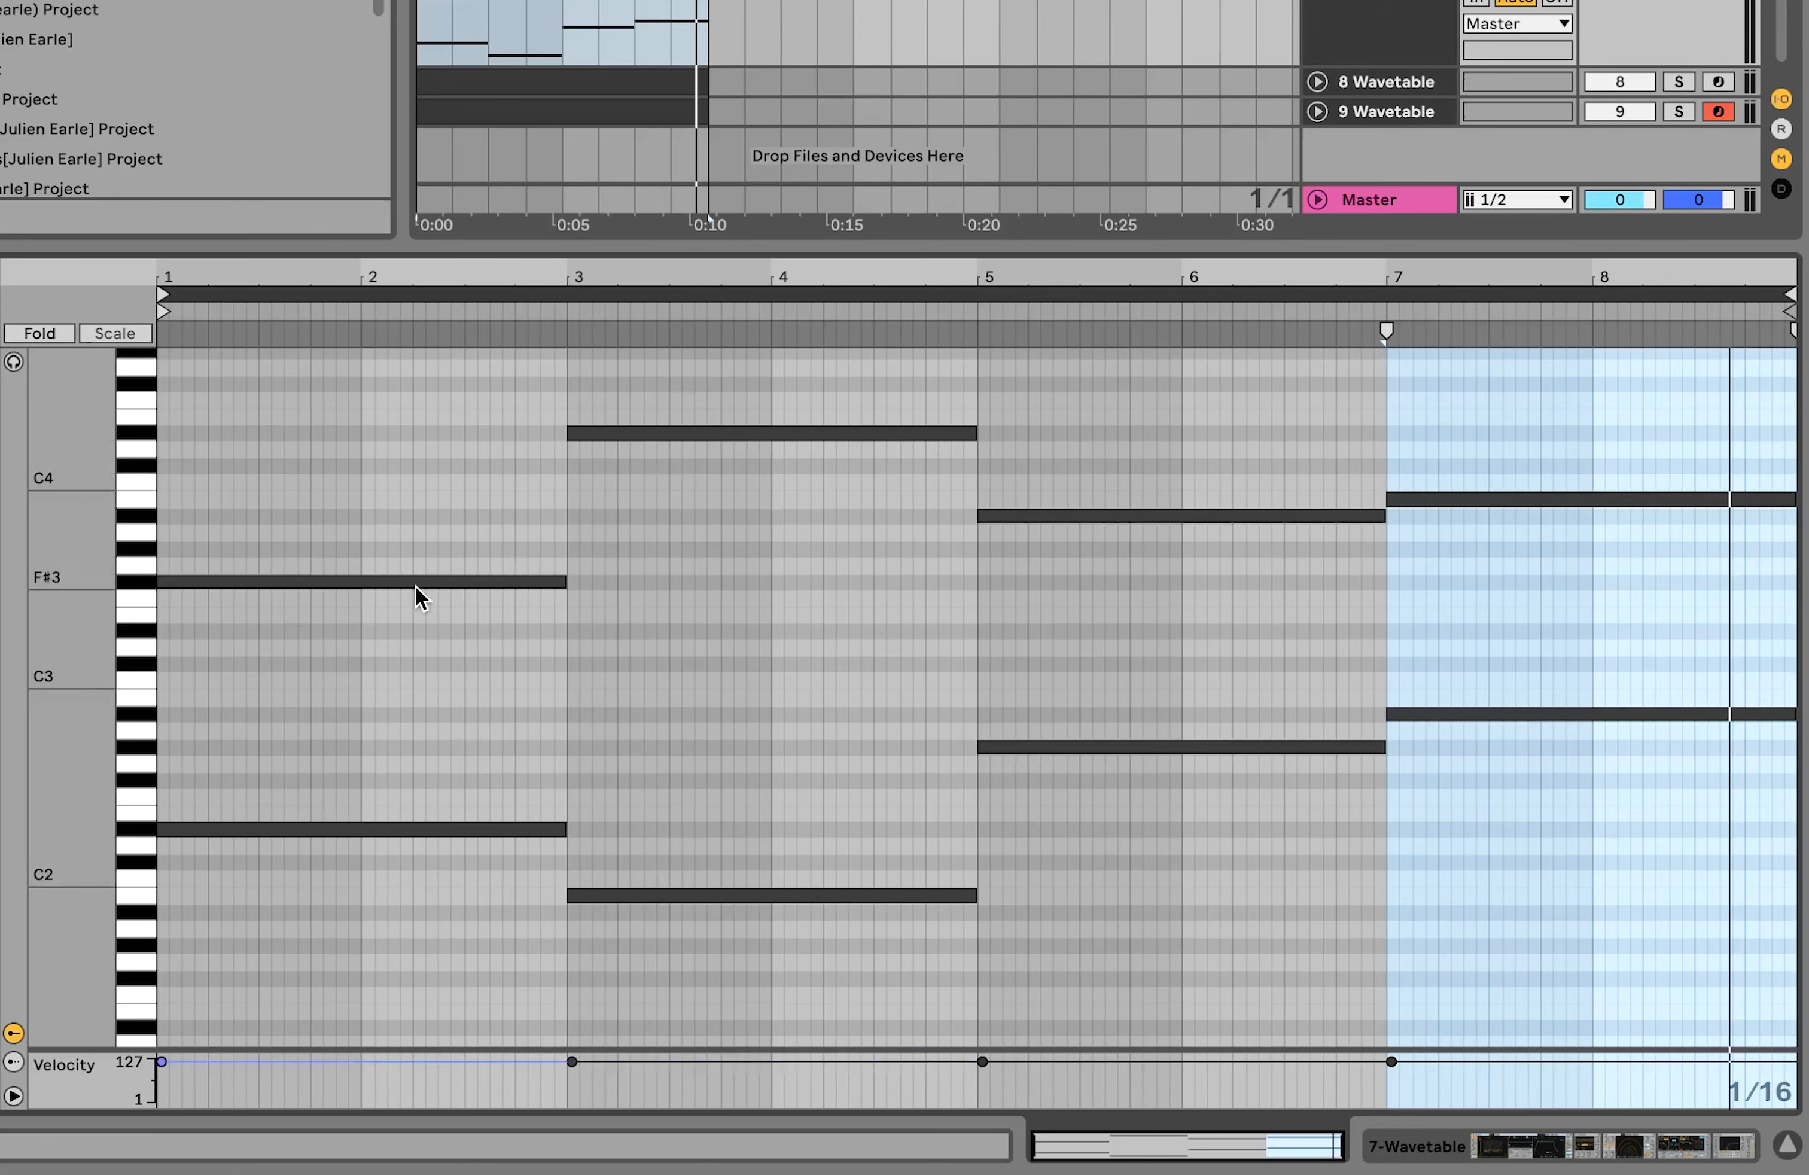
- Show the 7-Wavetable pad clip's sustained two-bar chords in the MIDI editor
{"action": "left_click", "coordinate": [358, 581]}
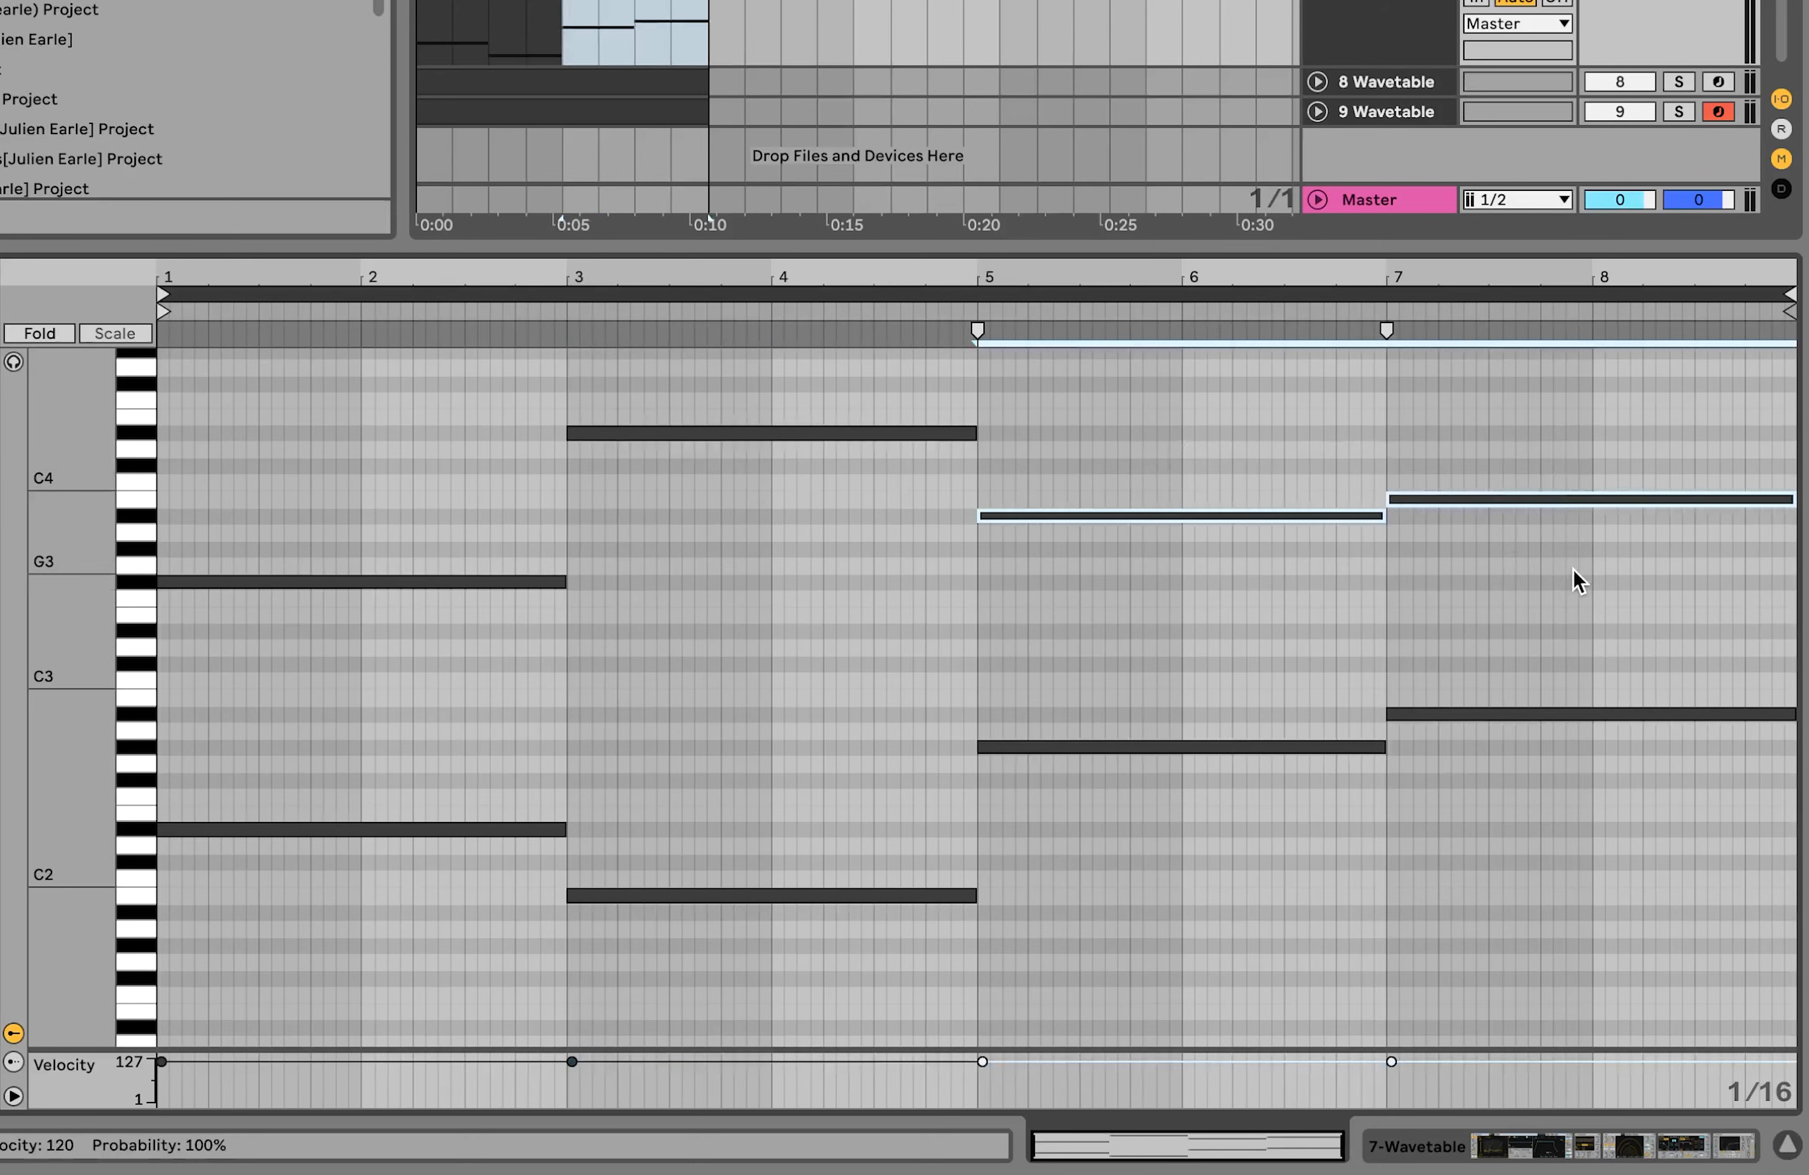
{"action": "scroll", "scroll_direction": "down", "scroll_amount": 3}
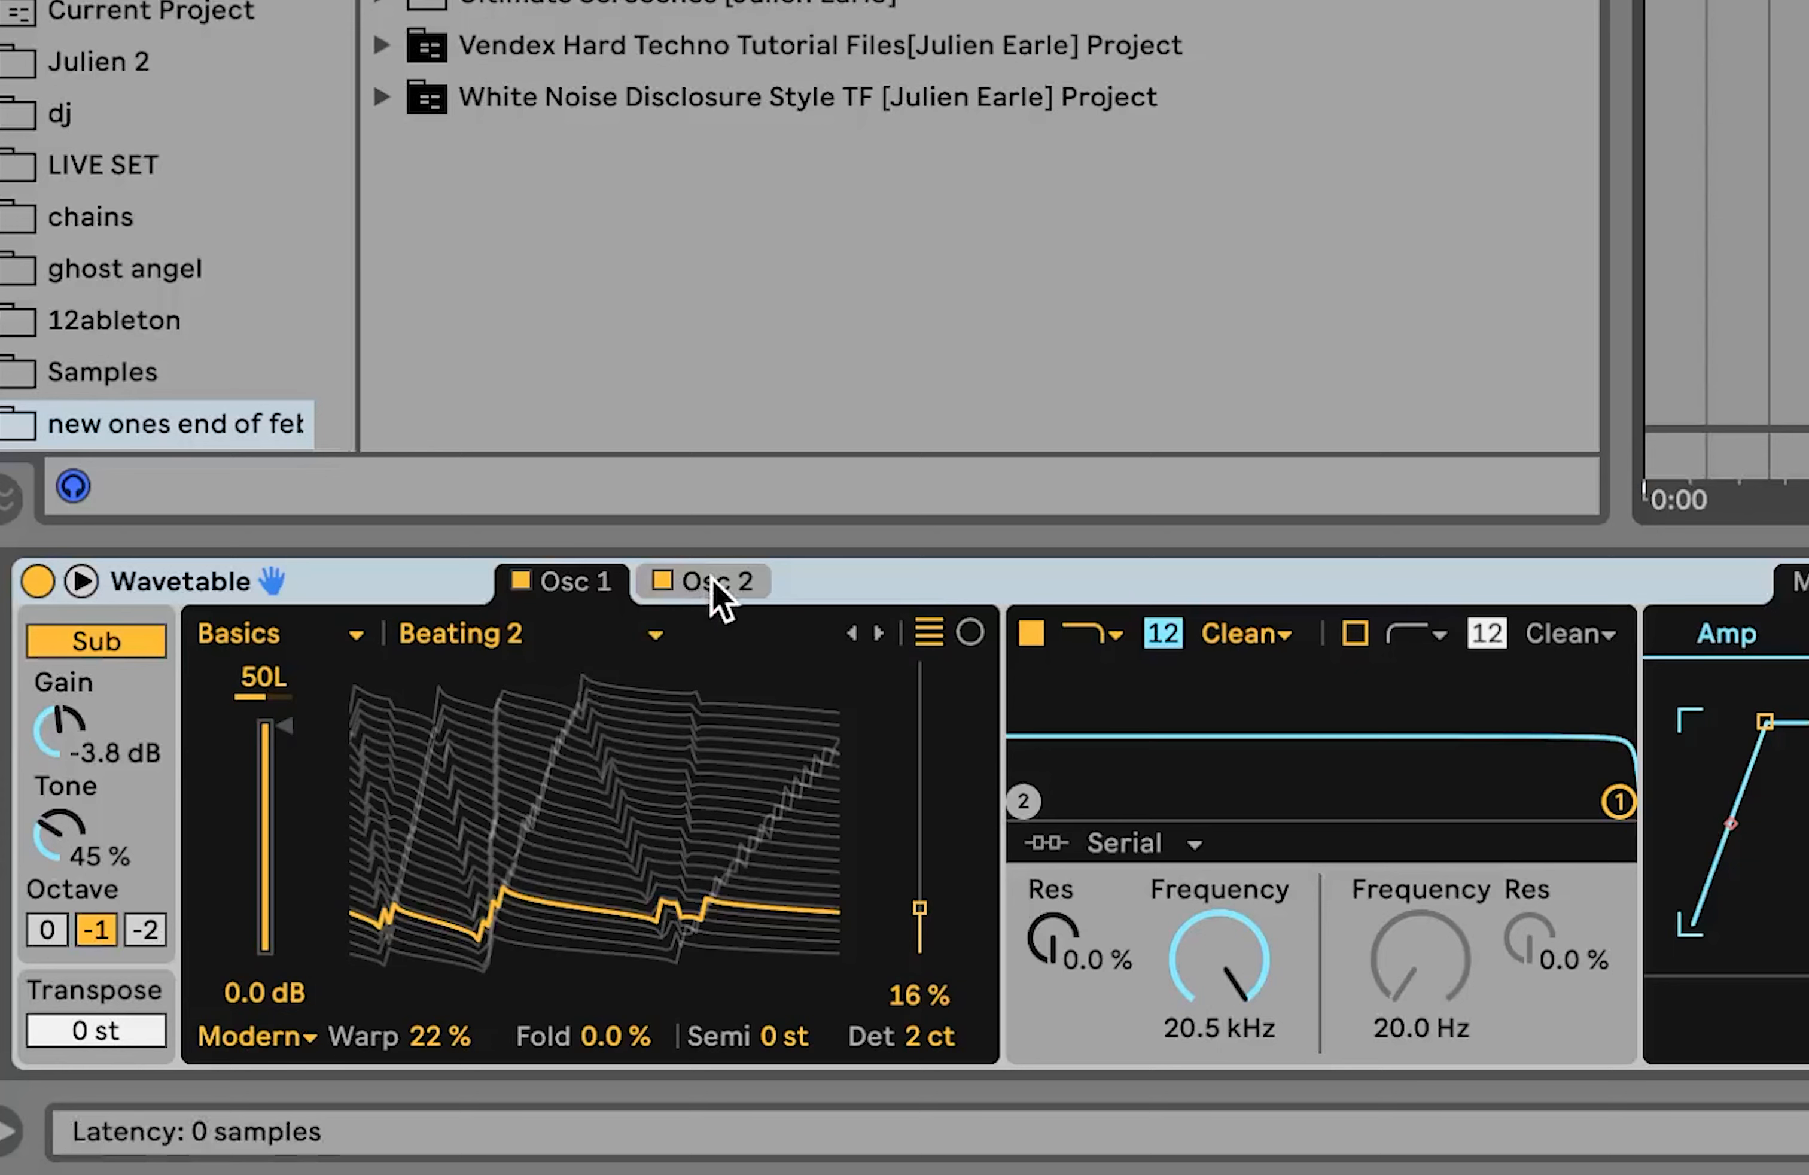
- View Osc 2's Formant AEIOU wavetable and the pad's LFO modulation settings
{"action": "left_click", "coordinate": [703, 580]}
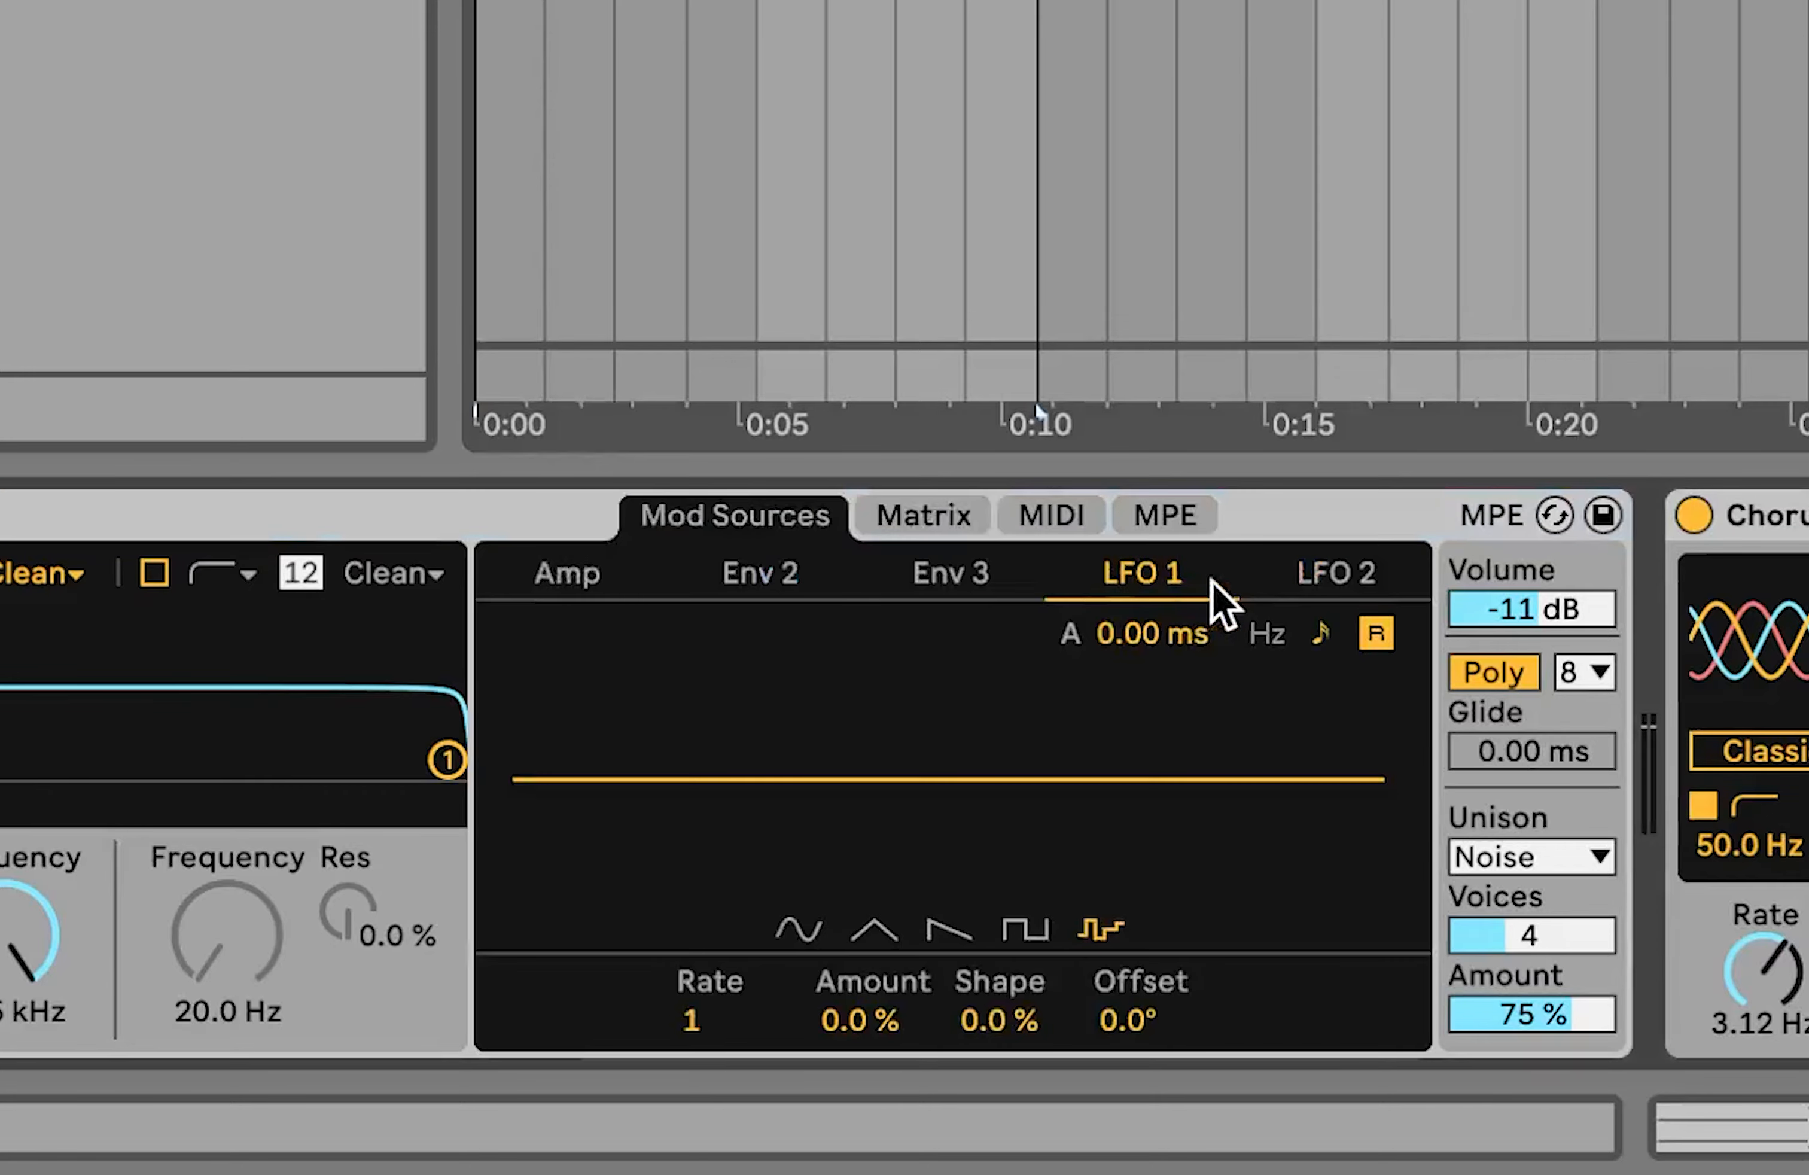
{"action": "left_click", "coordinate": [1332, 573]}
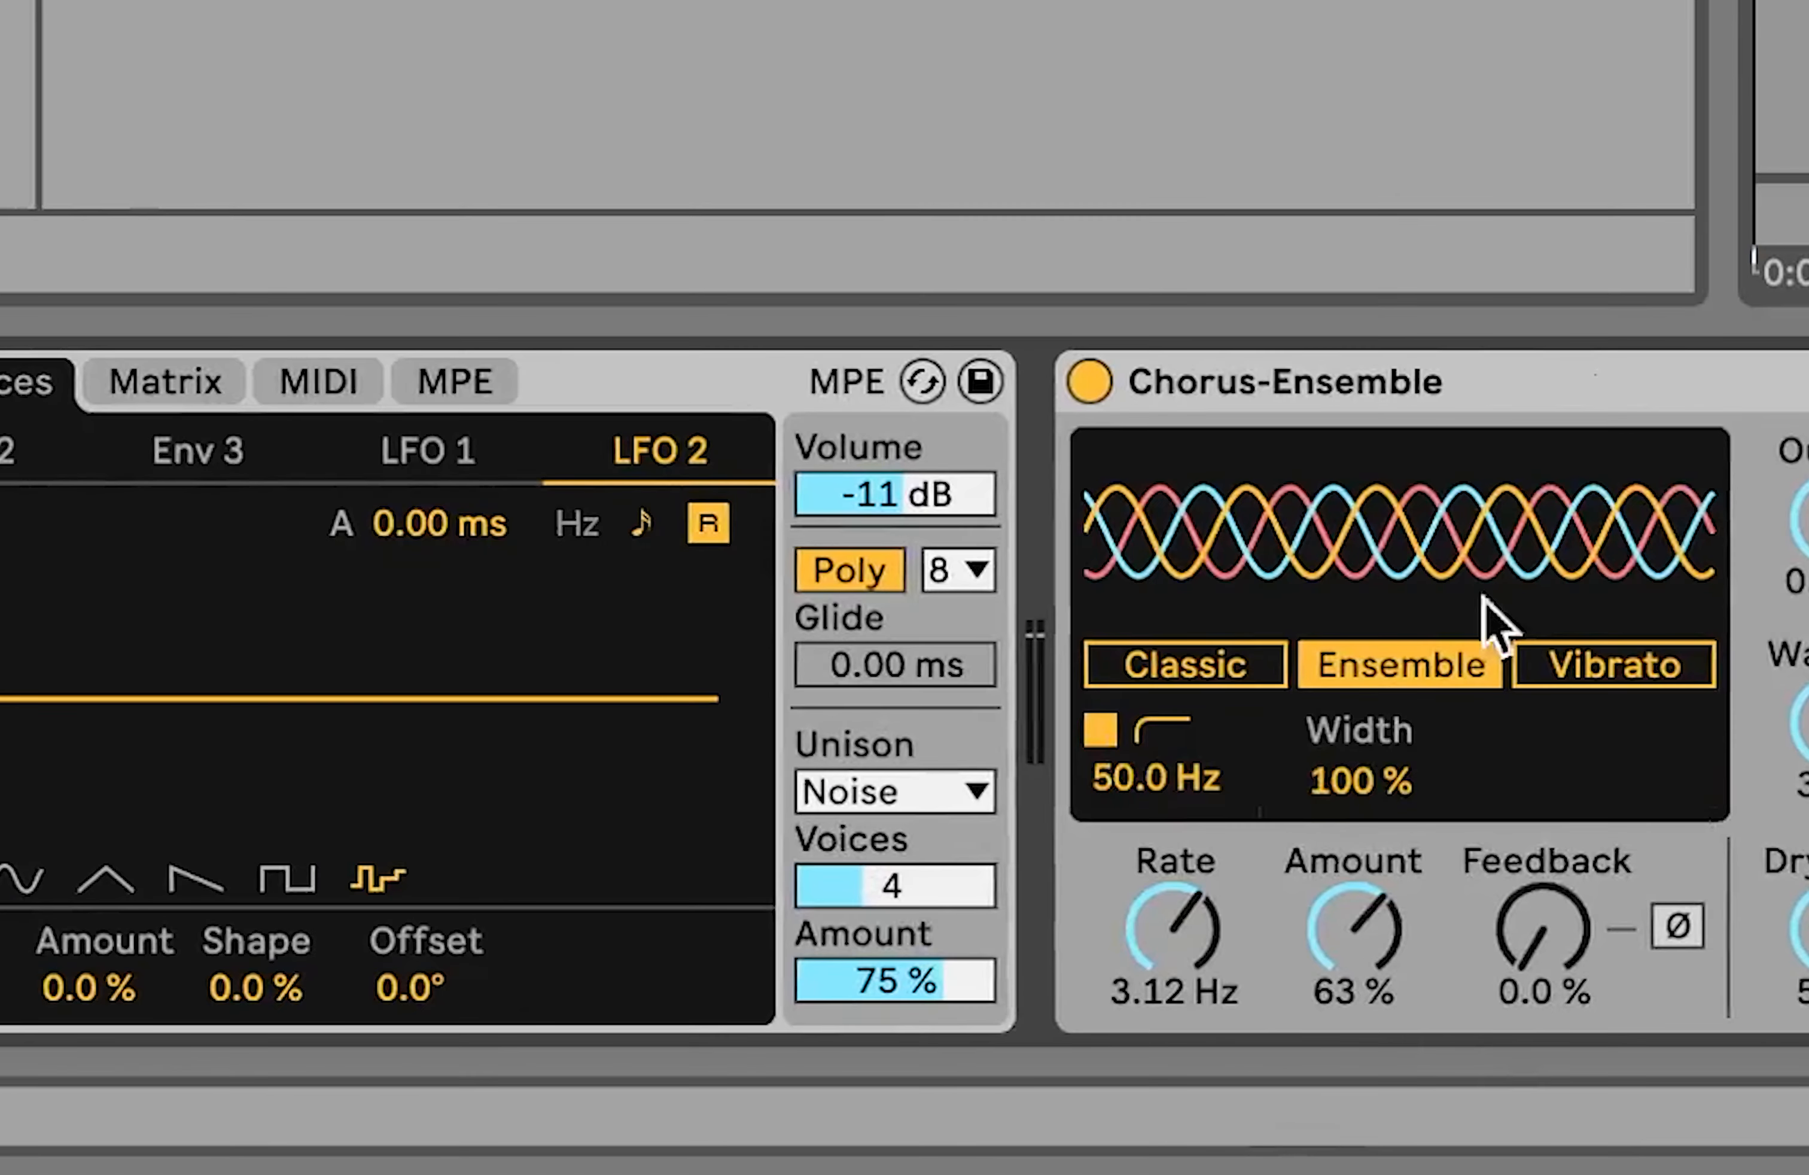
{"action": "scroll", "scroll_direction": "right", "scroll_amount": 3}
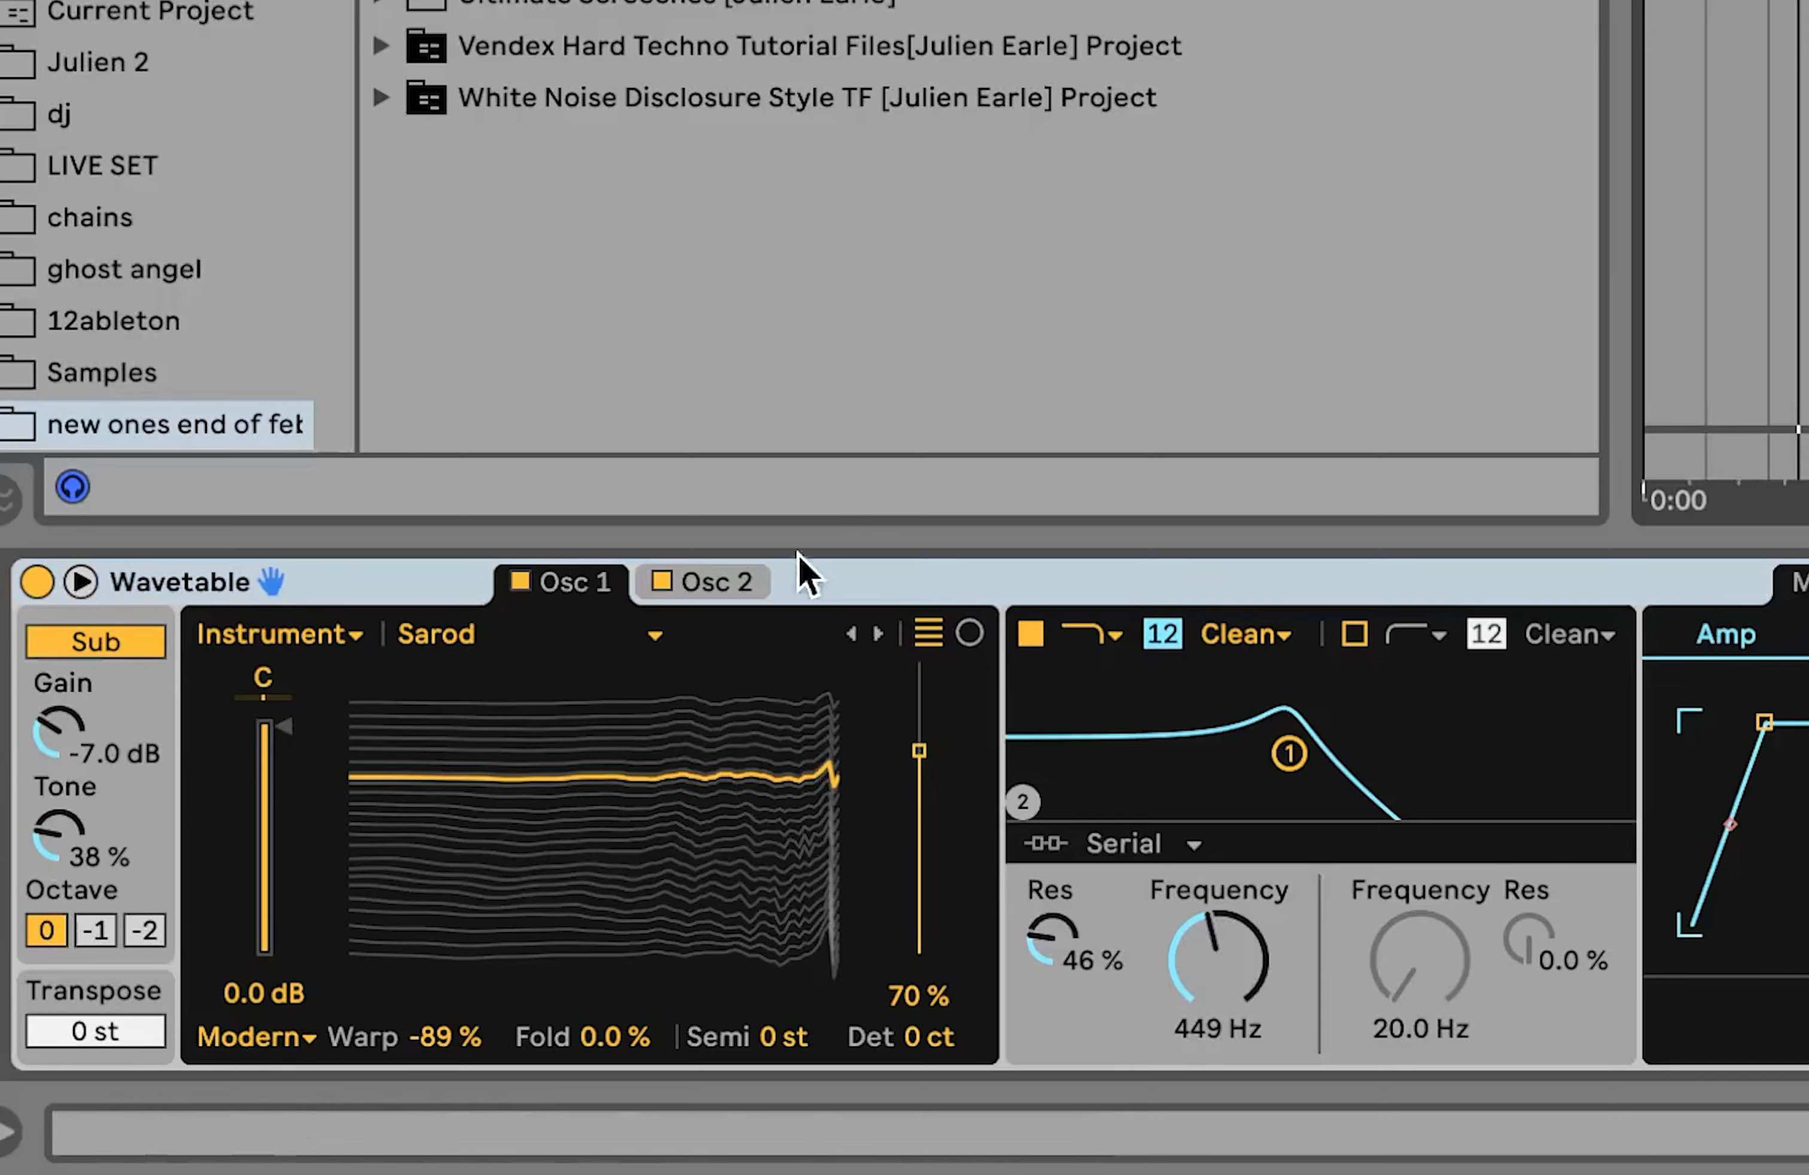
{"action": "mouse_move", "coordinate": [470, 655]}
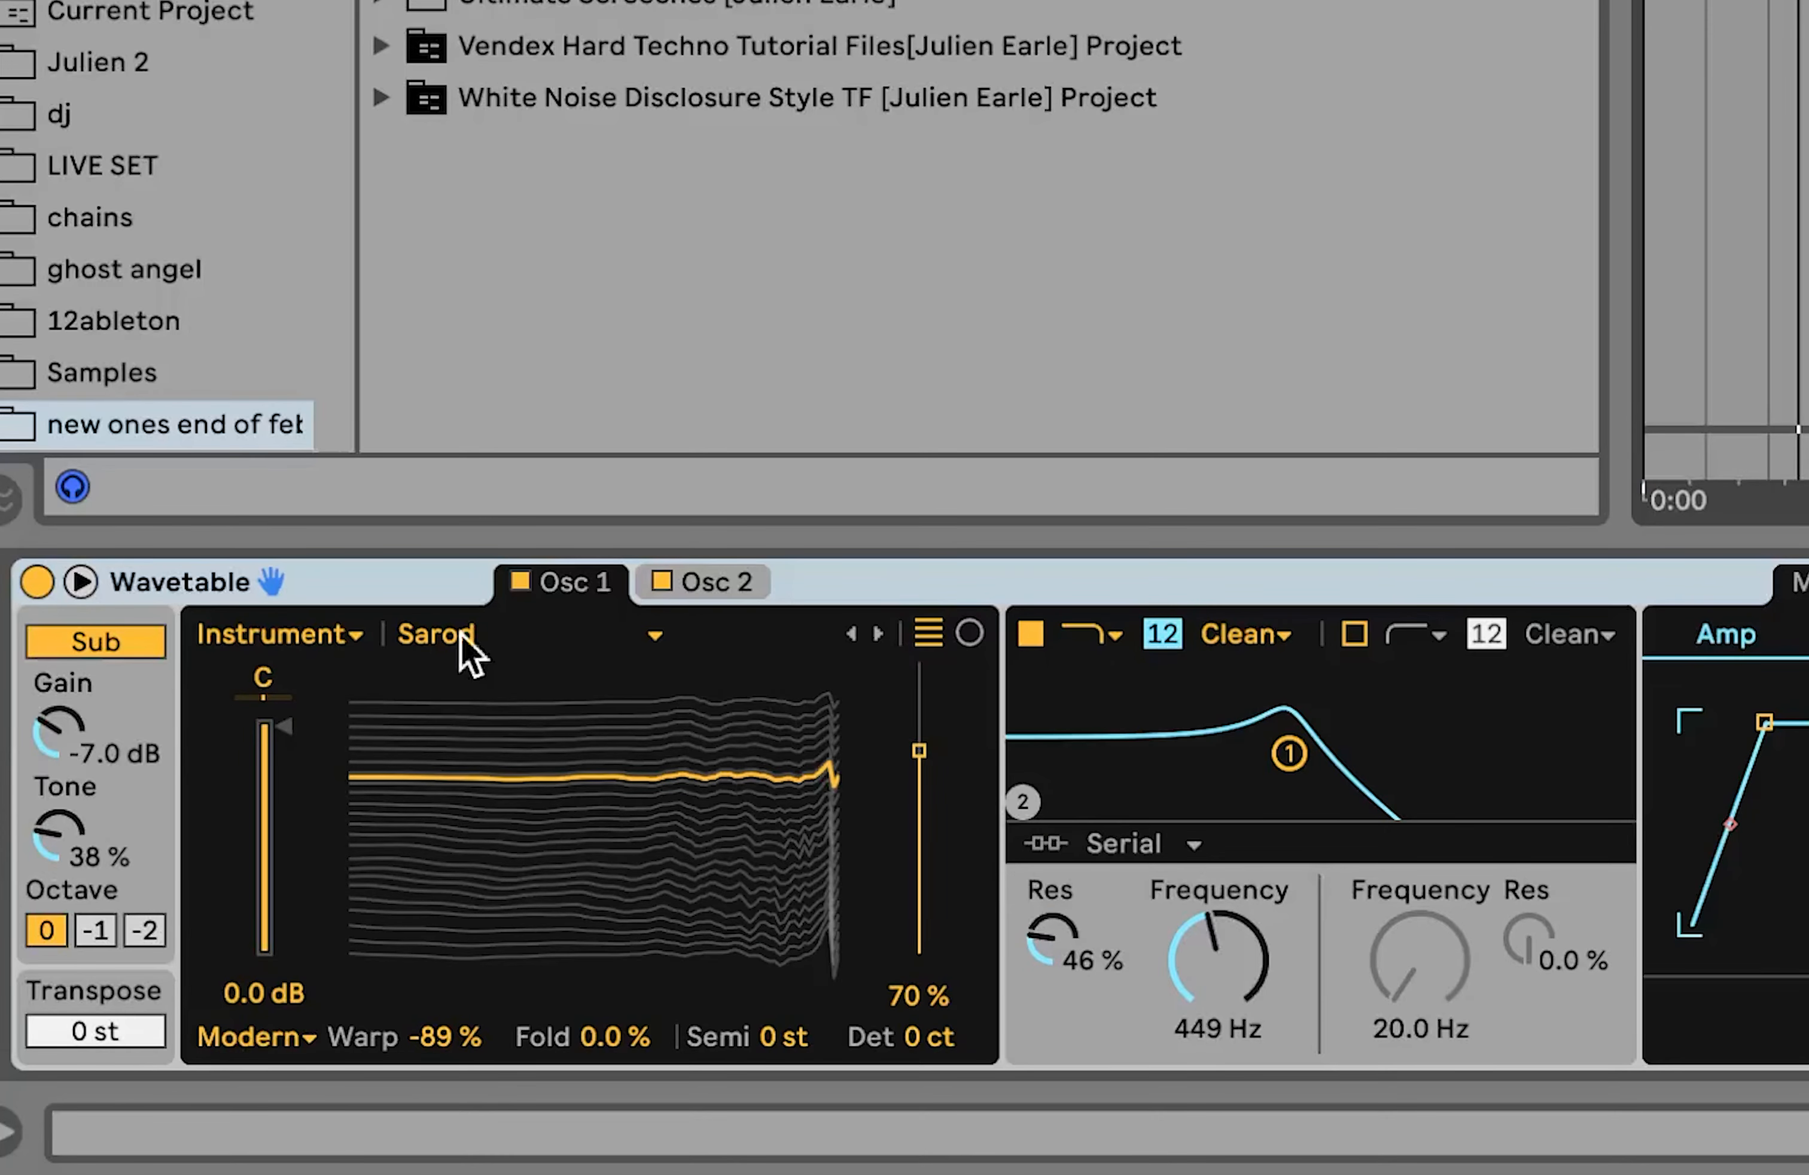
{"action": "mouse_move", "coordinate": [98, 831]}
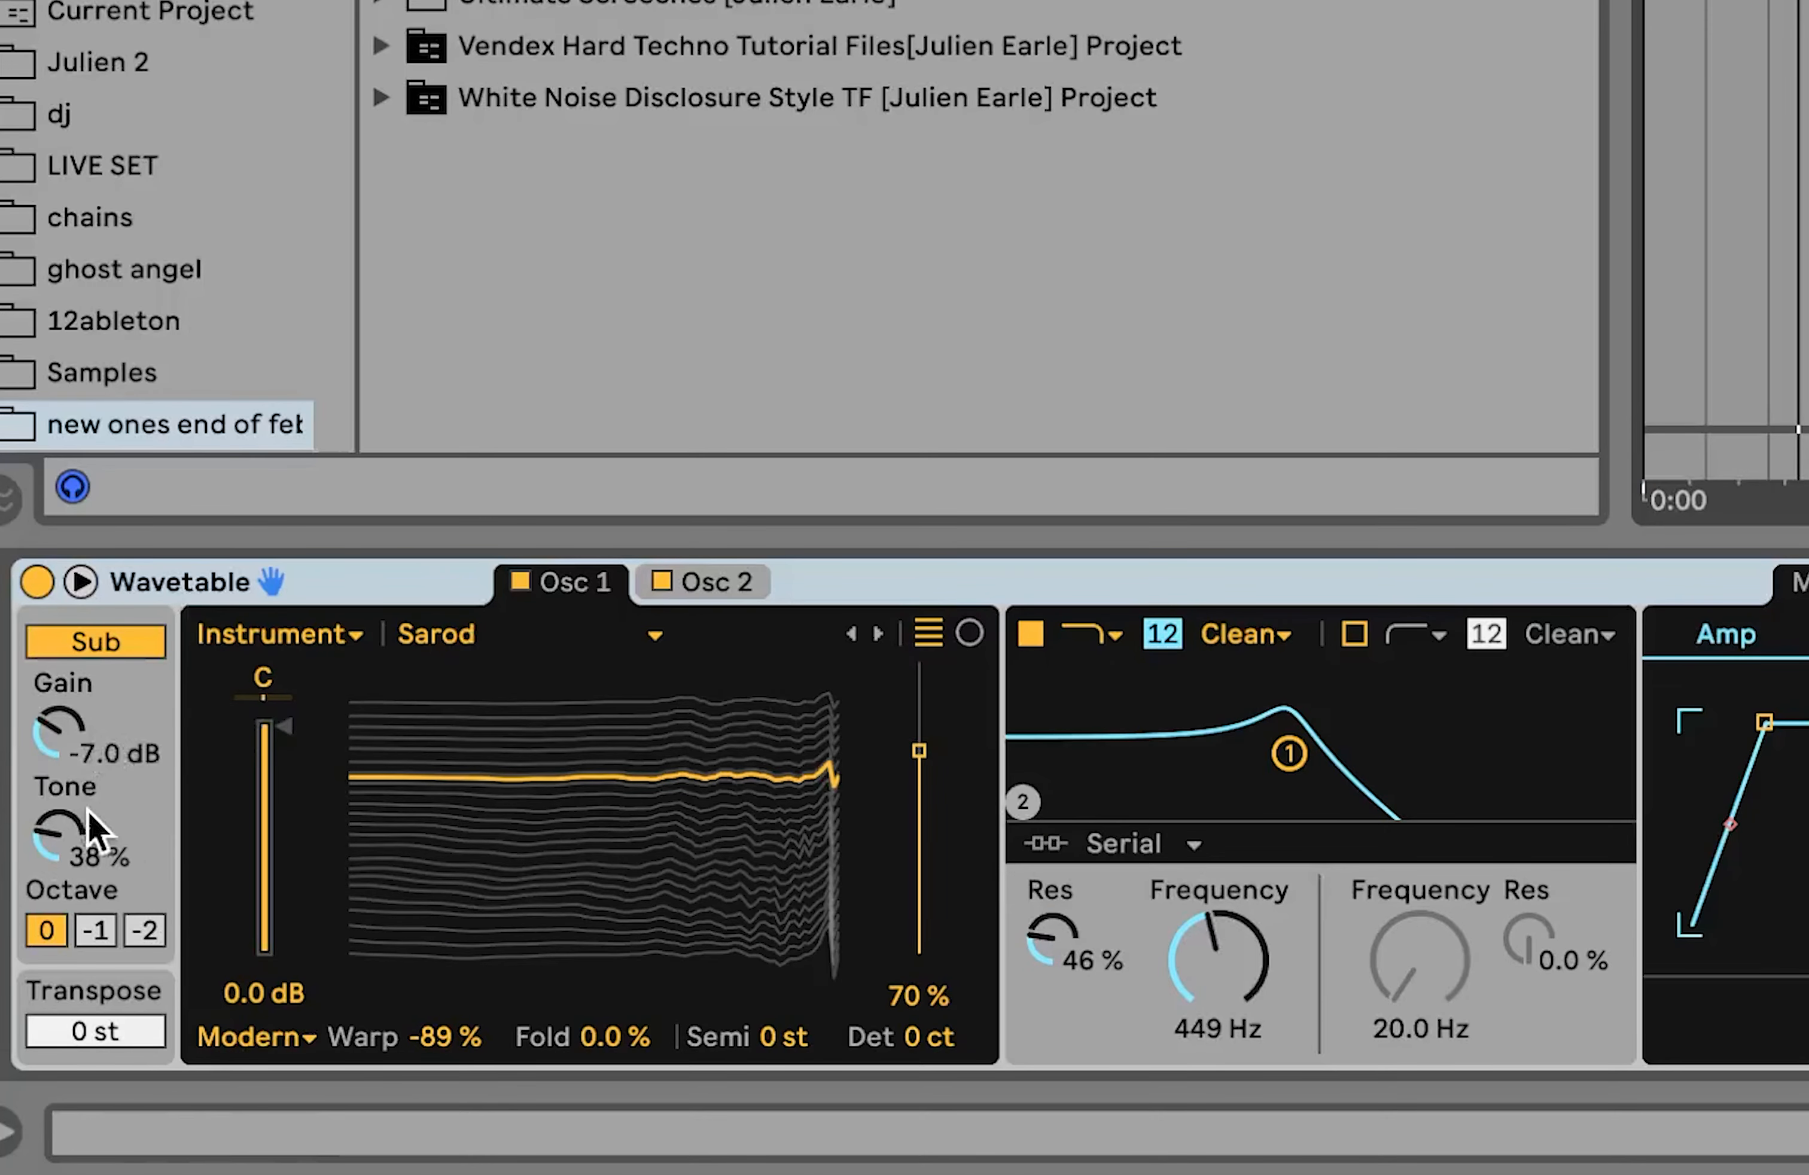
{"action": "mouse_move", "coordinate": [520, 669]}
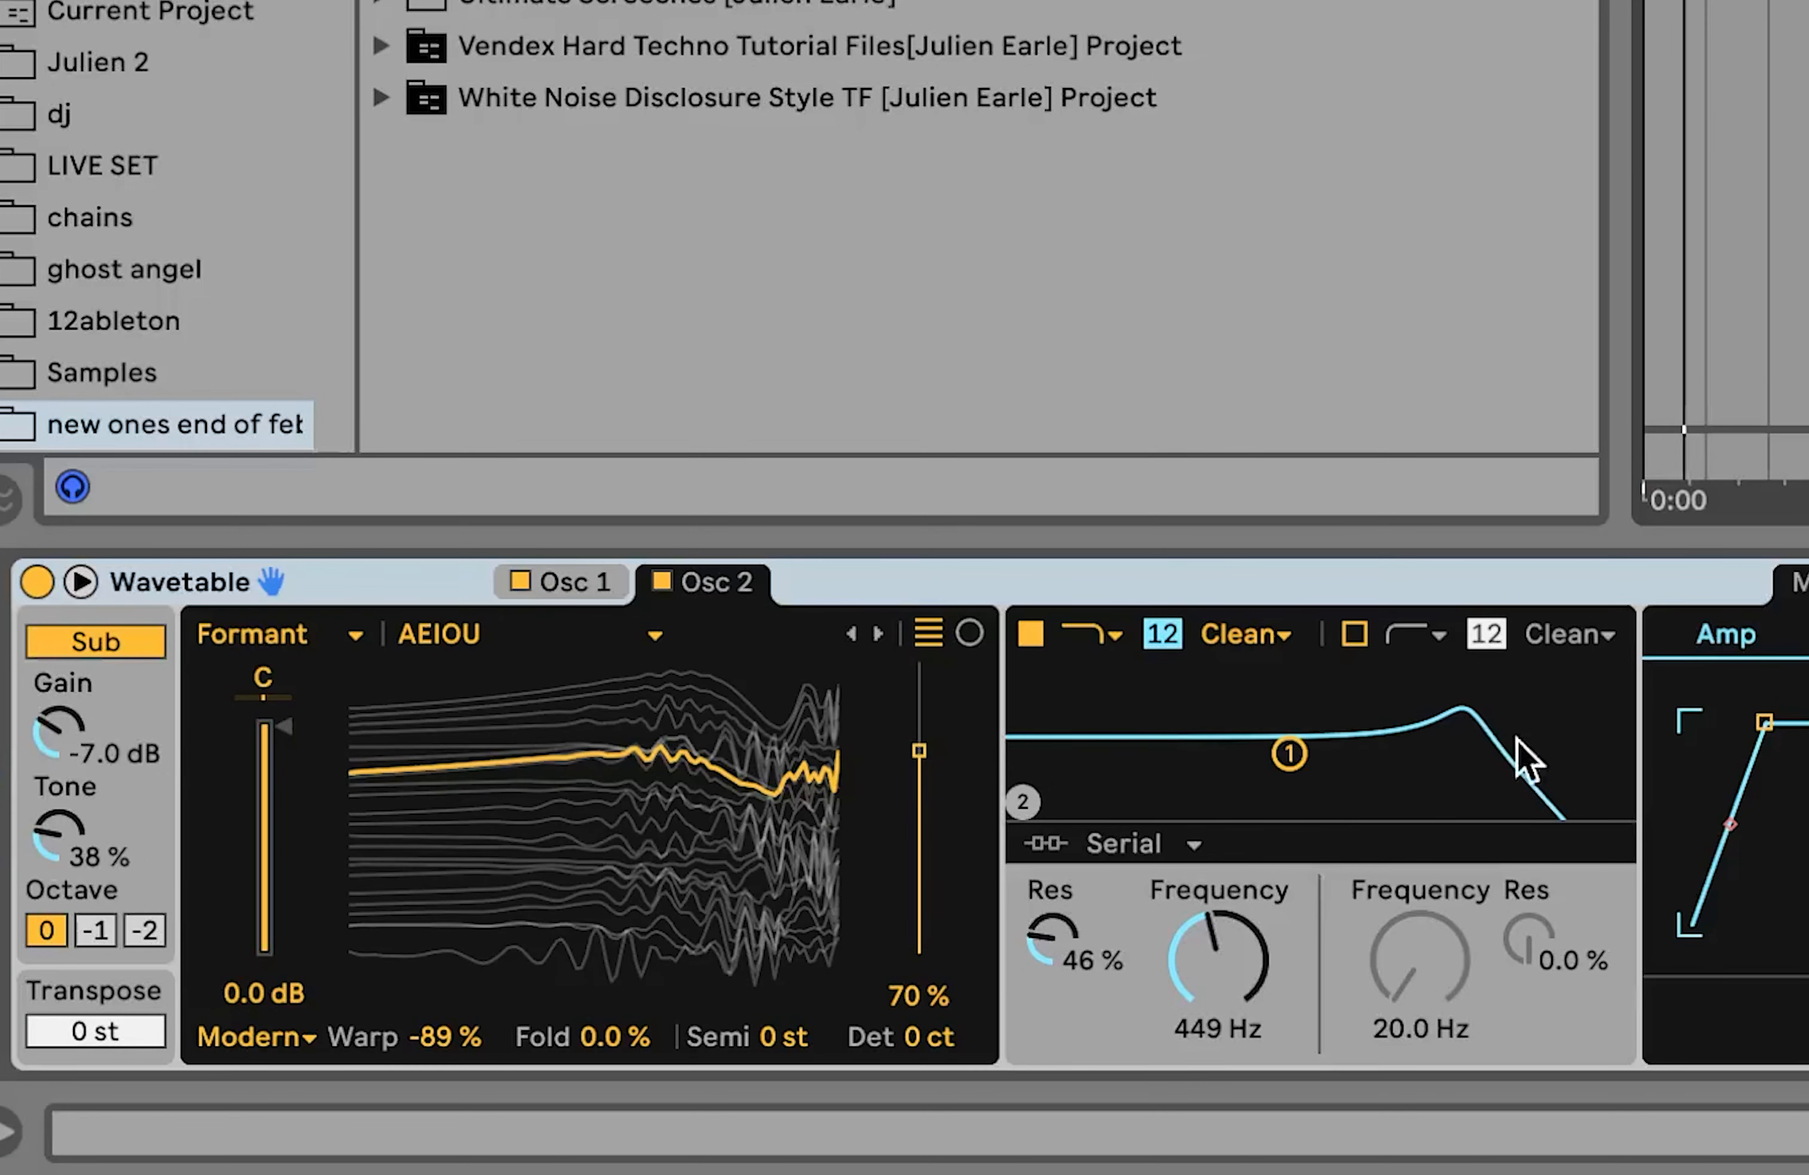
- Review the modulation matrix routing LFO 1 to Osc 1 Pitch at 0.2, checking Env 2 along the way
{"action": "left_click", "coordinate": [811, 381]}
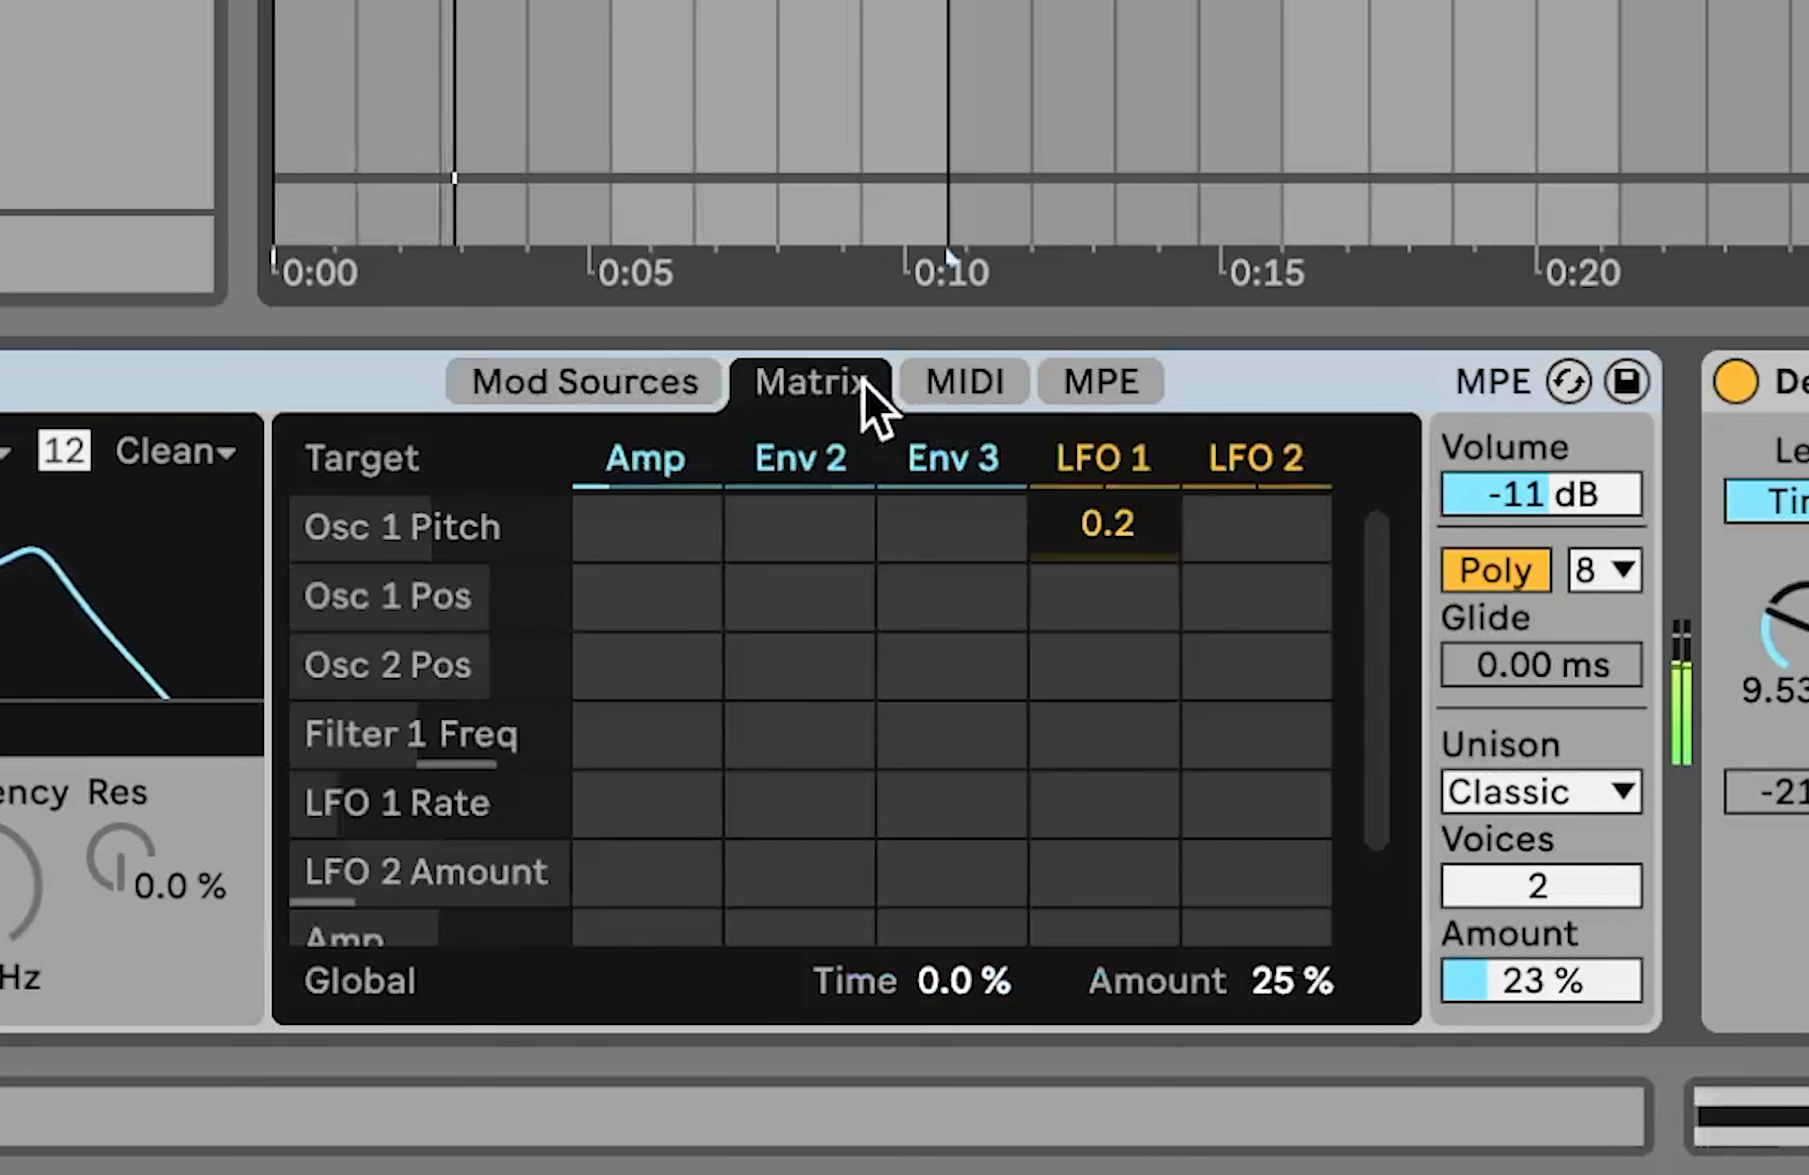
{"action": "scroll", "scroll_direction": "down", "scroll_amount": 3}
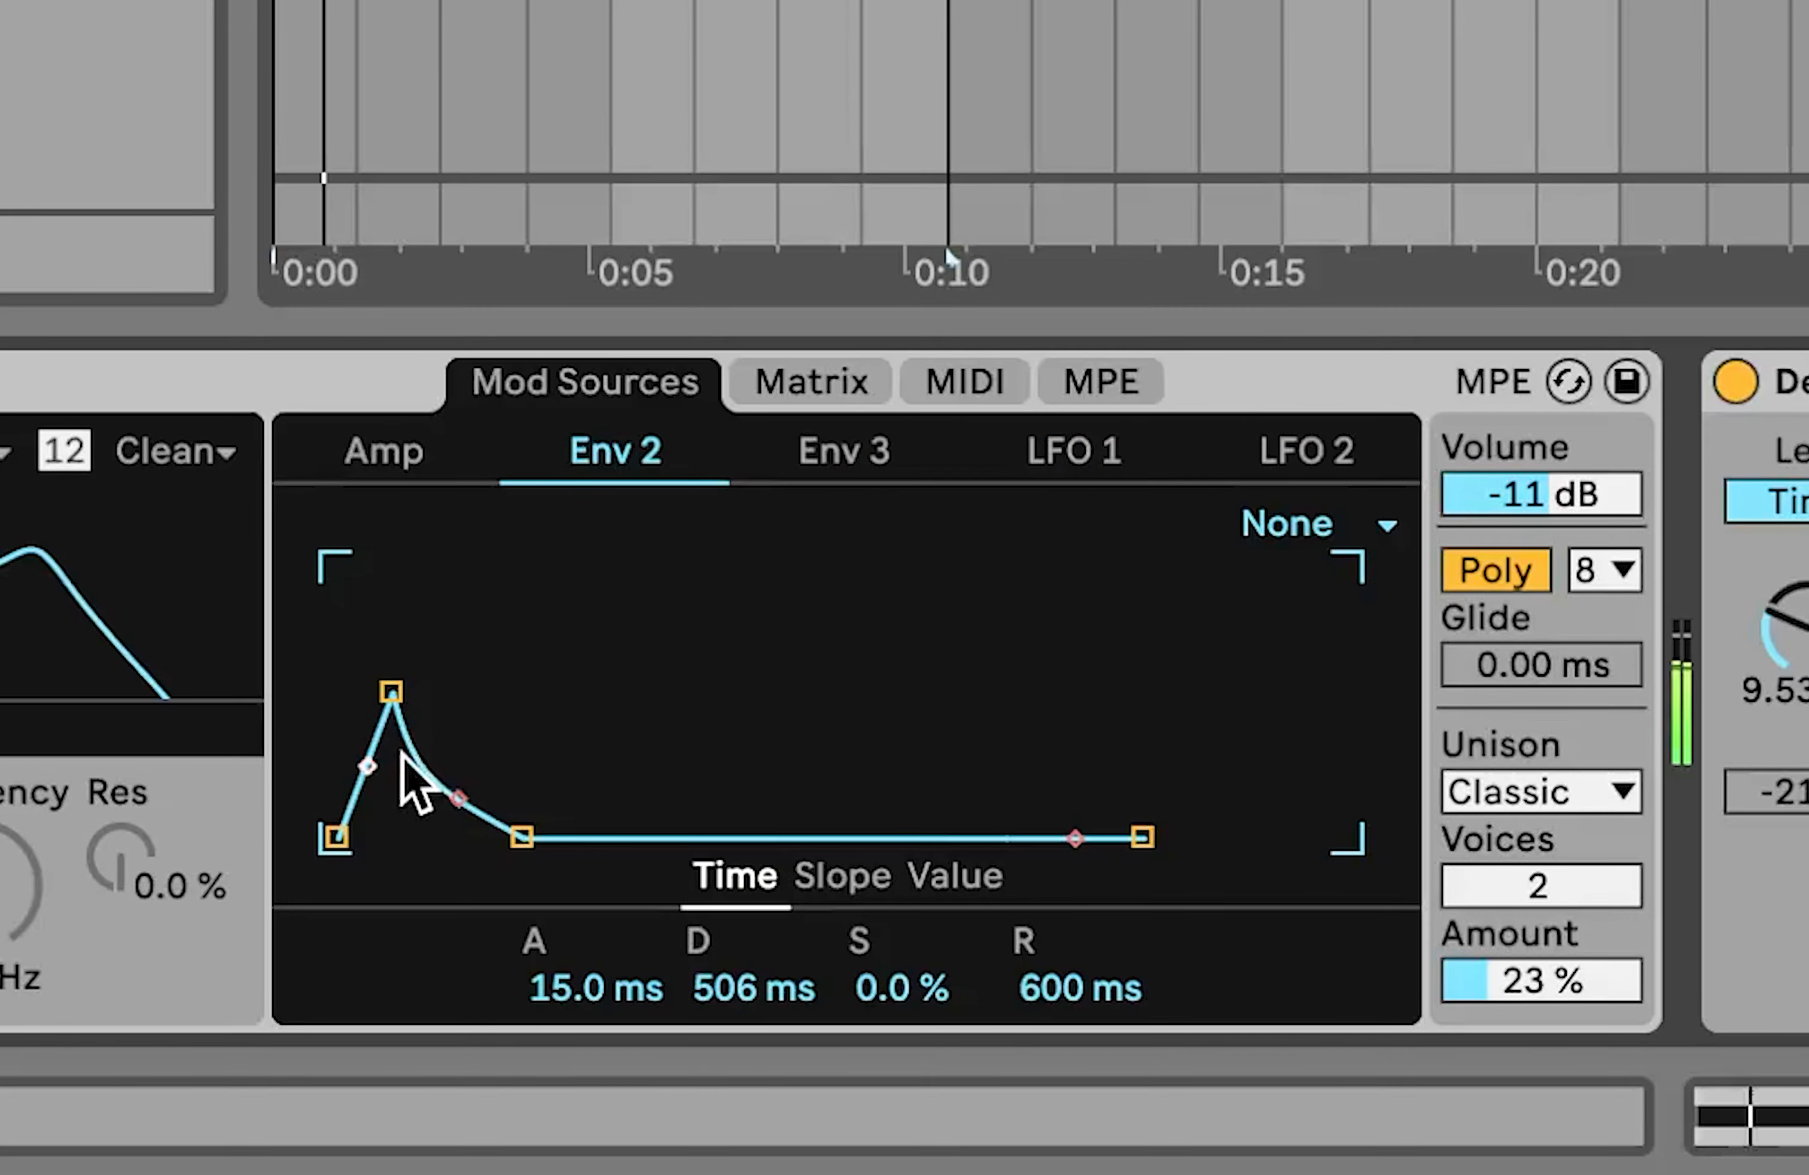
{"action": "left_click", "coordinate": [809, 380]}
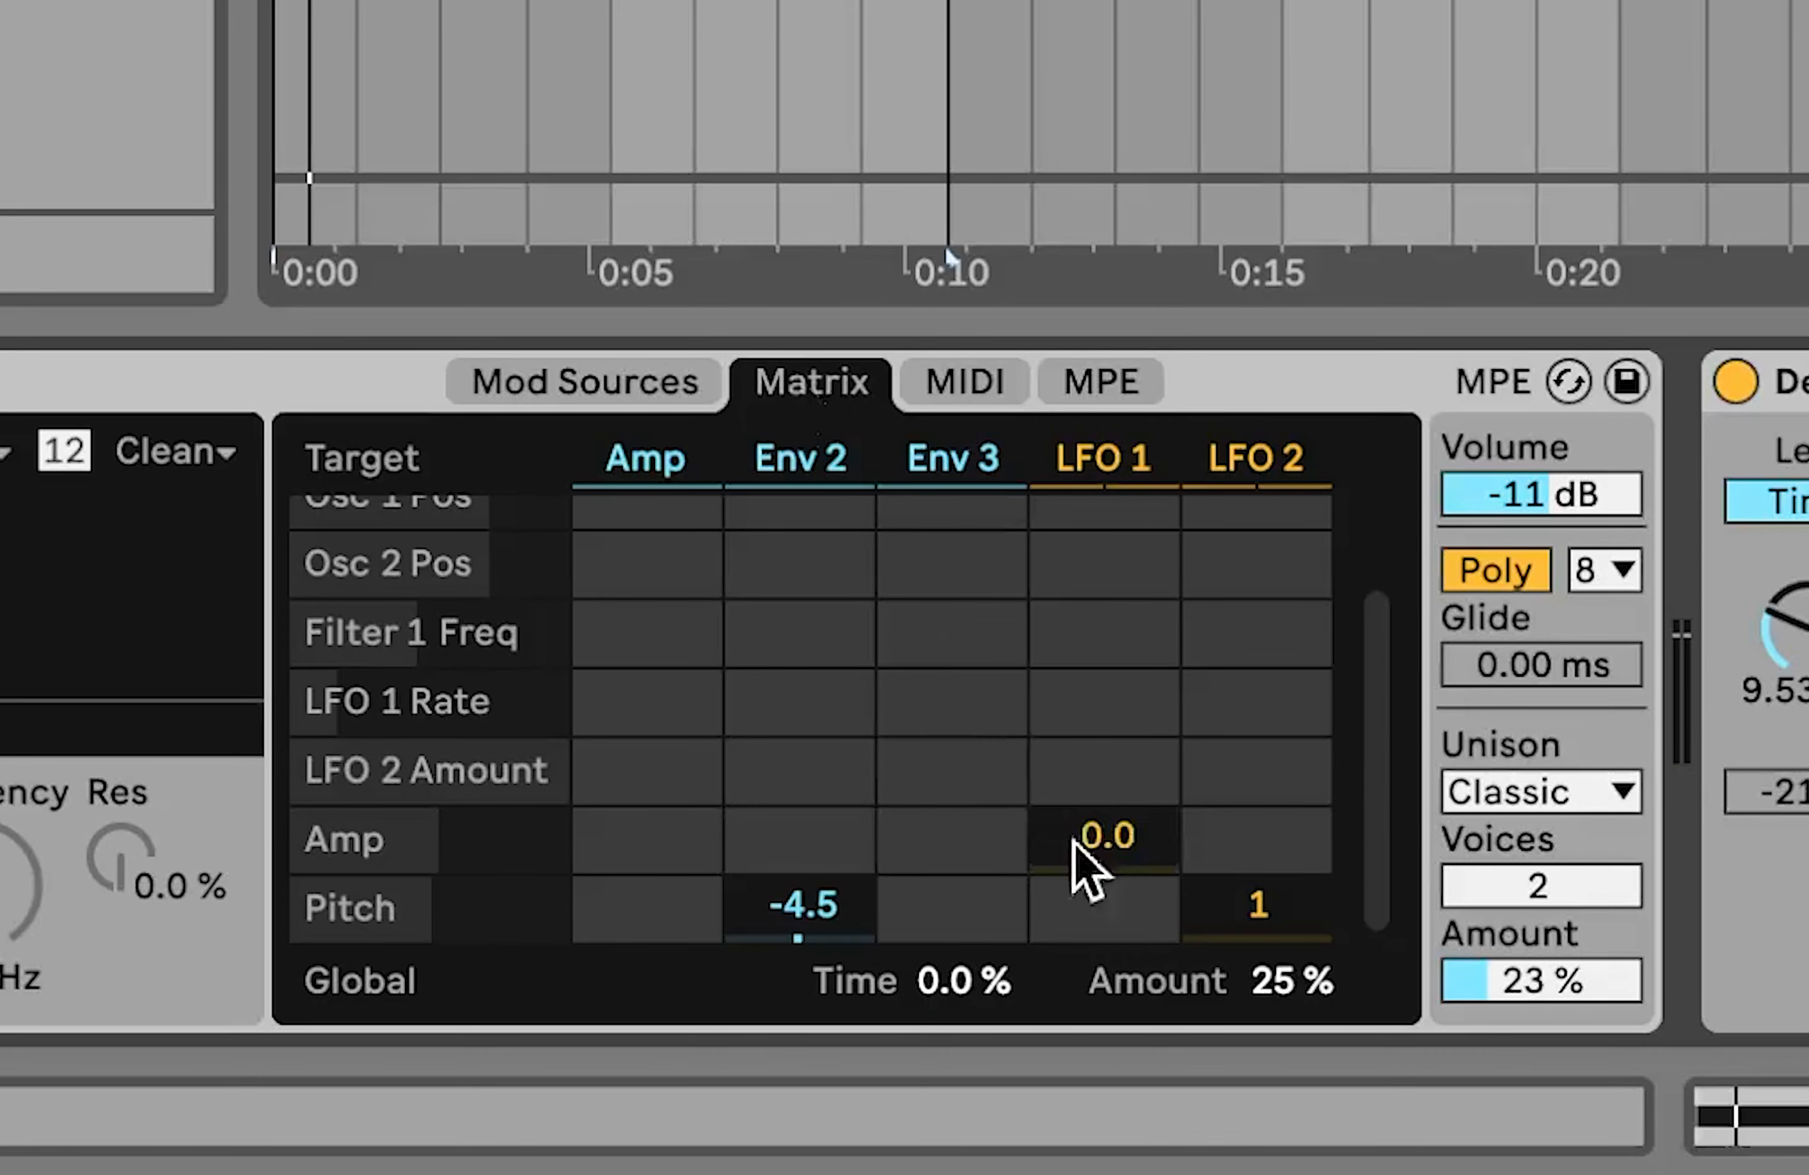
{"action": "scroll", "scroll_direction": "up", "scroll_amount": 3}
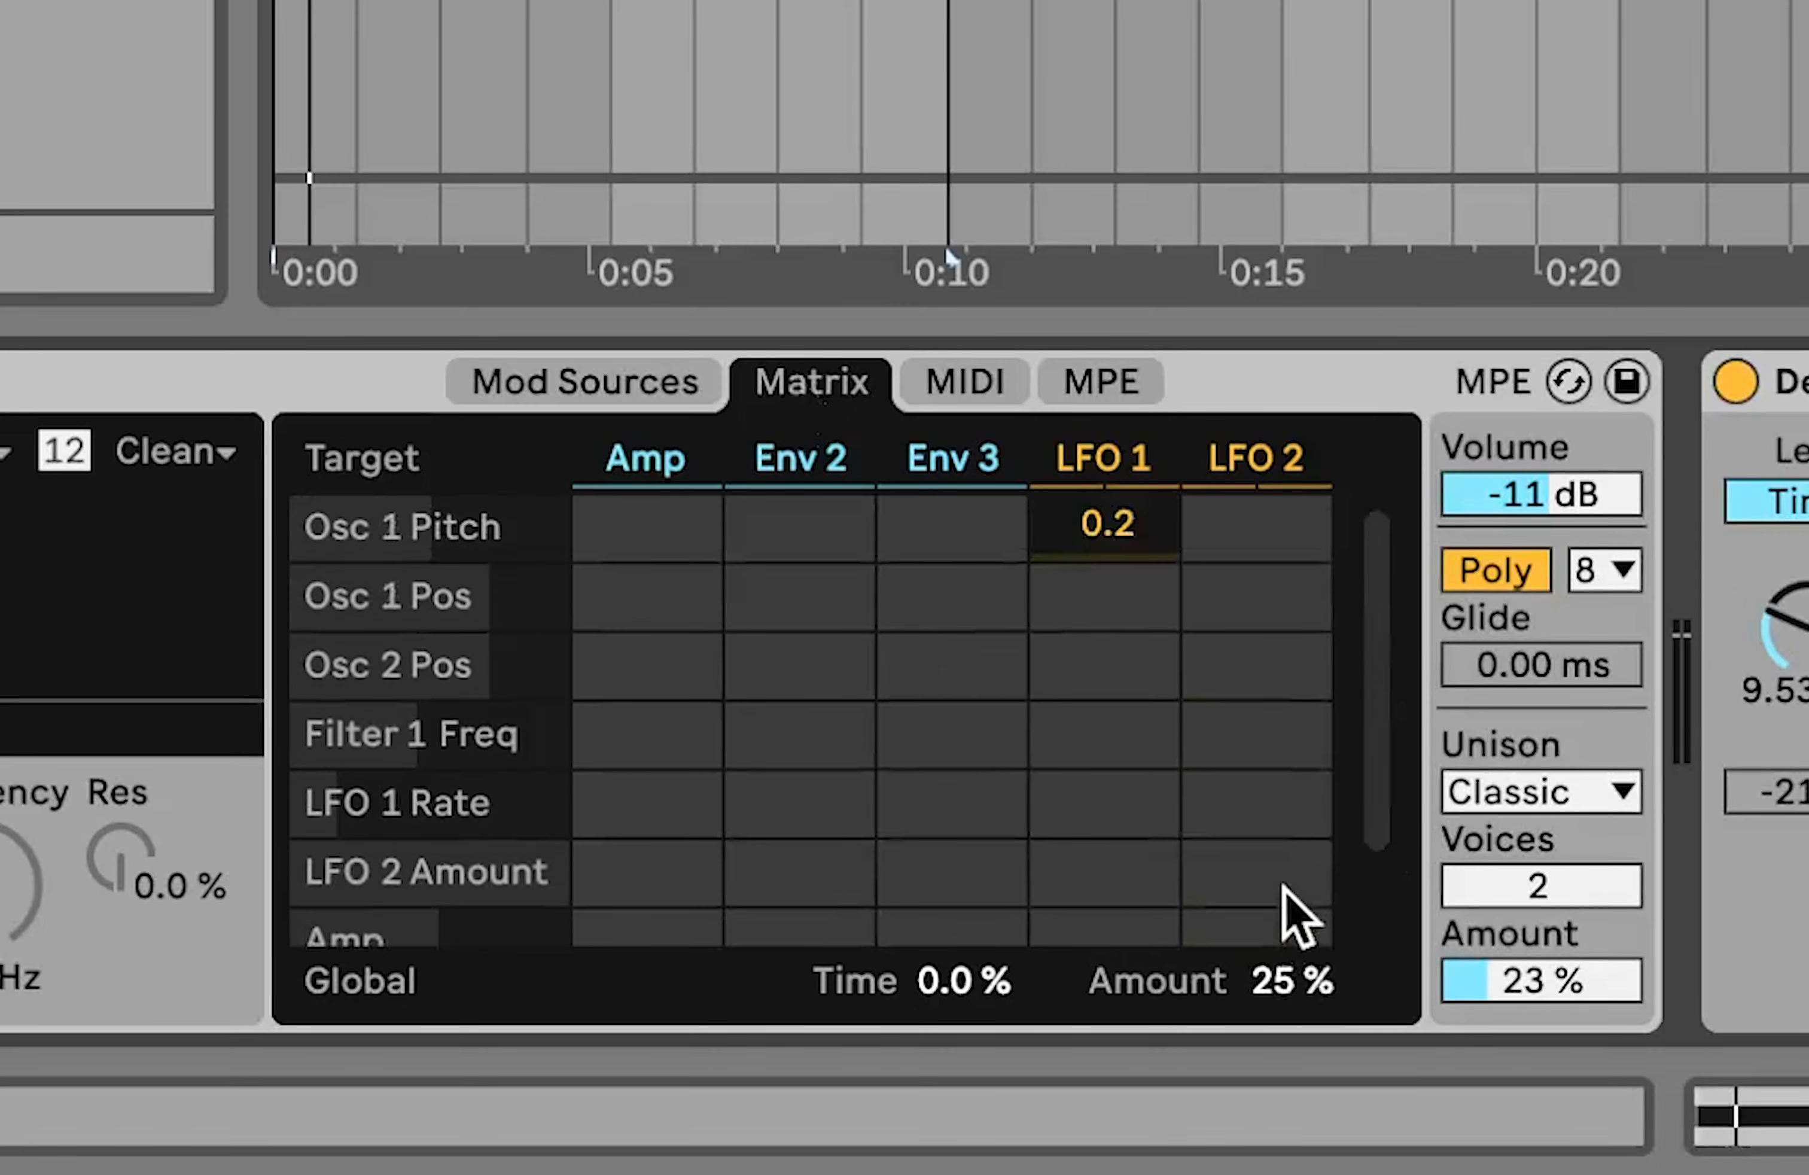
{"action": "mouse_move", "coordinate": [1125, 478]}
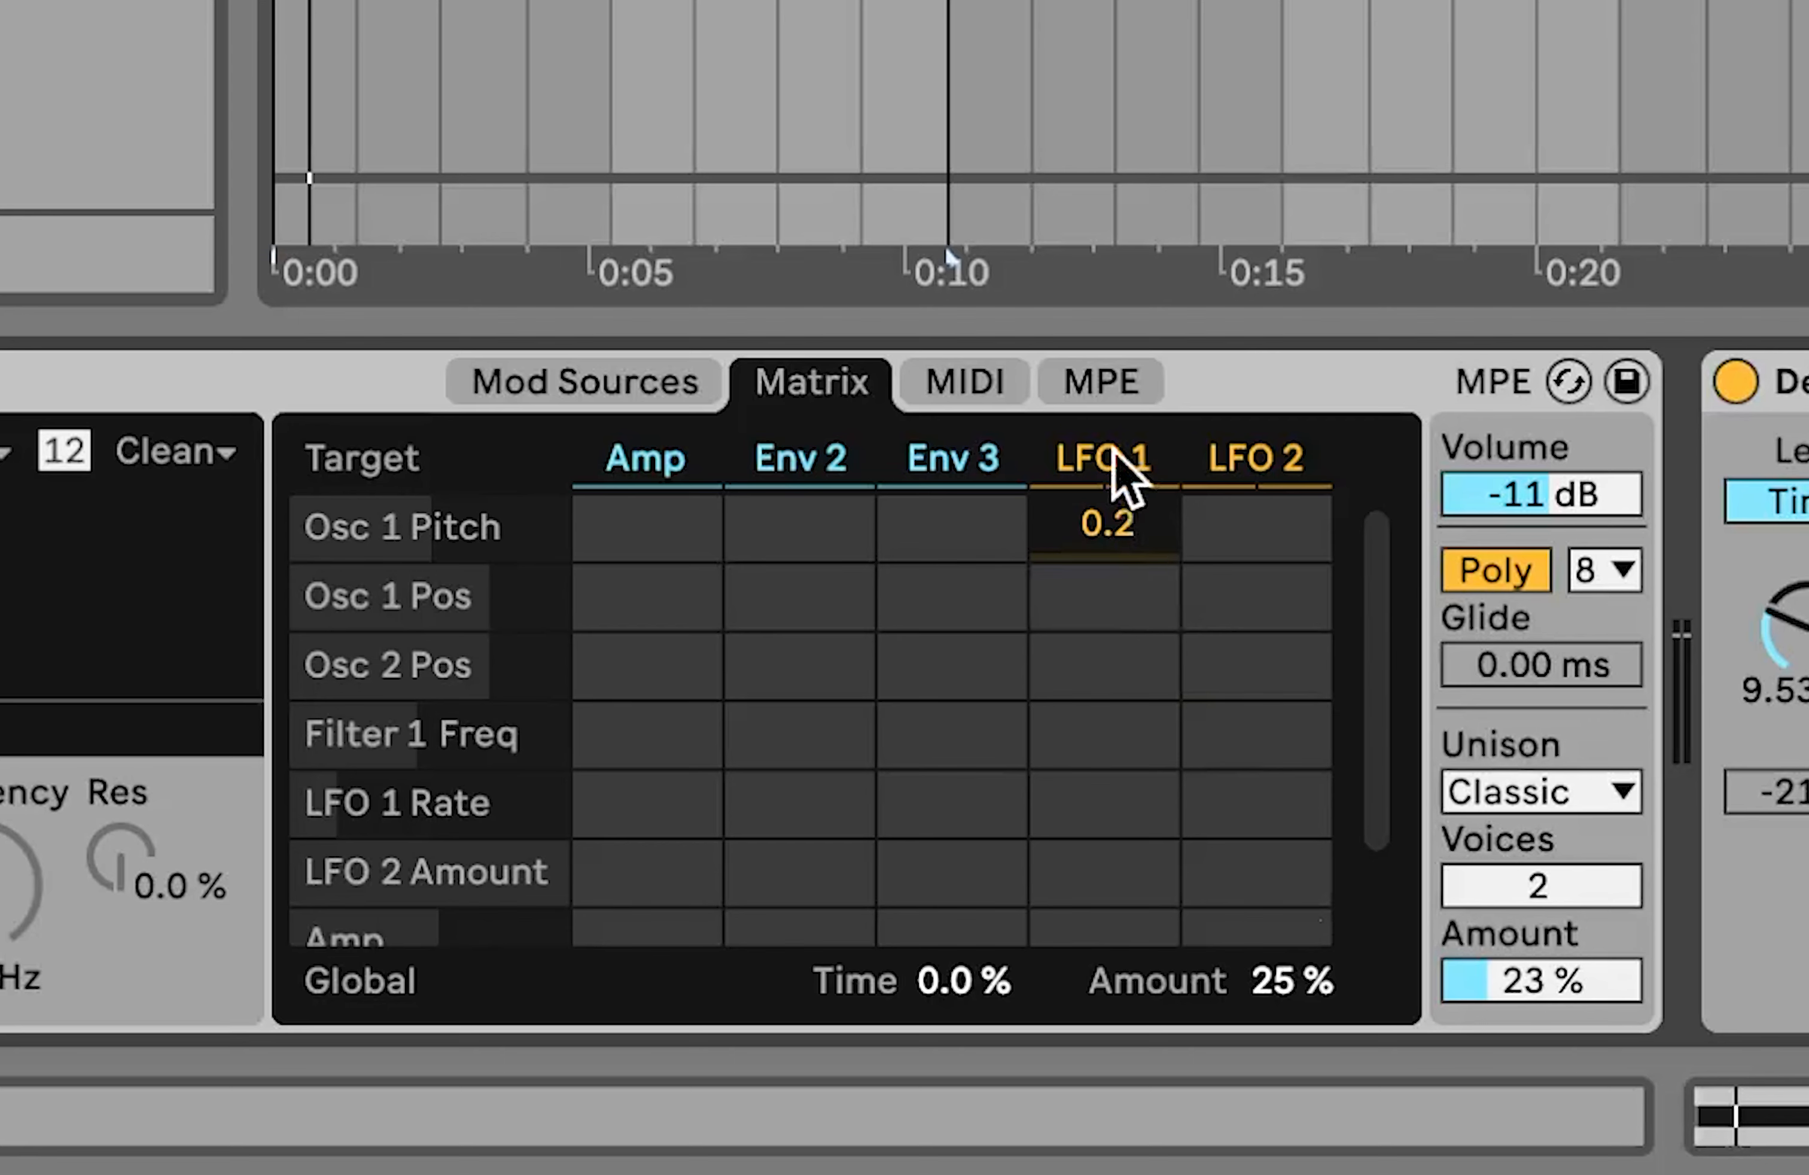
{"action": "mouse_move", "coordinate": [992, 474]}
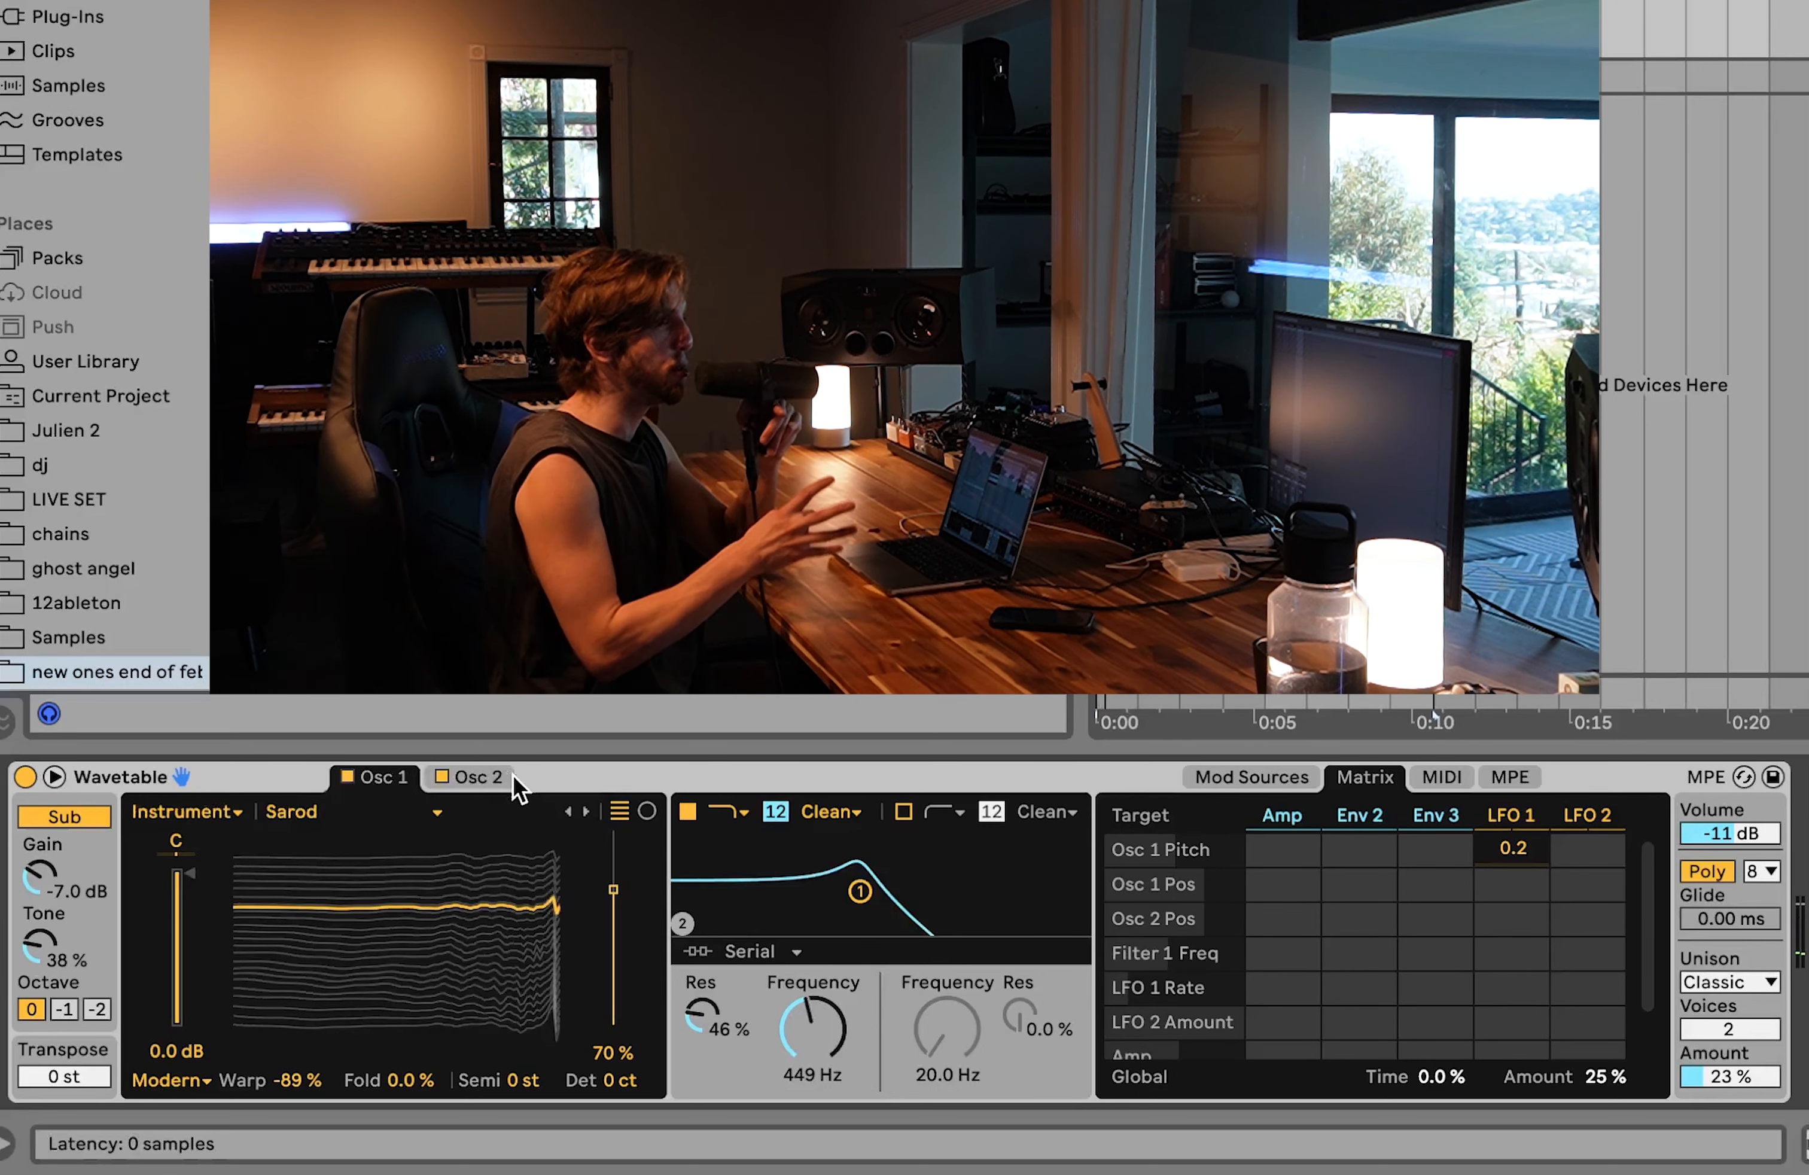
{"action": "mouse_move", "coordinate": [1044, 941]}
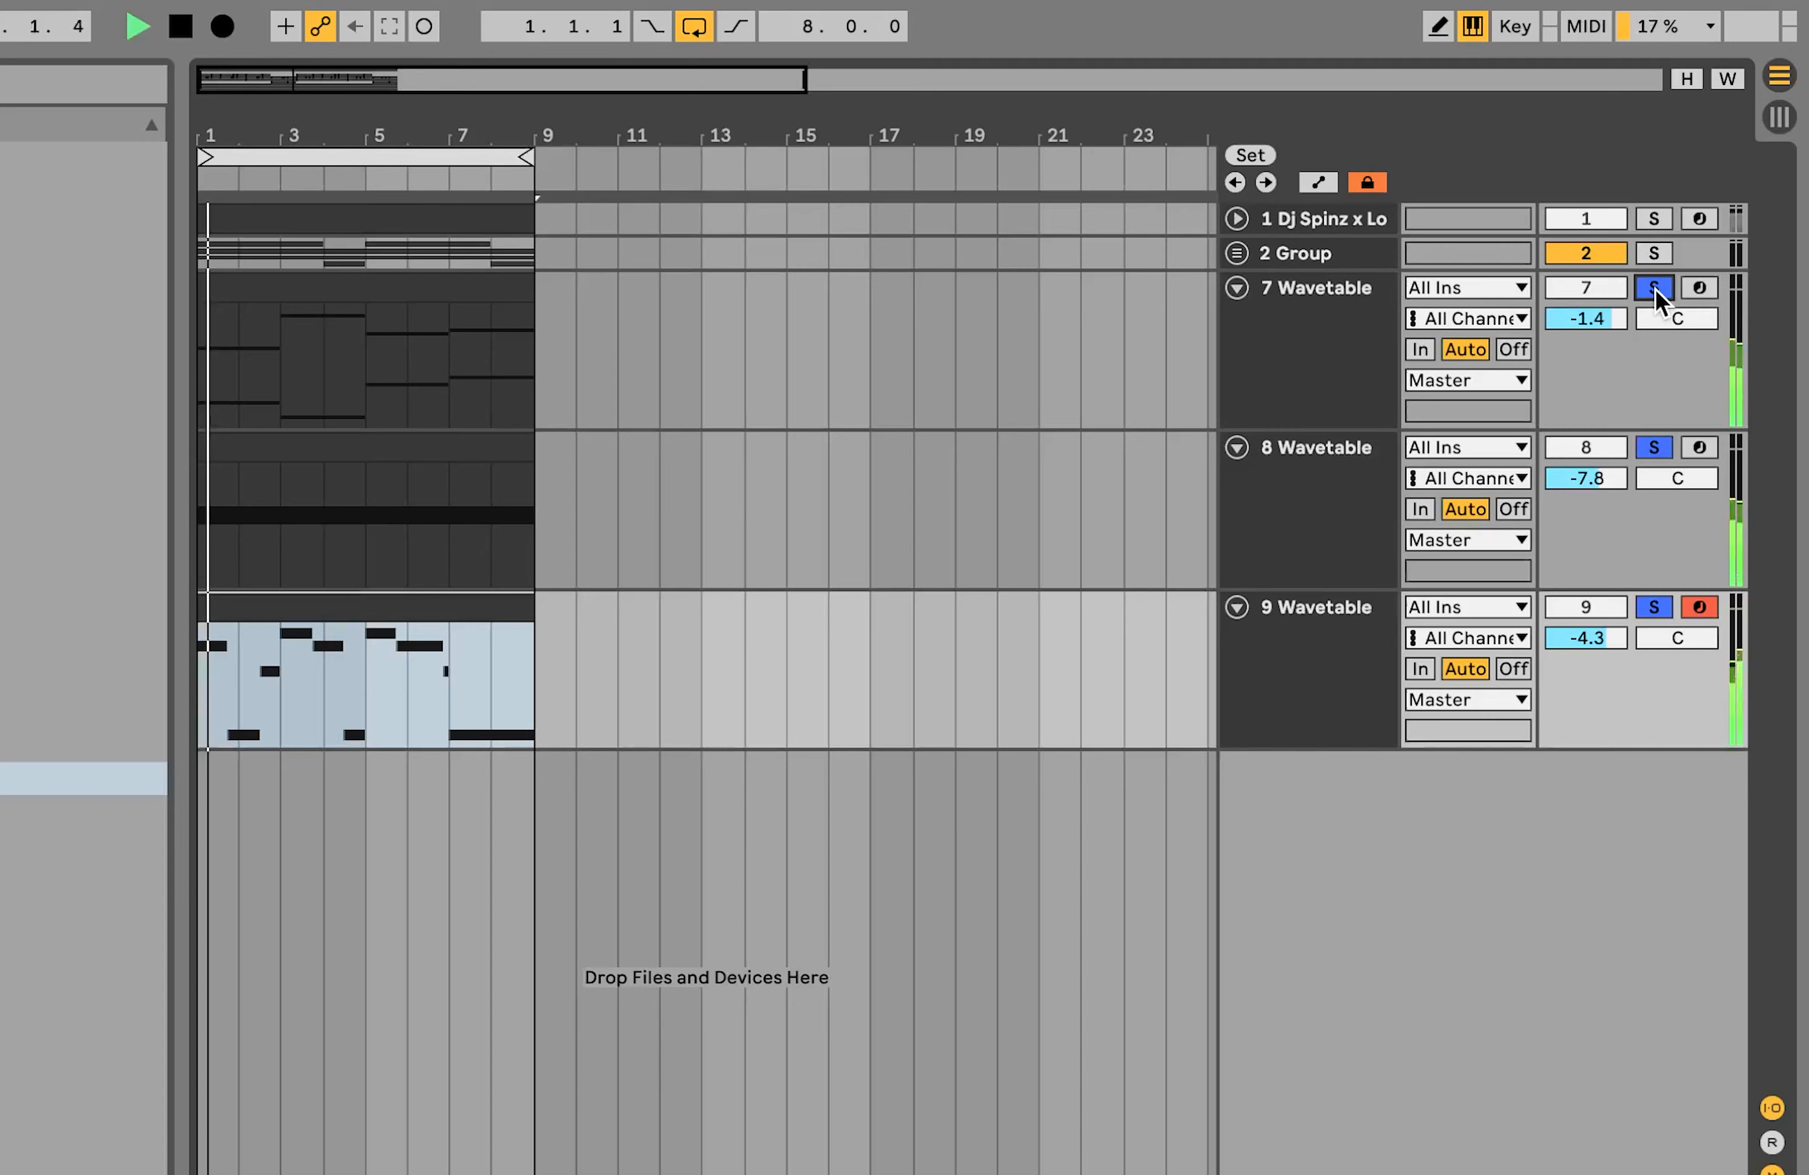
- Solo the top track alongside the three Wavetable synth tracks to audition them together
{"action": "left_click", "coordinate": [1652, 218]}
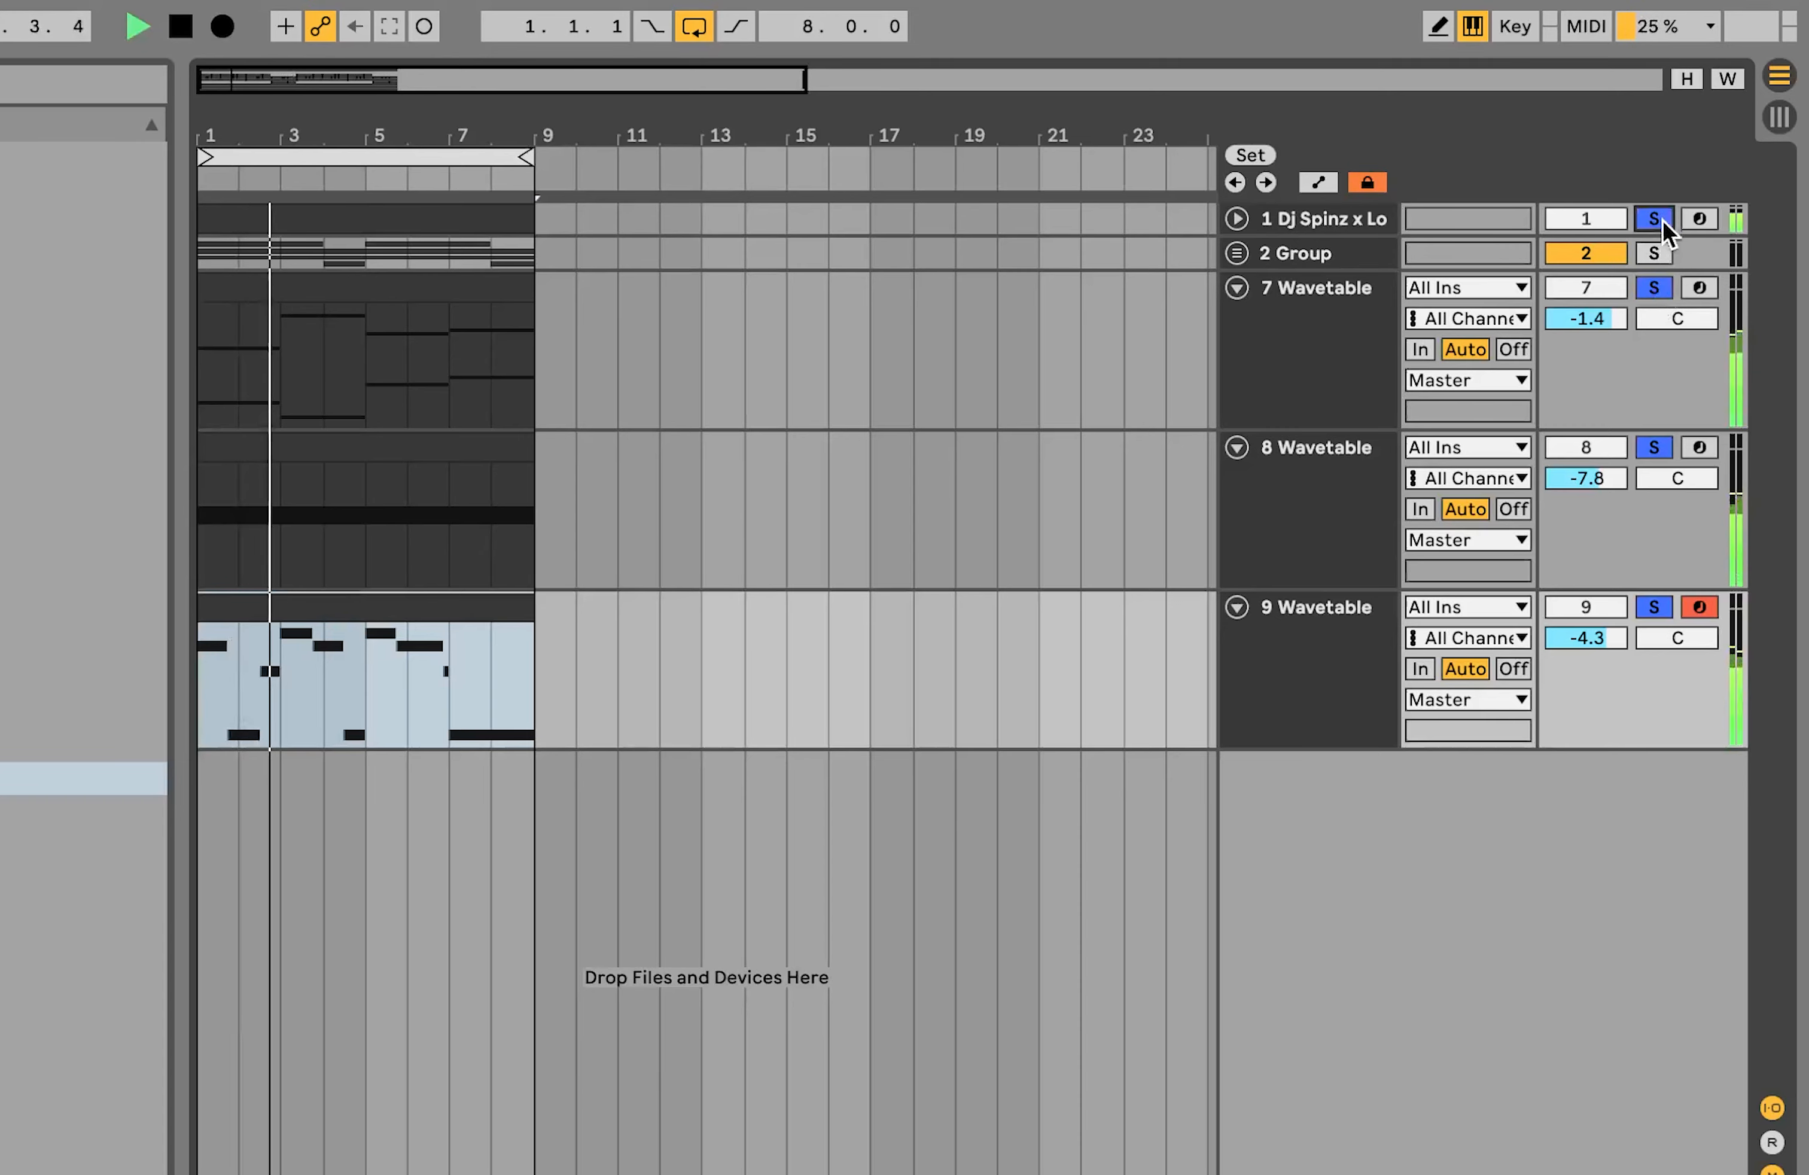
{"action": "left_click", "coordinate": [1301, 637]}
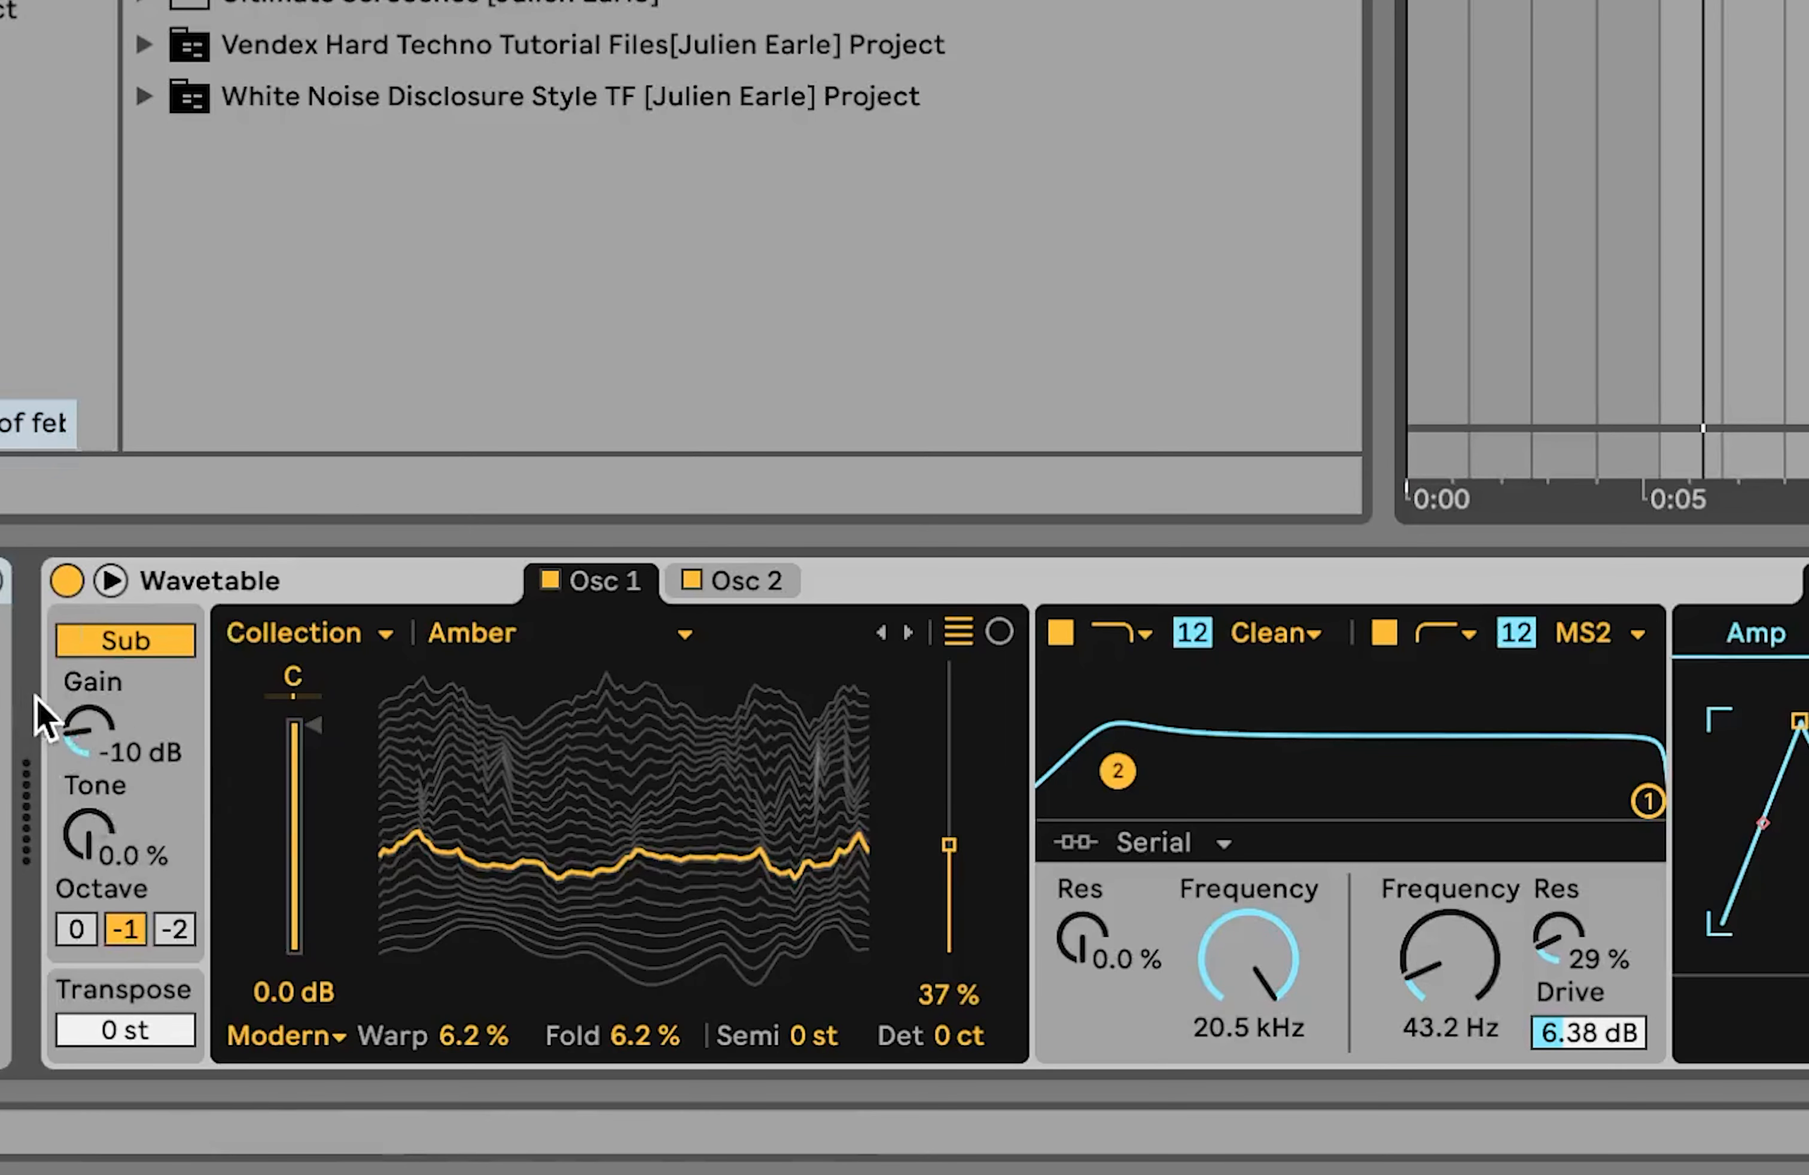
{"action": "mouse_move", "coordinate": [781, 923]}
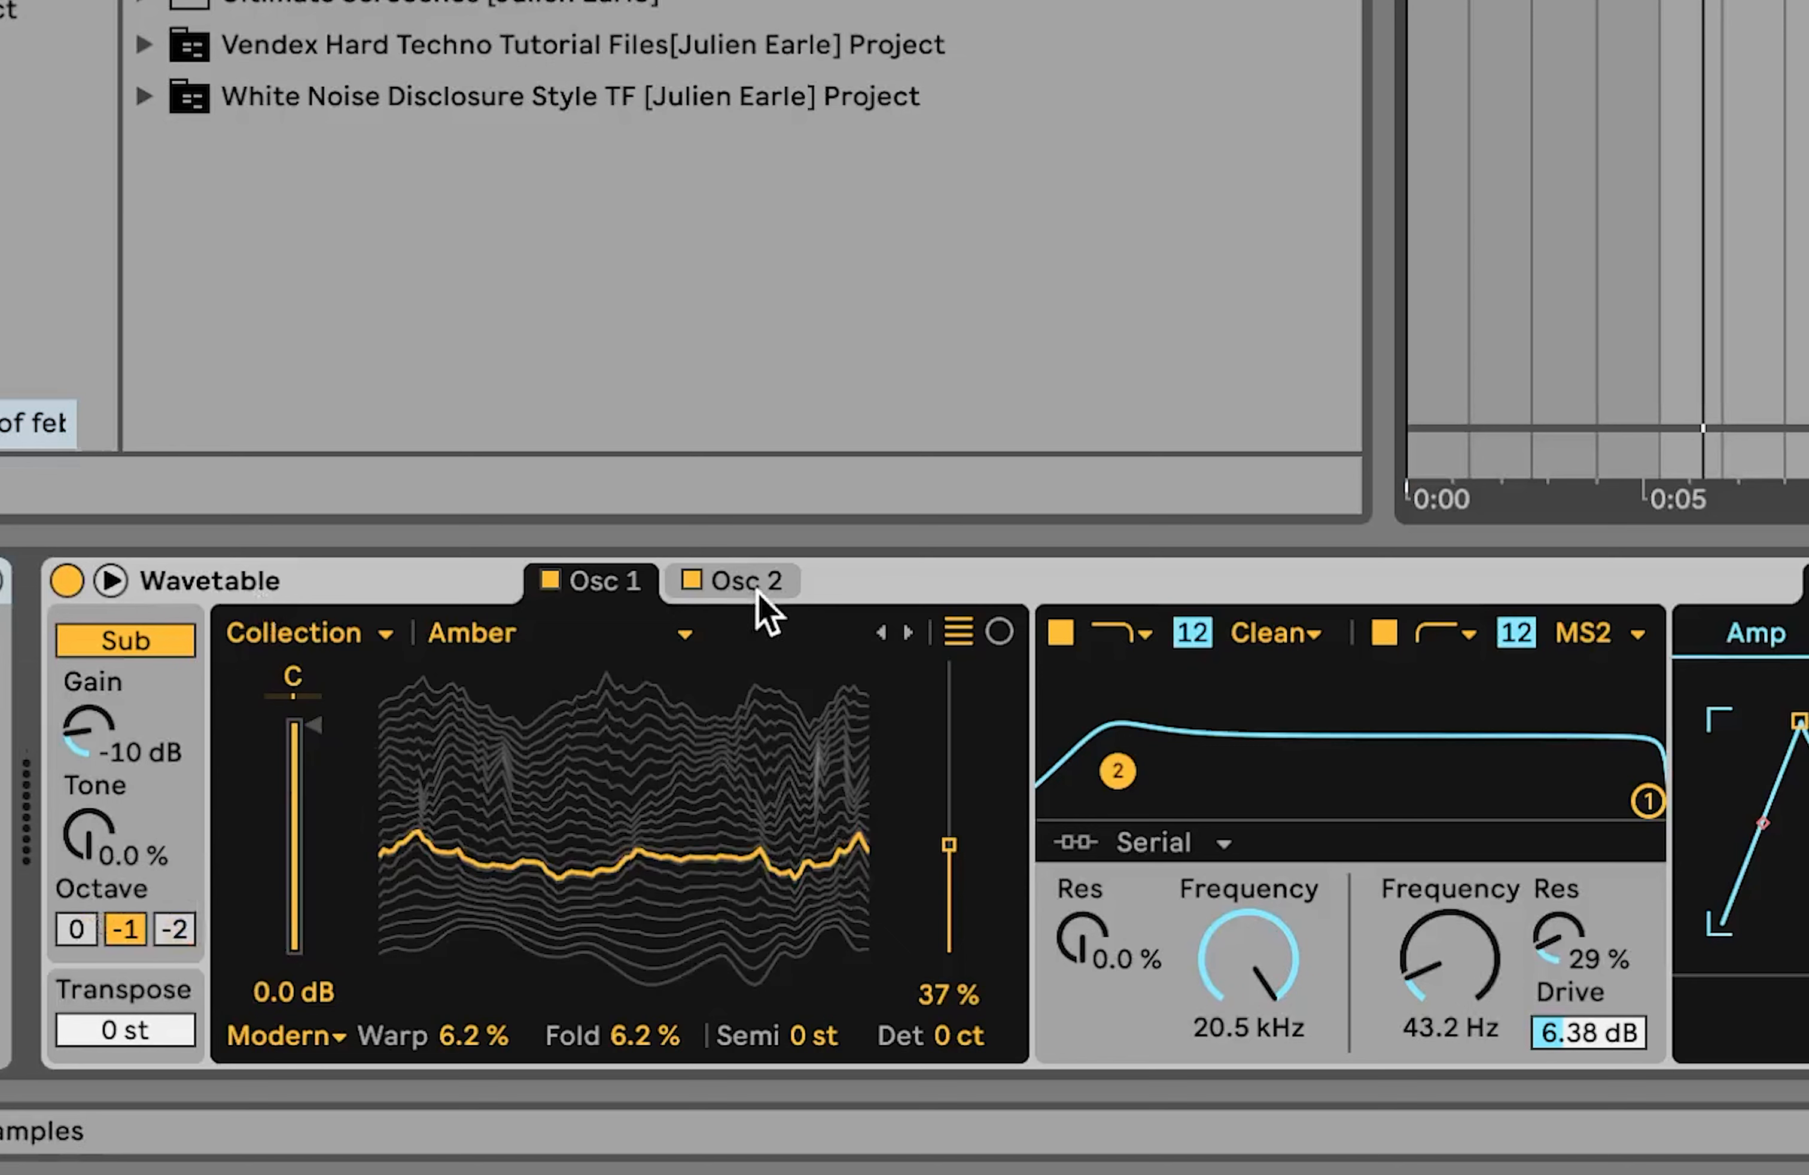
- View the Amber synth's Osc 2 wavetable and its Env 3 modulation envelope
{"action": "left_click", "coordinate": [745, 580]}
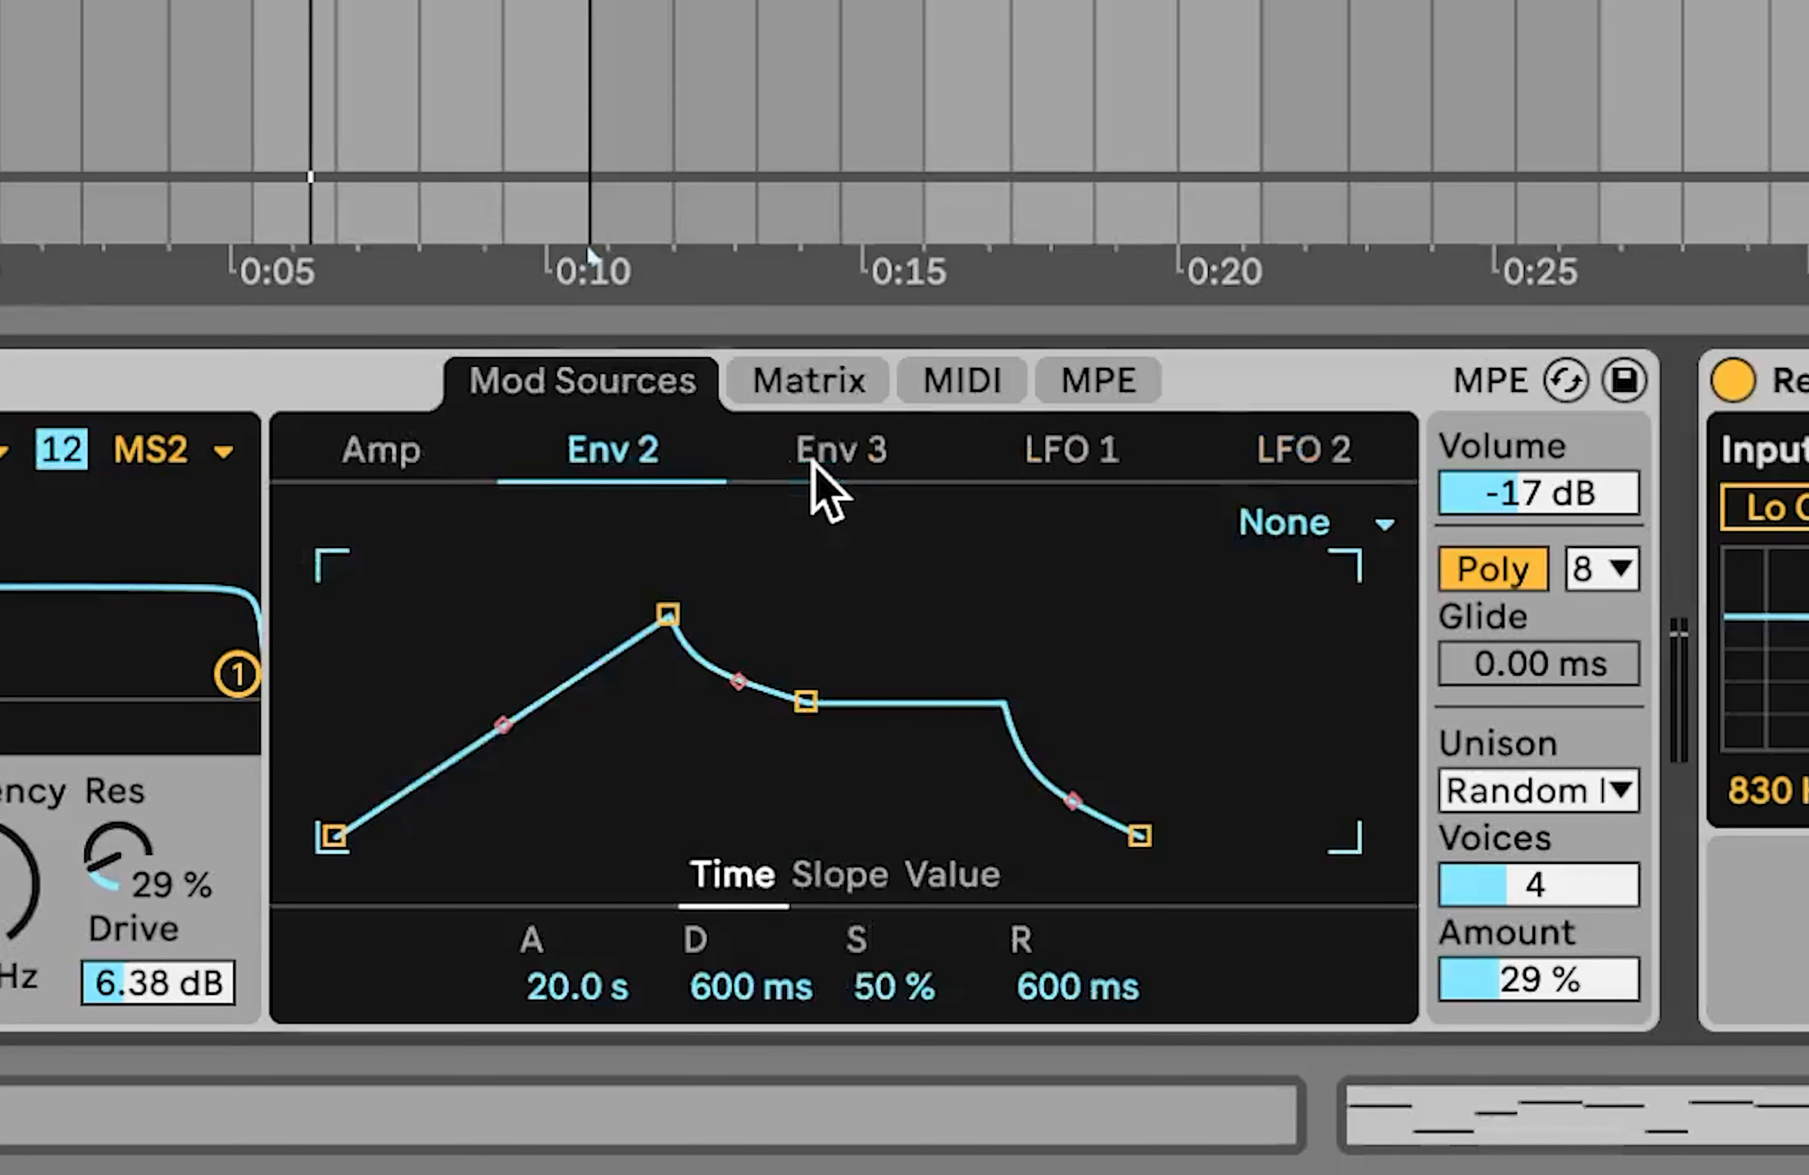
{"action": "left_click", "coordinate": [805, 379]}
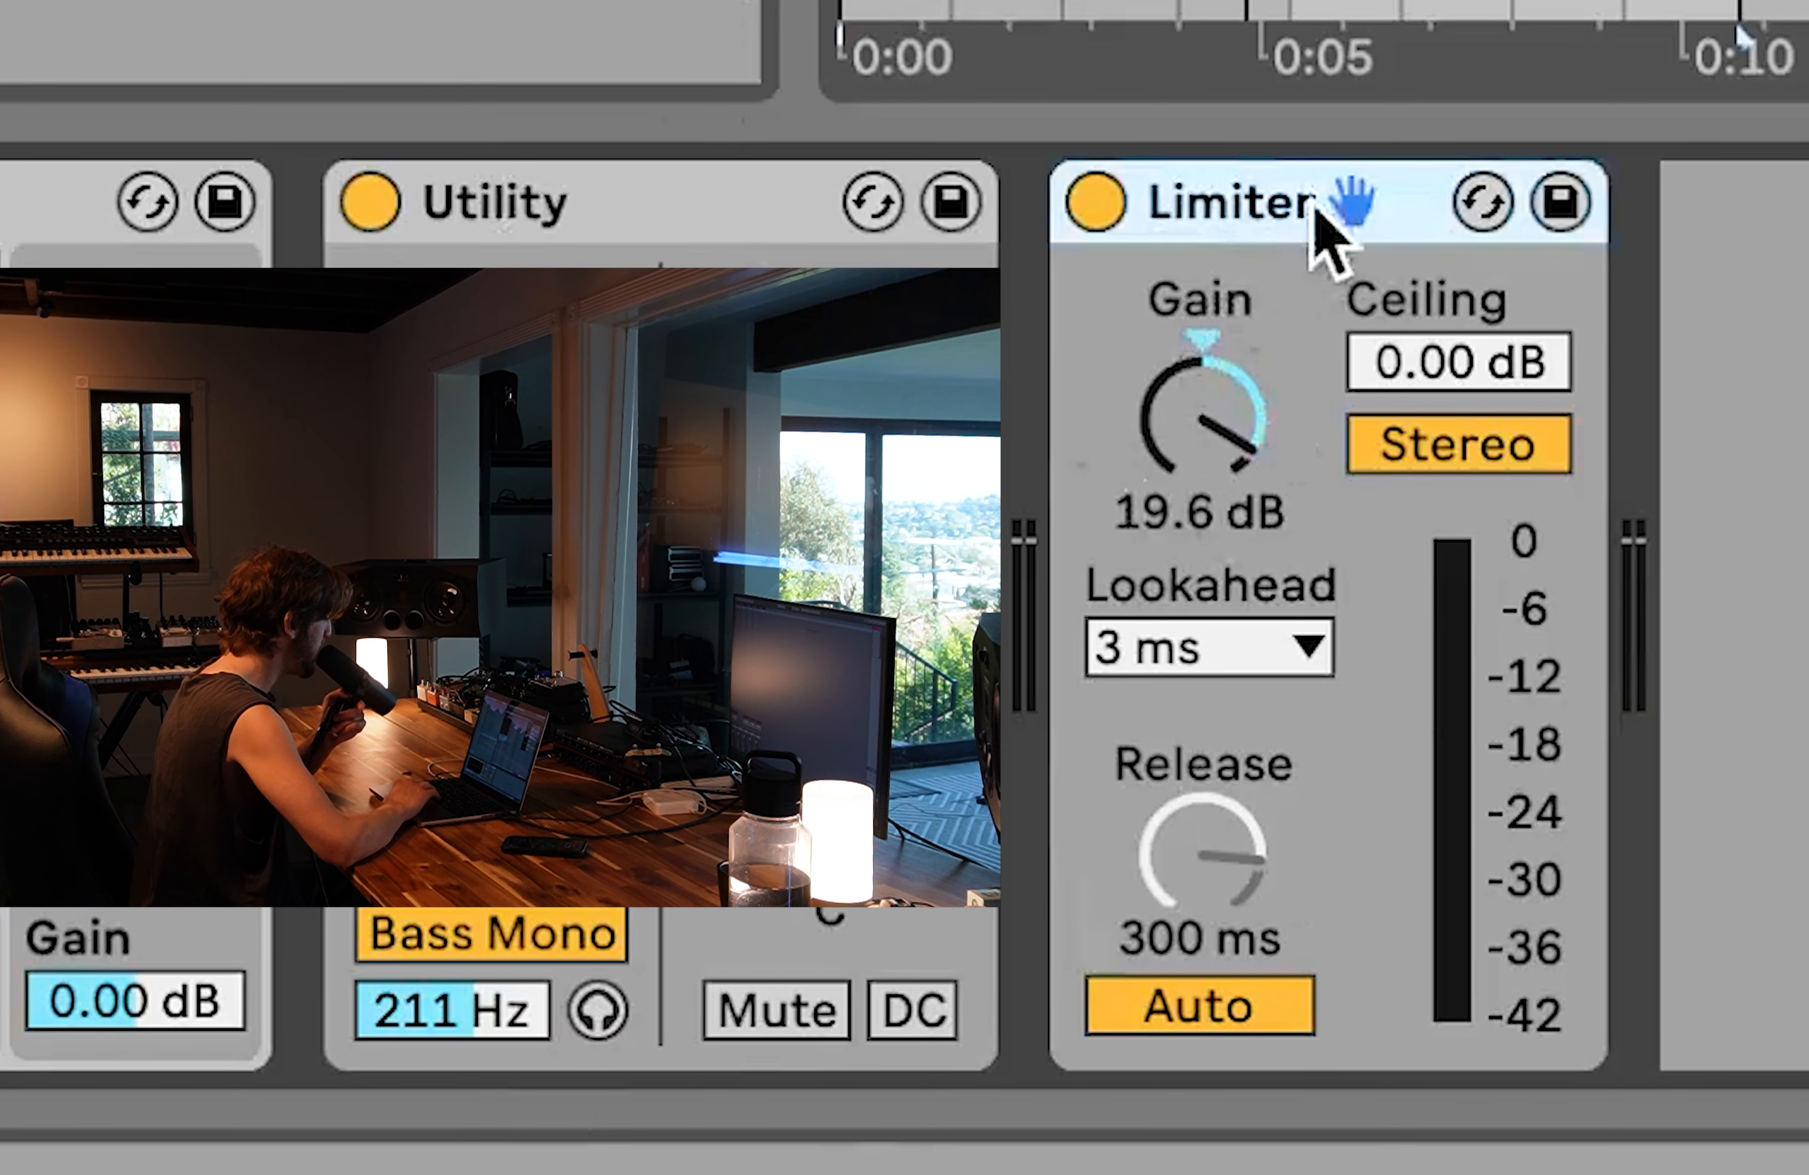
{"action": "mouse_move", "coordinate": [1684, 1073]}
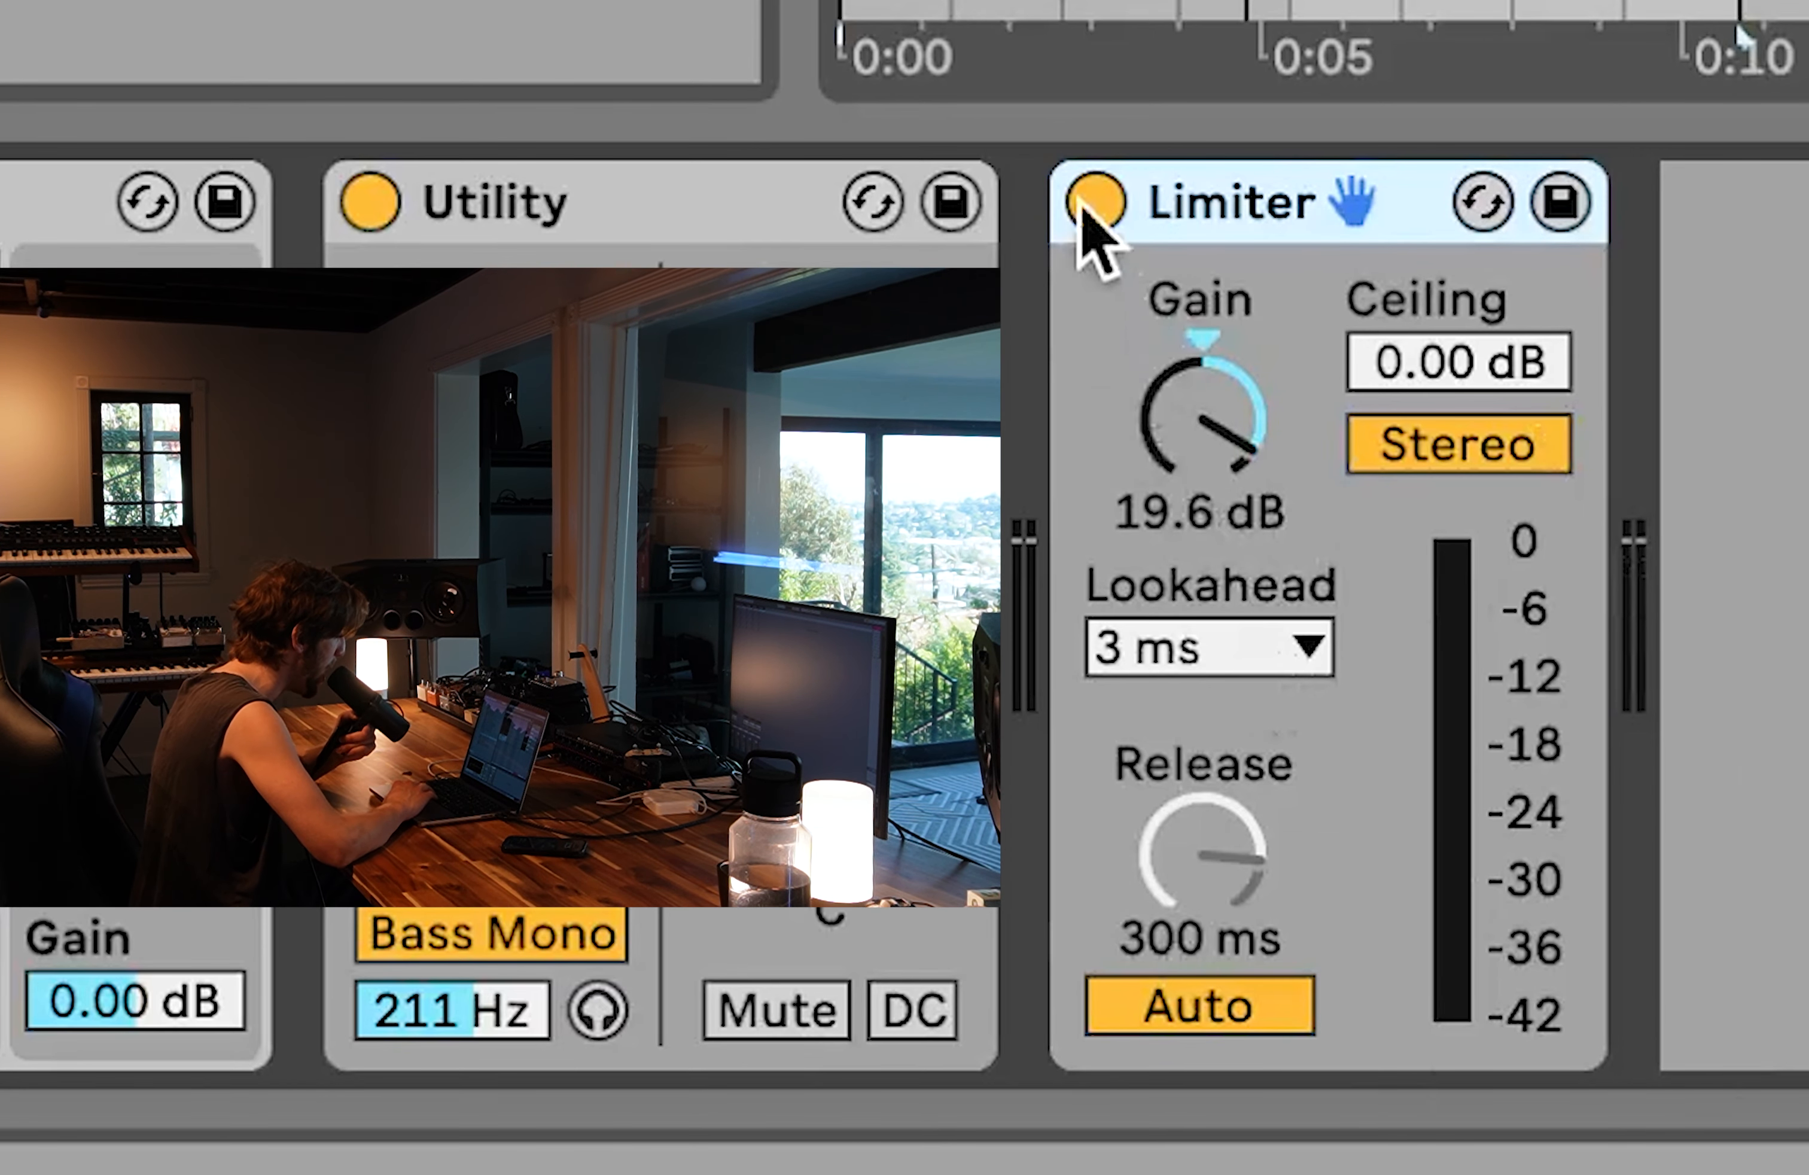
{"action": "left_click", "coordinate": [1092, 203]}
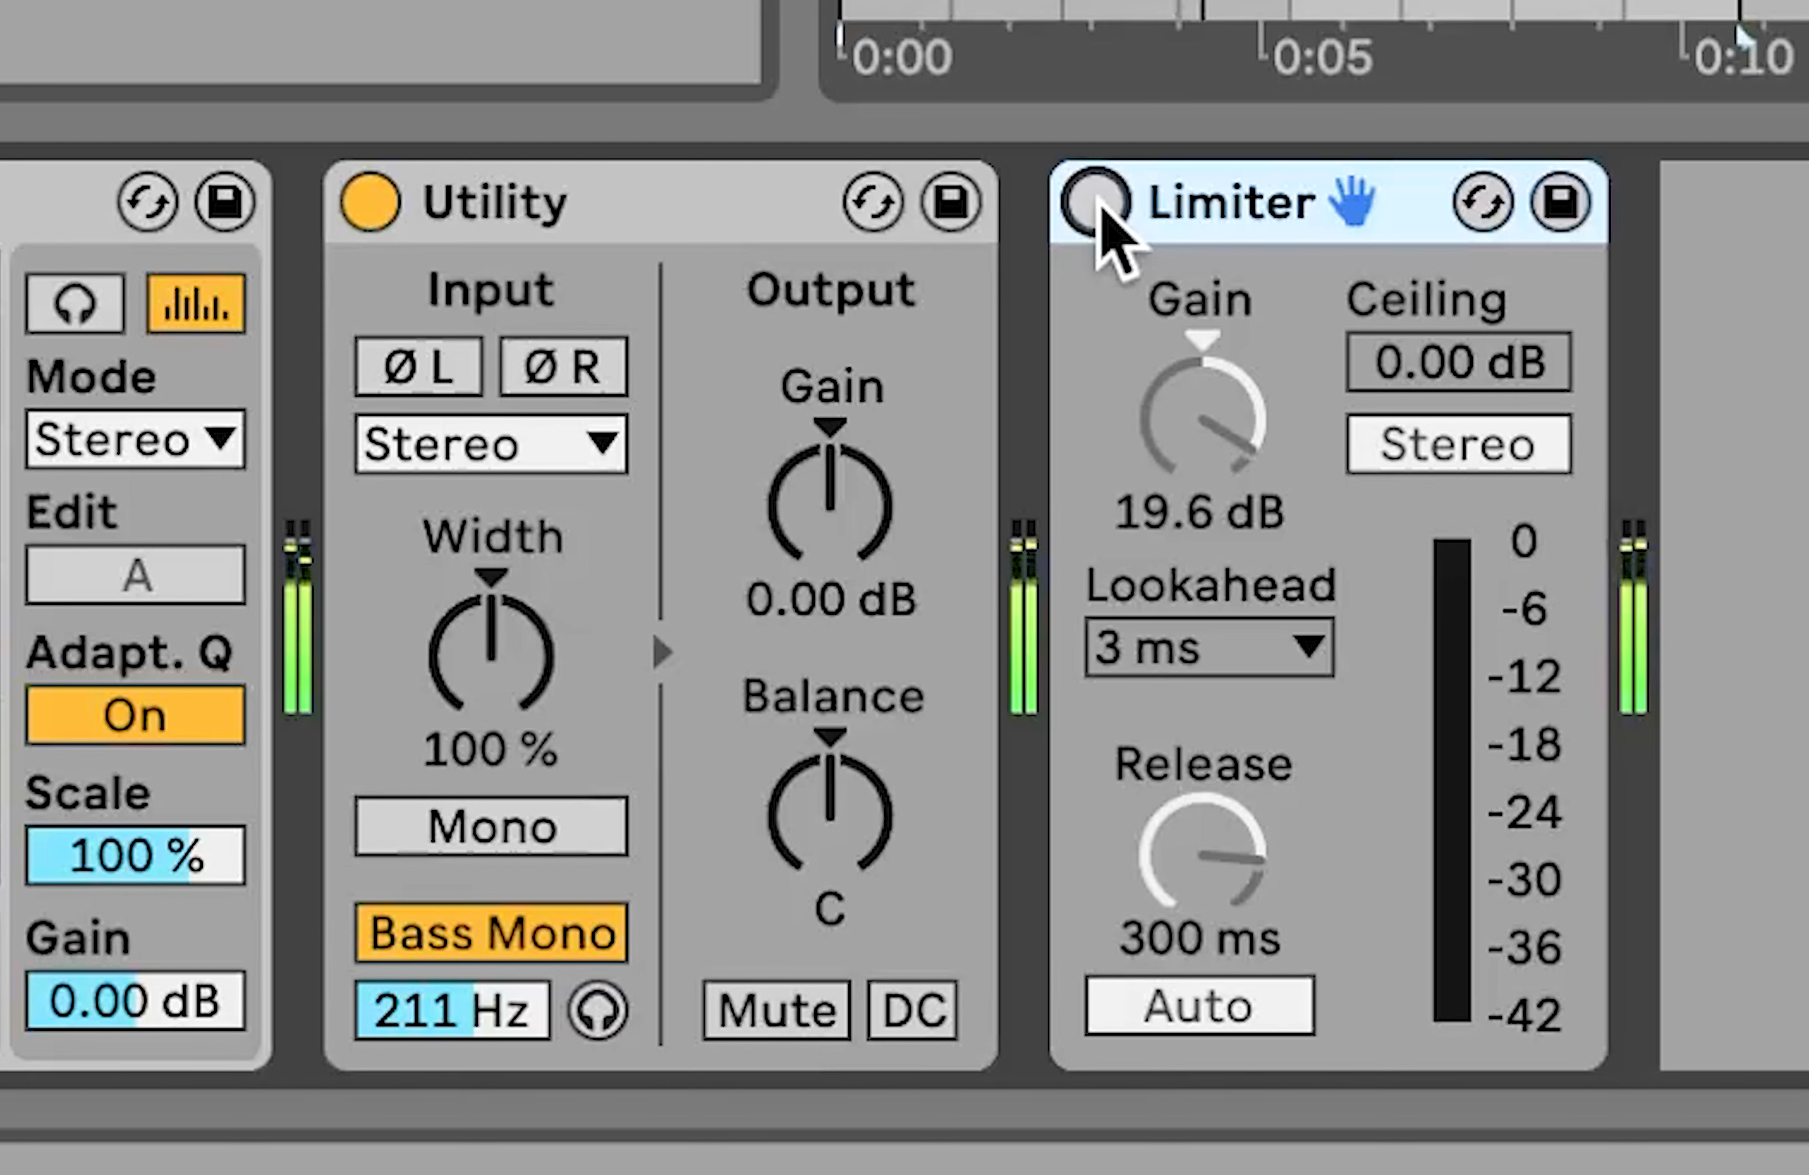
{"action": "left_click", "coordinate": [1090, 202]}
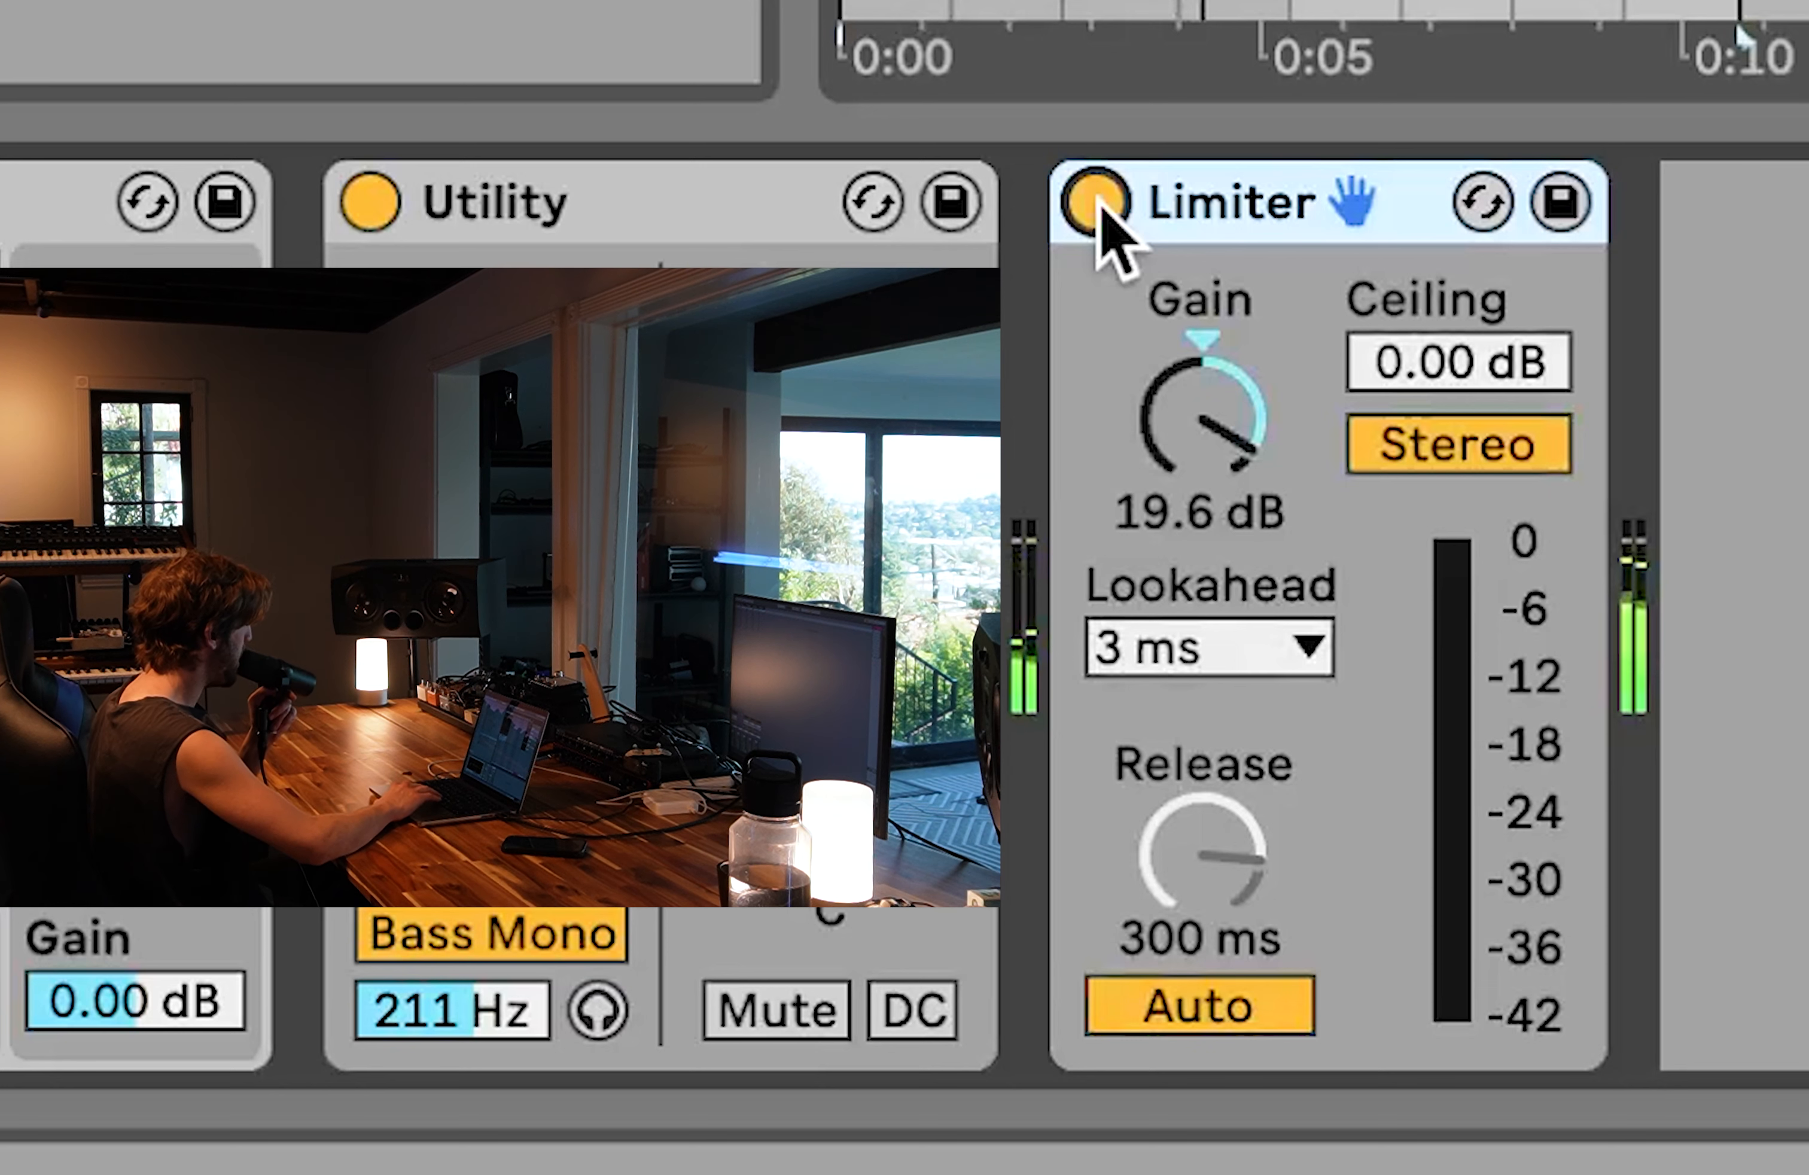